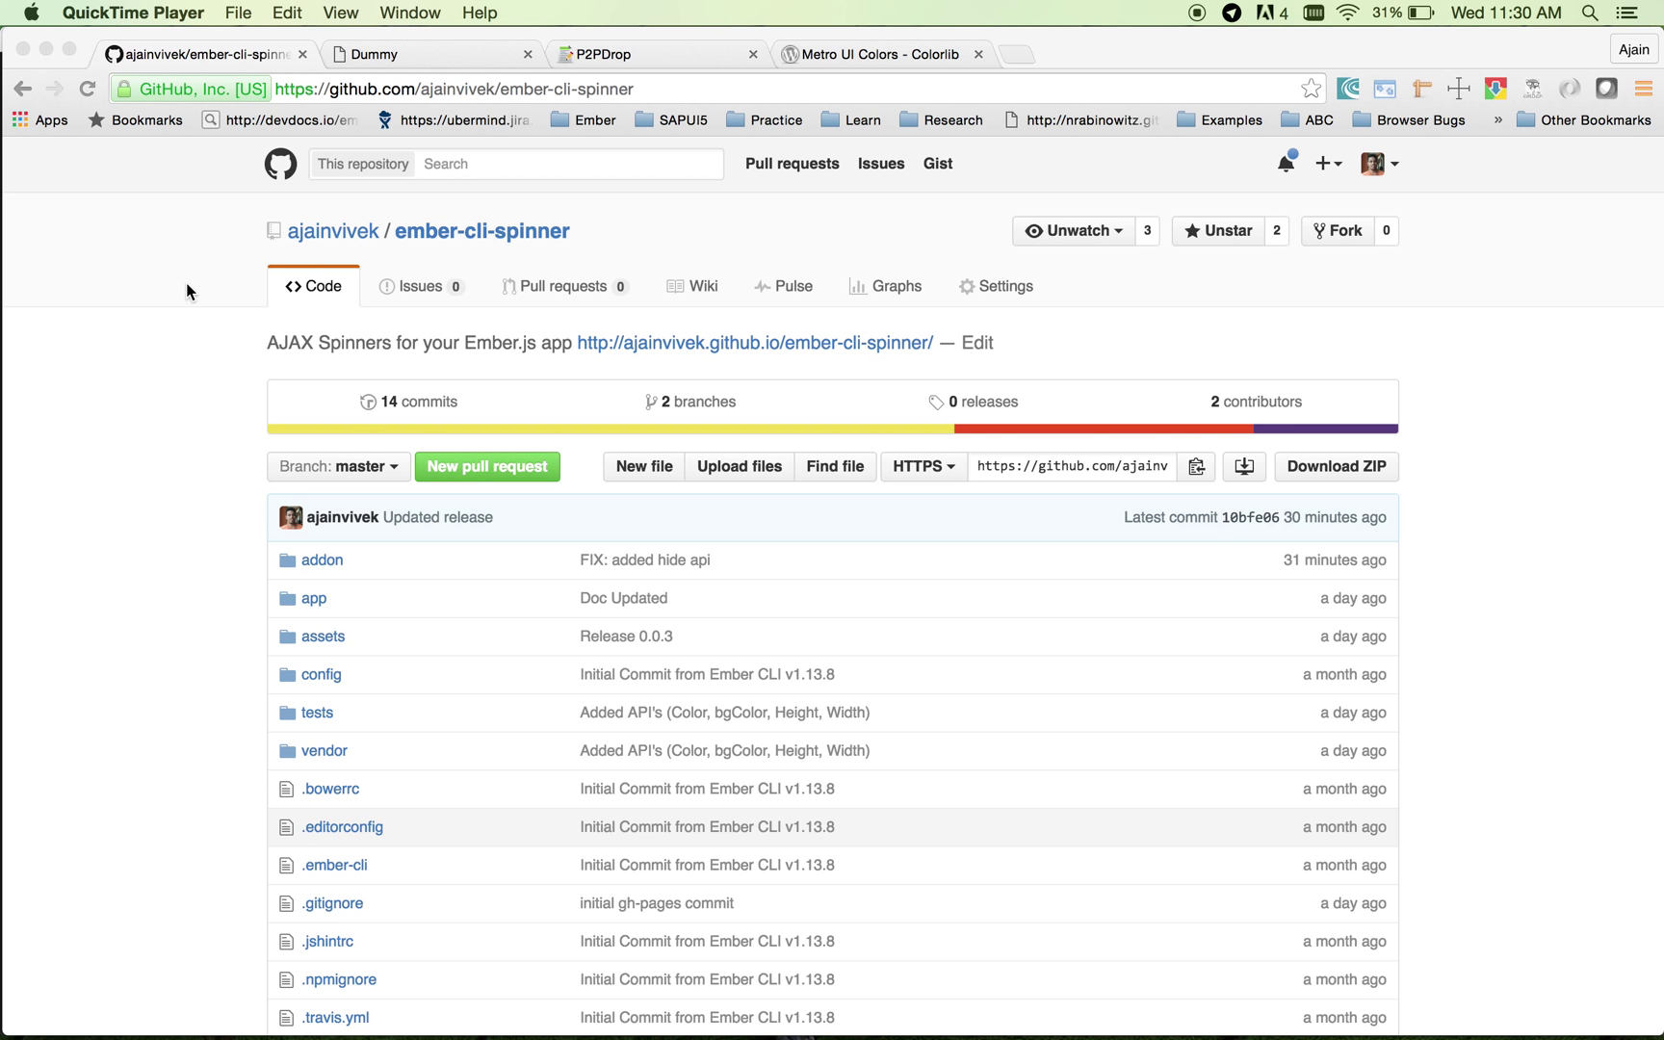
Scroll the ember-cli-spinner repo page past the file list to the README Usage section
{"action": "scroll", "scroll_direction": "down", "scroll_amount": 3}
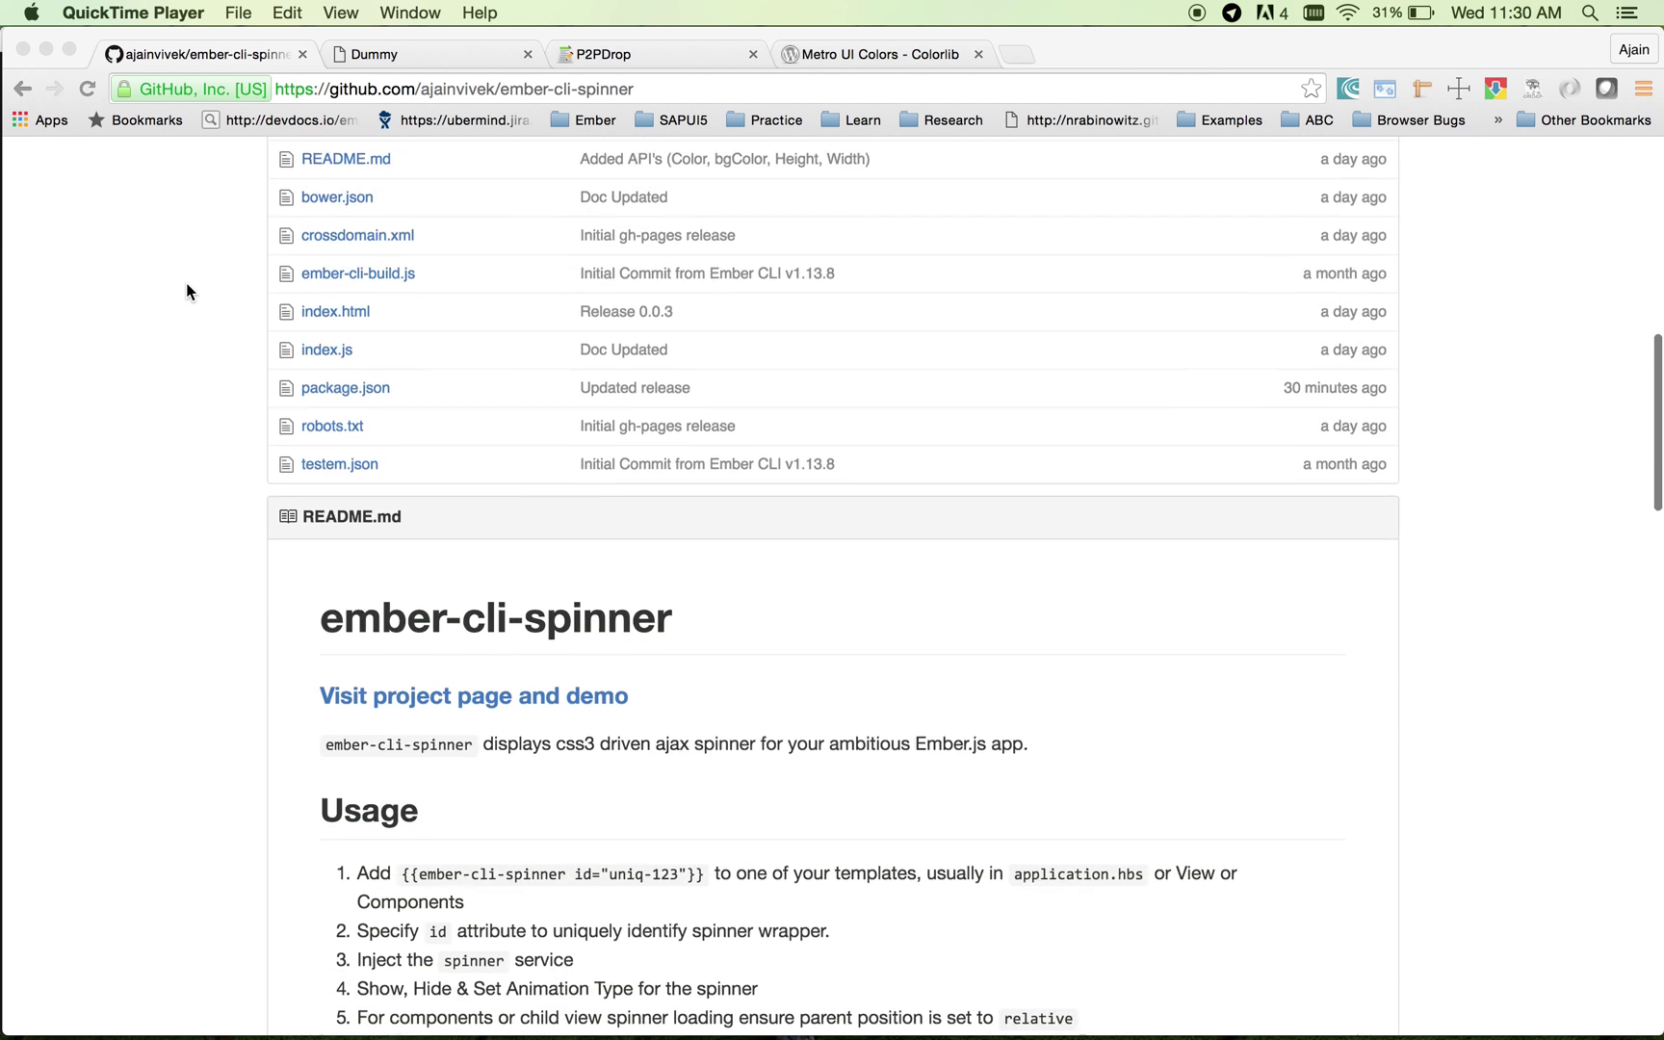
{"action": "scroll", "scroll_direction": "down", "scroll_amount": 3}
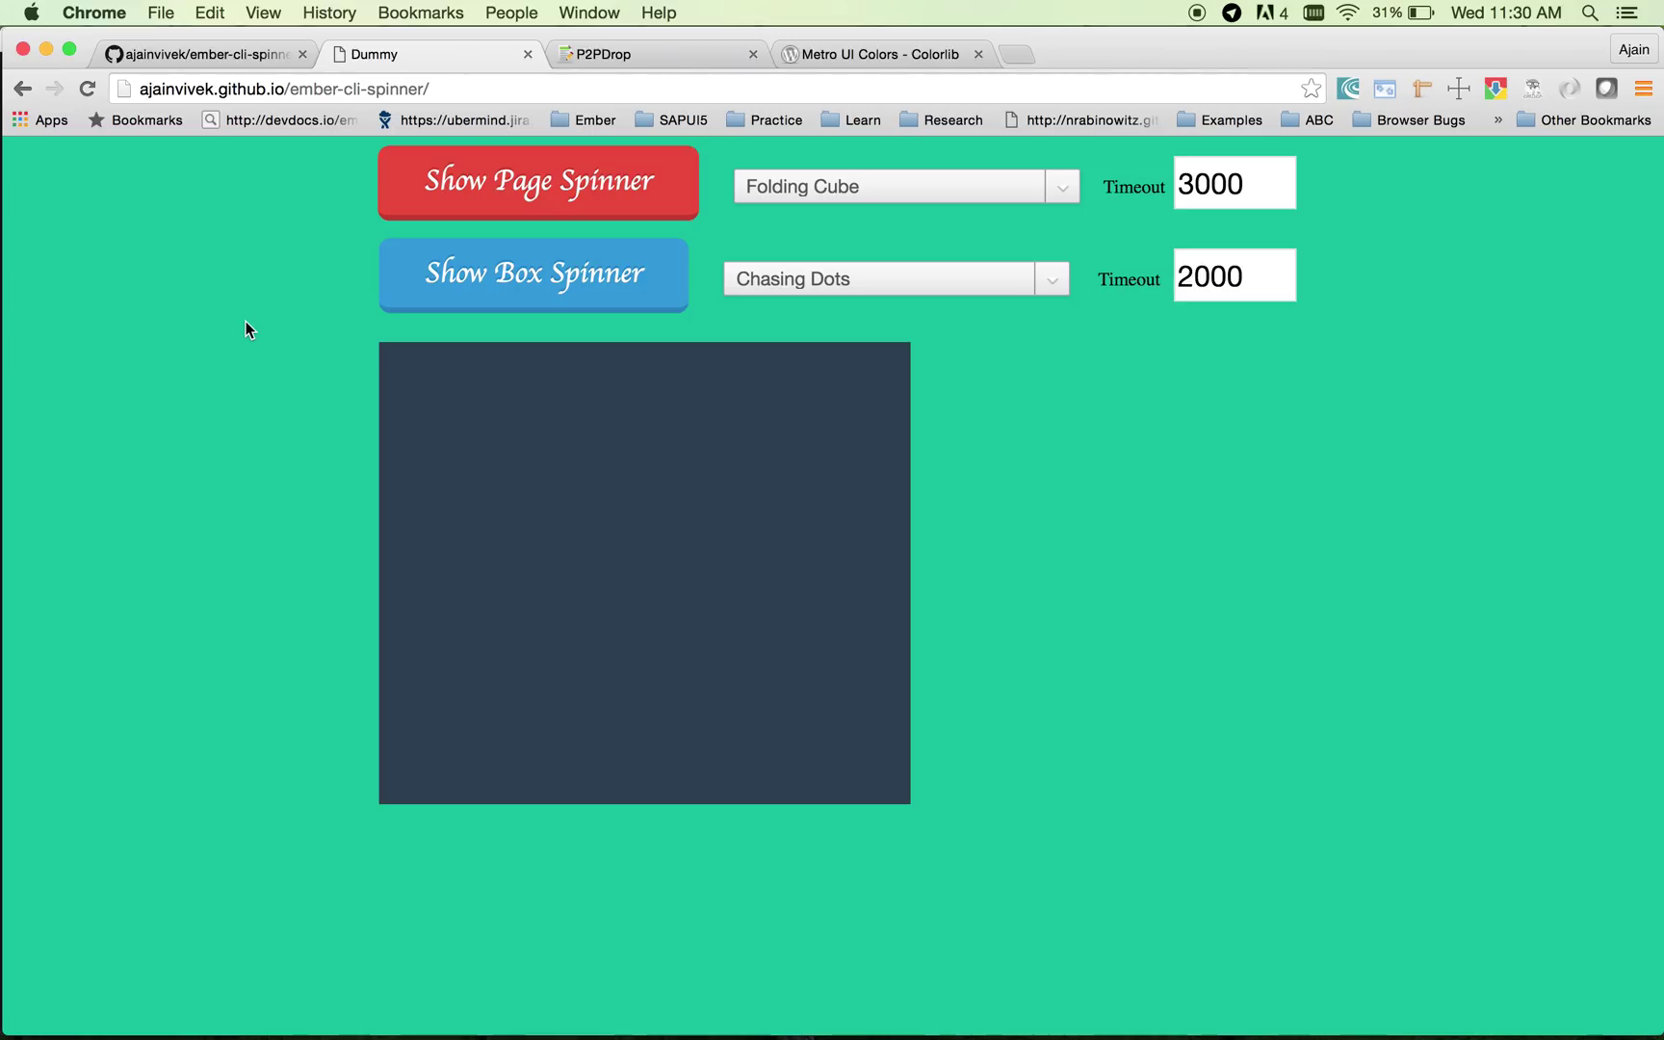
{"action": "mouse_move", "coordinate": [295, 309]}
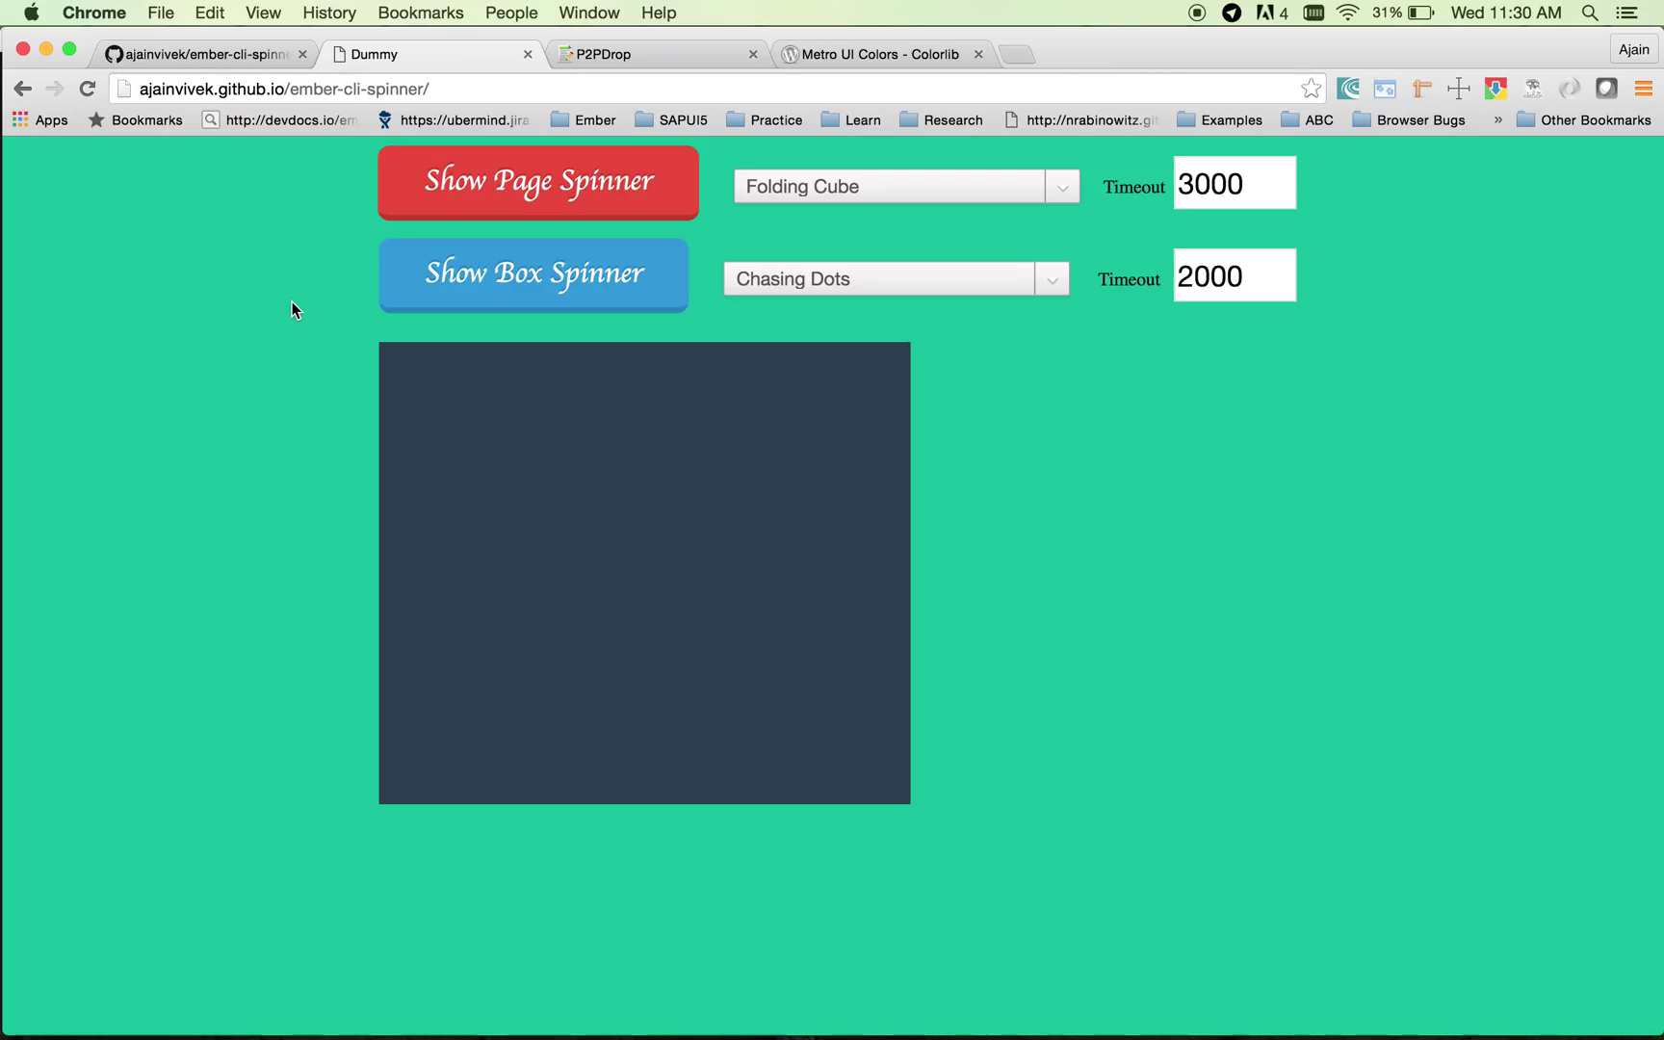
{"action": "mouse_move", "coordinate": [339, 336]}
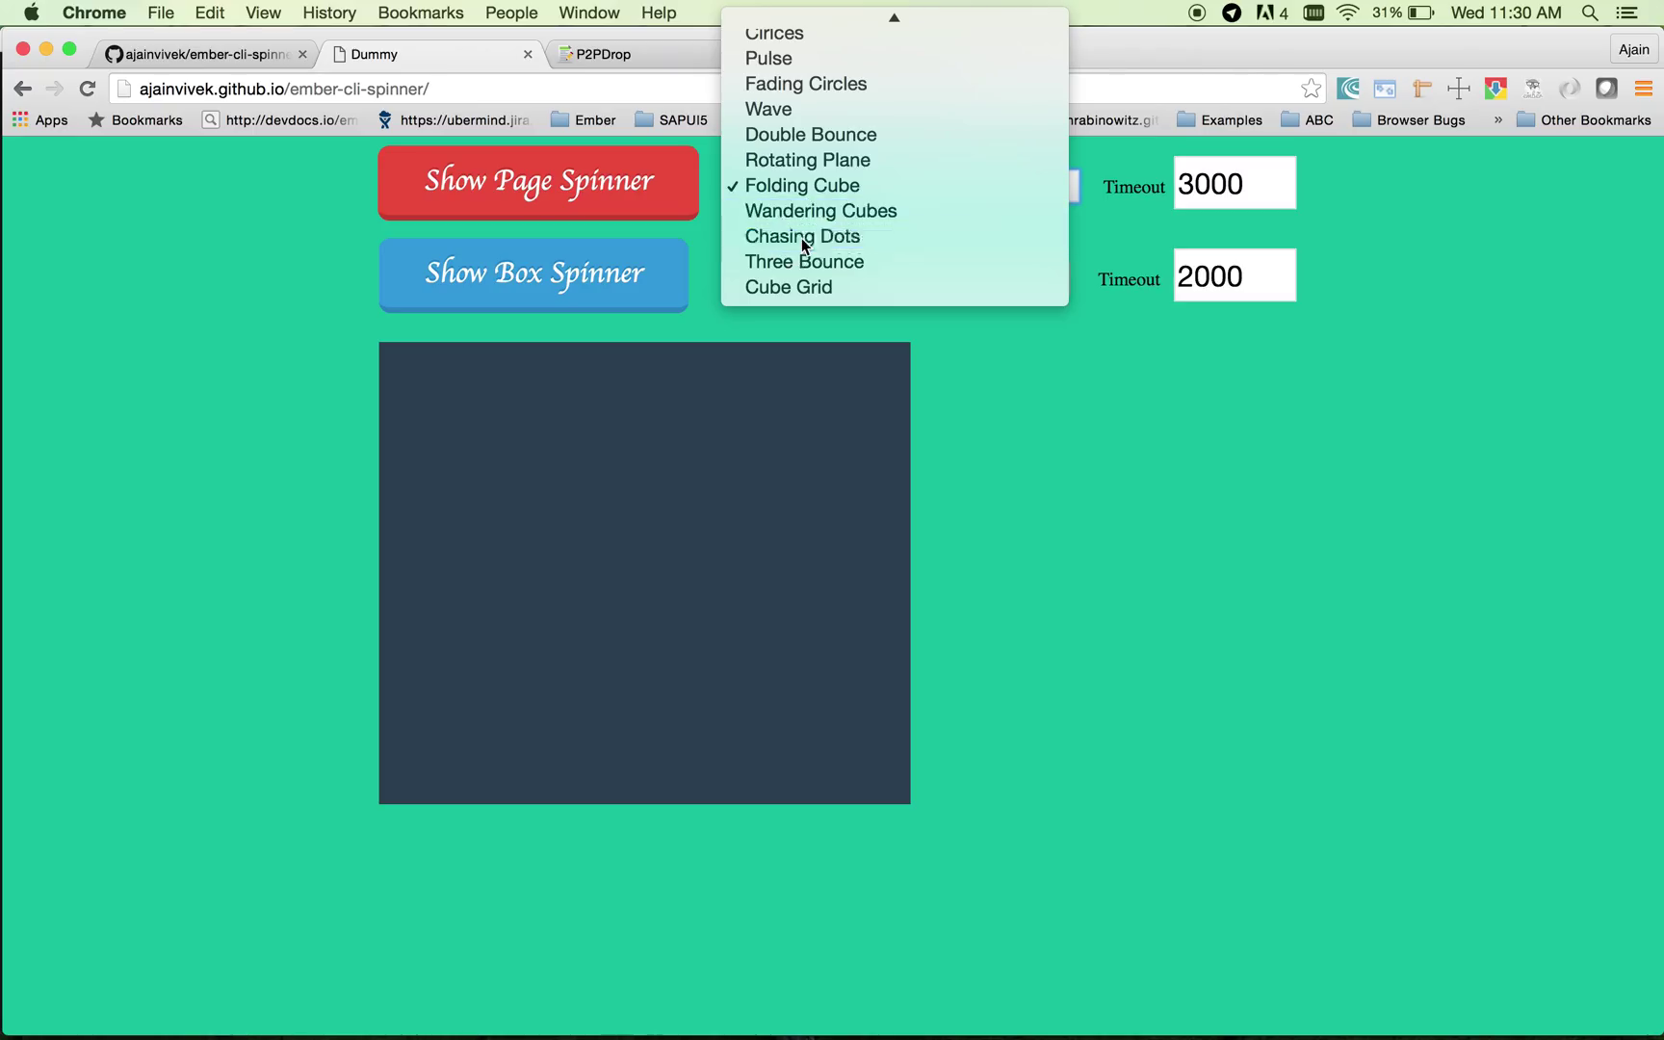
Pick an animation type for the page spinner and switch the box spinner to Wave
{"action": "left_click", "coordinate": [802, 236]}
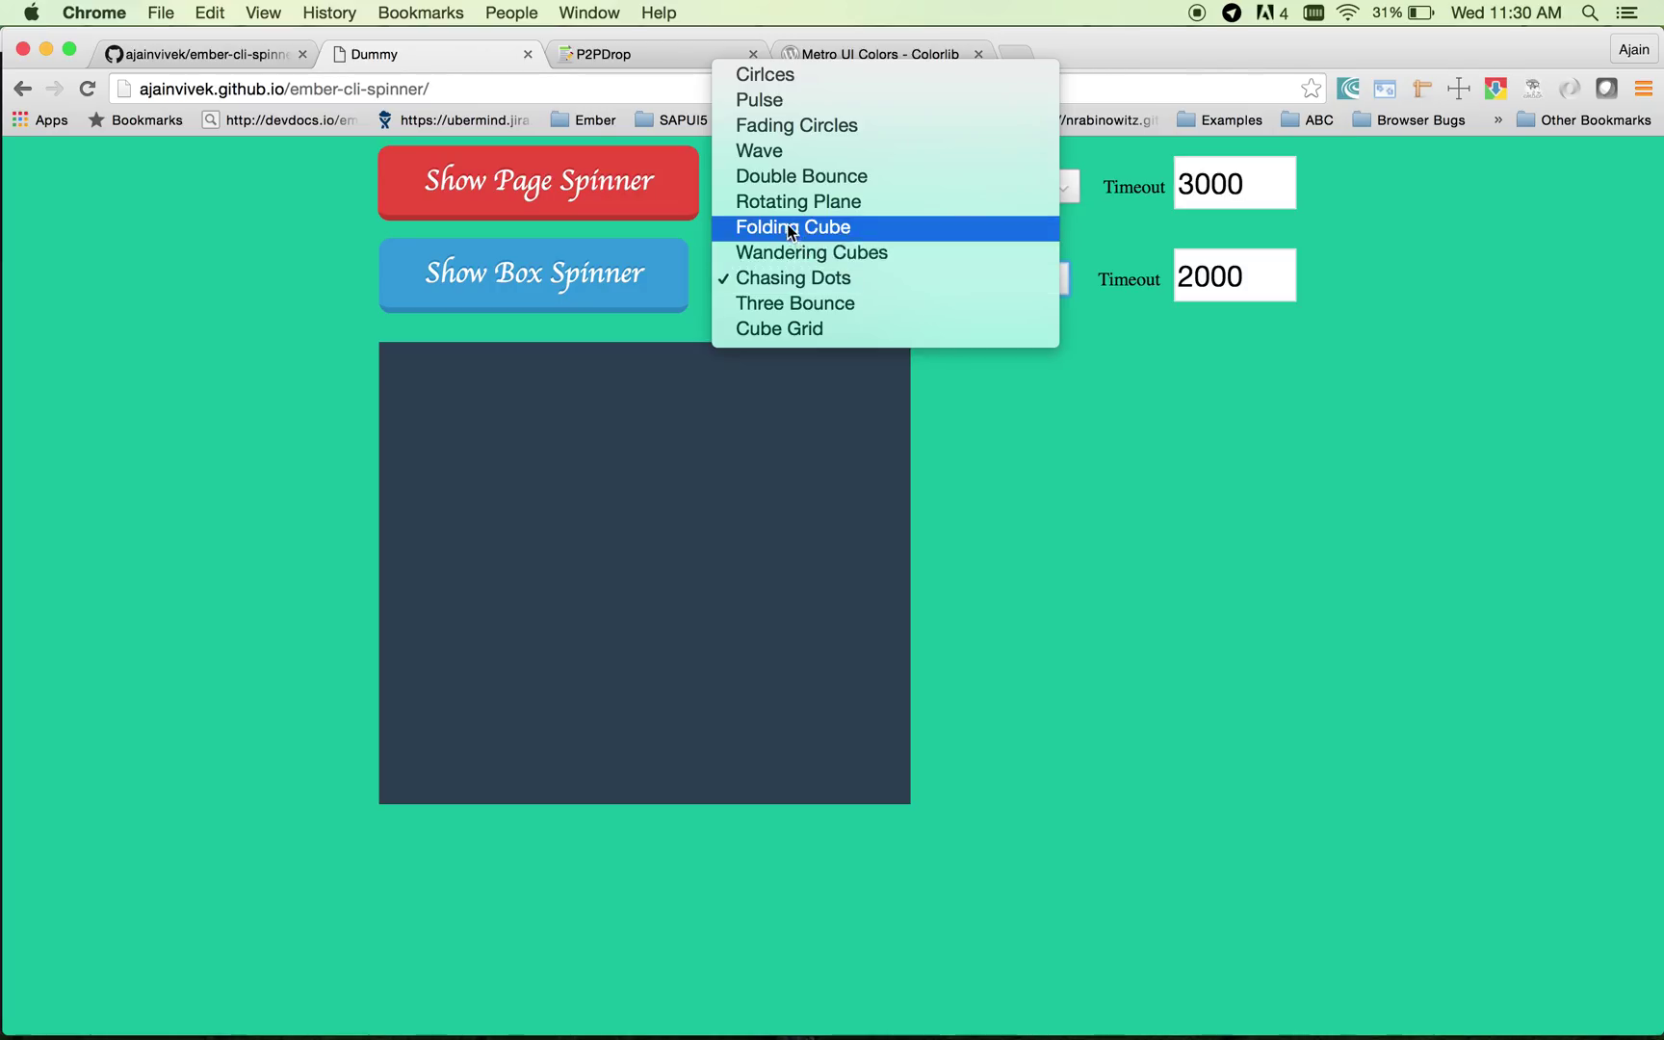
{"action": "mouse_move", "coordinate": [759, 151]}
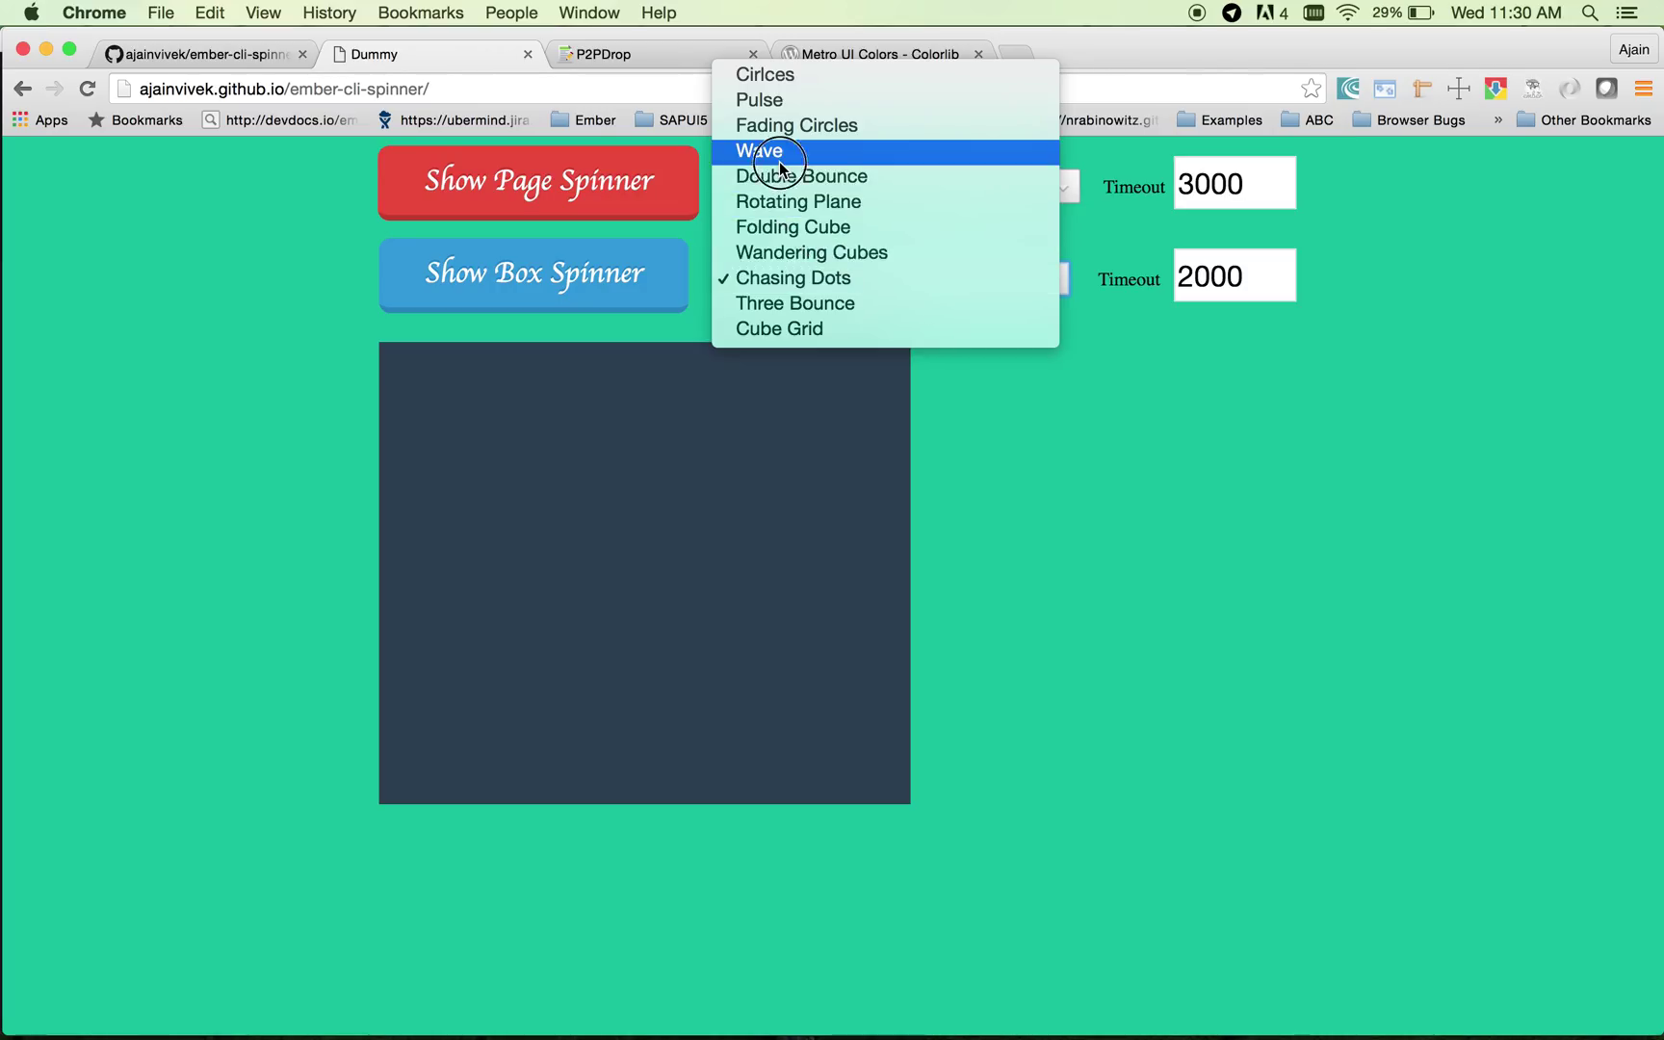
{"action": "left_click", "coordinate": [758, 150]}
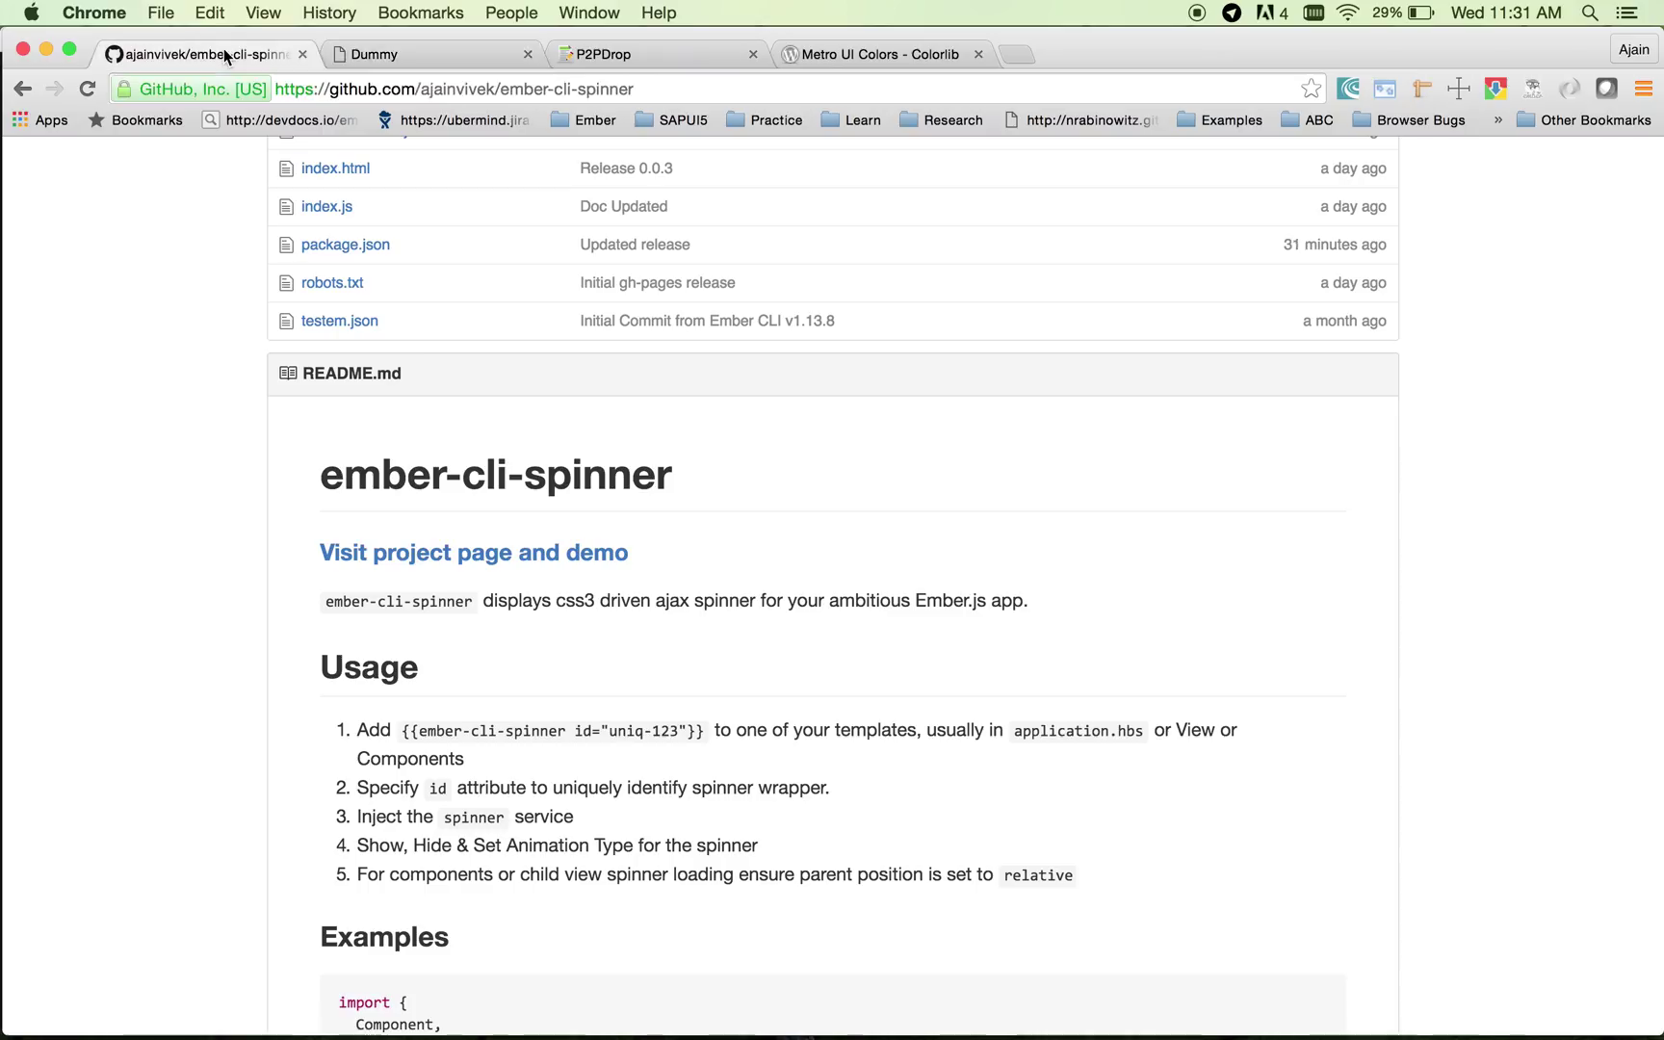
Scroll the ember-cli-spinner README down through Usage to the Examples code
{"action": "scroll", "scroll_direction": "down", "scroll_amount": 3}
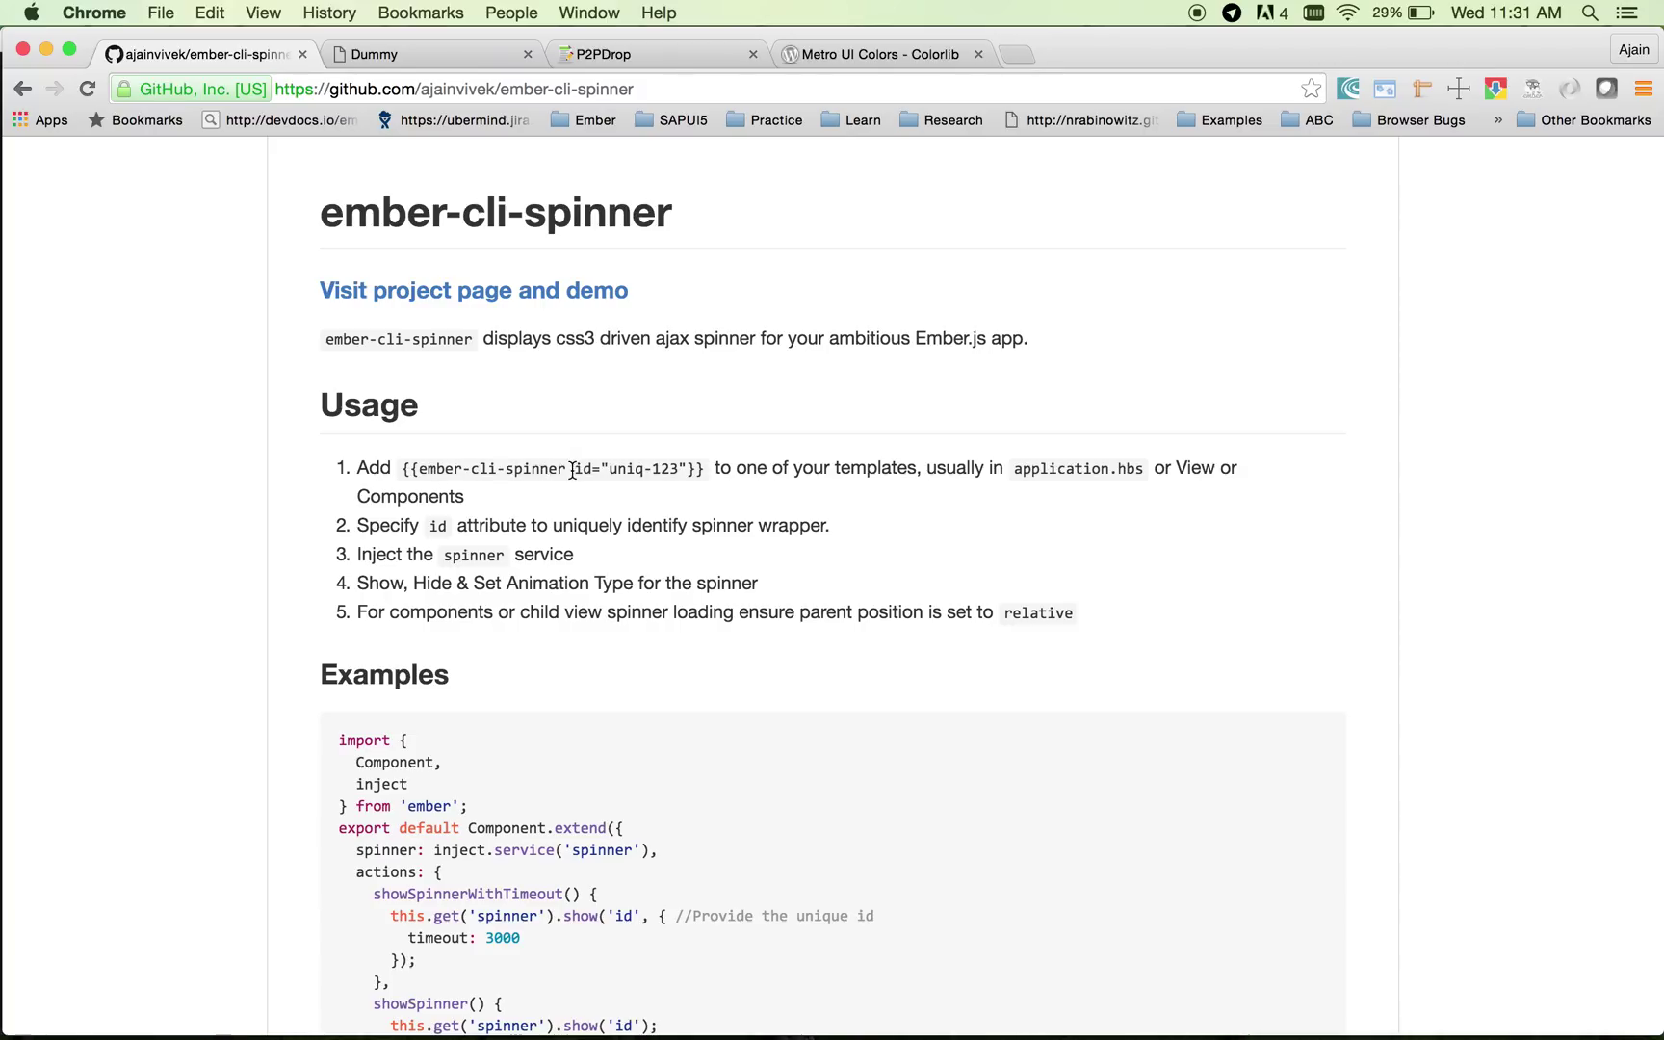
{"action": "mouse_move", "coordinate": [591, 476]}
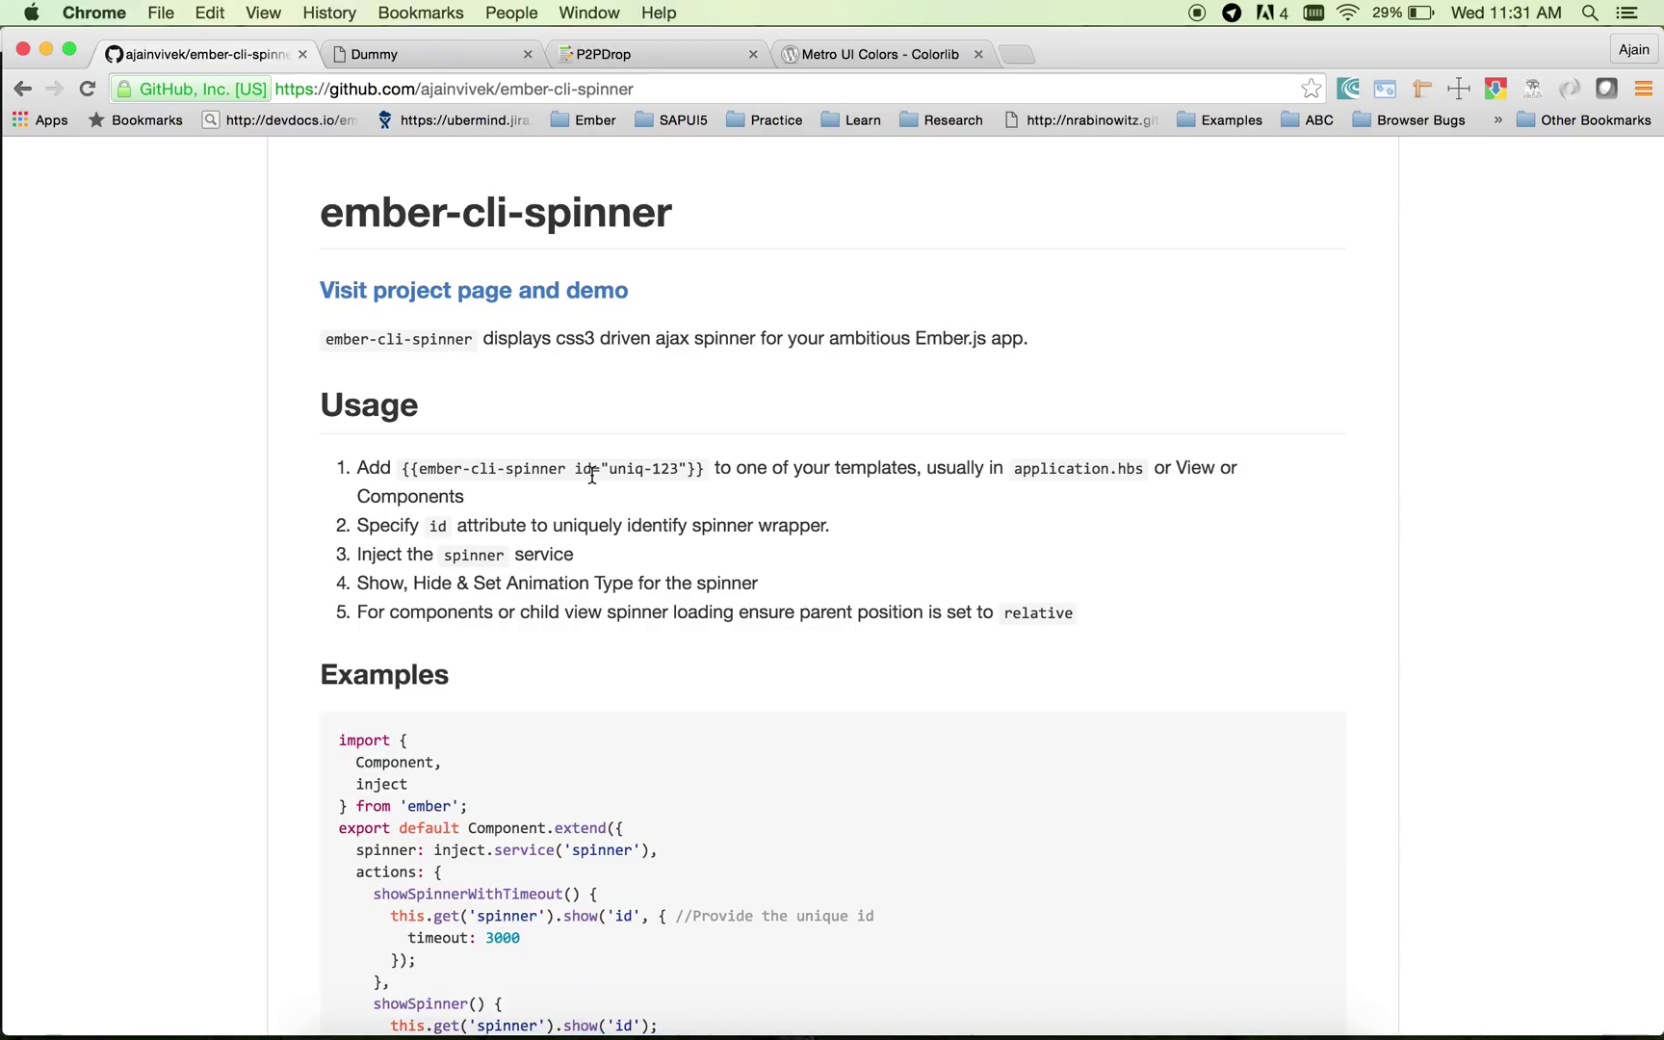
{"action": "mouse_move", "coordinate": [655, 489]}
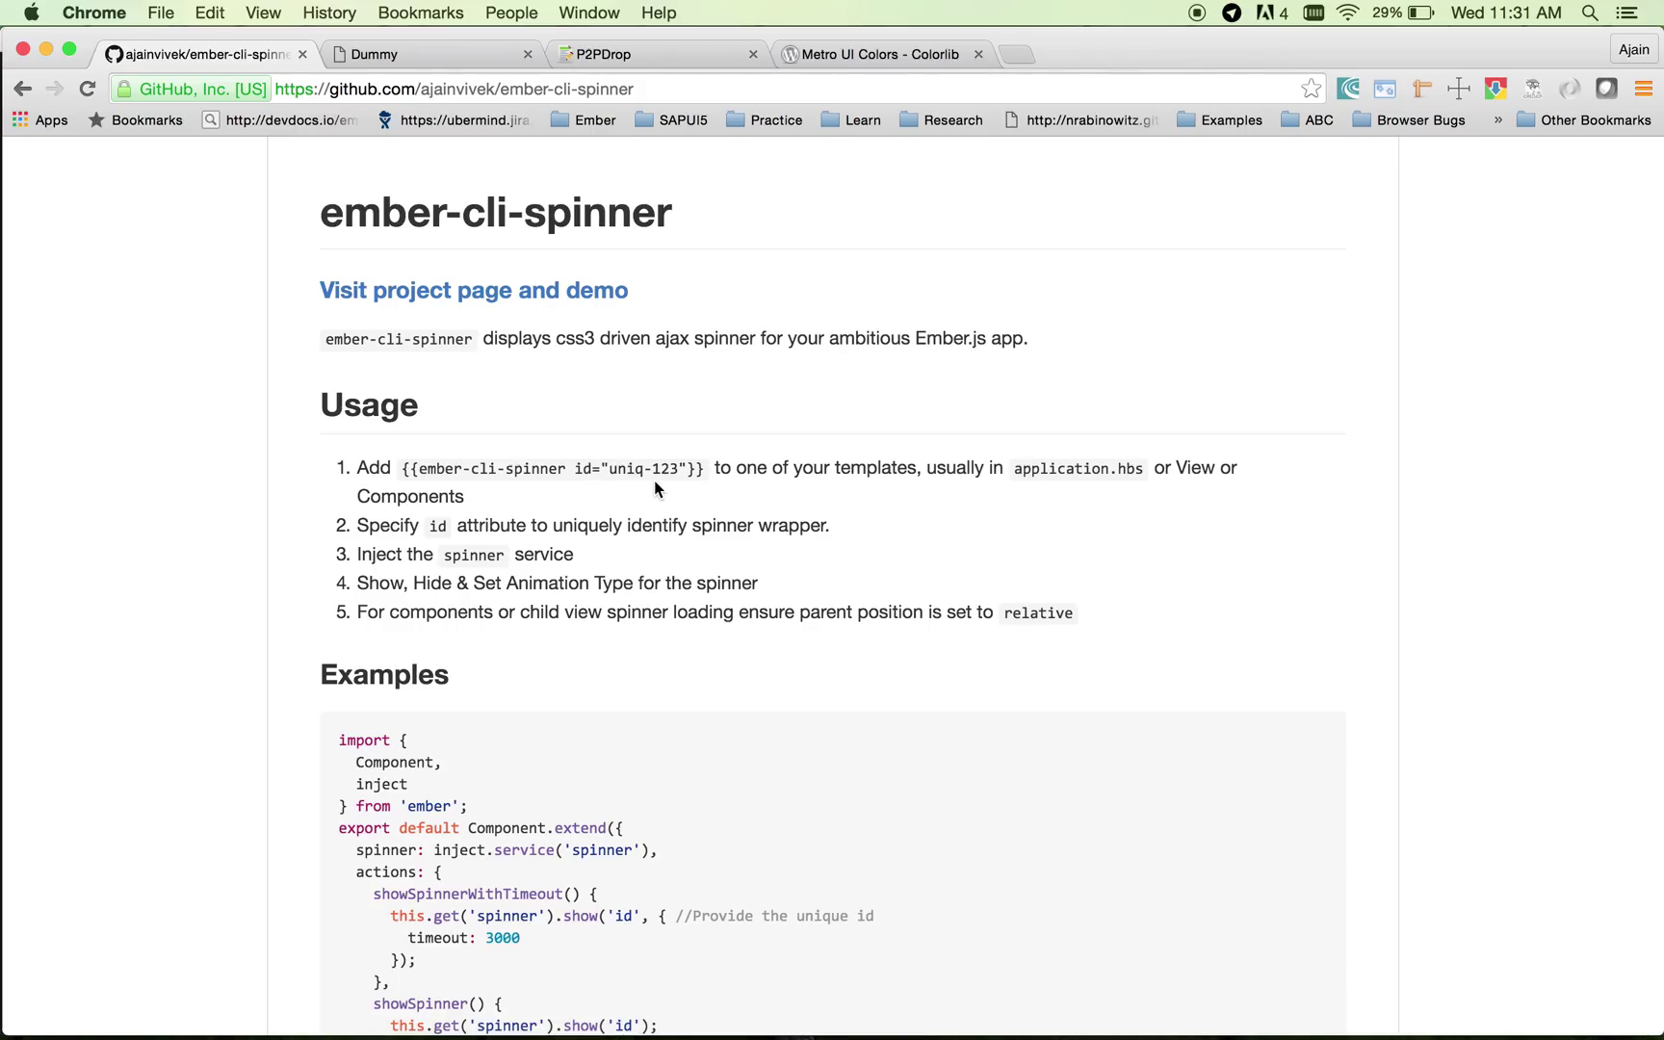
{"action": "scroll", "scroll_direction": "down", "scroll_amount": 3}
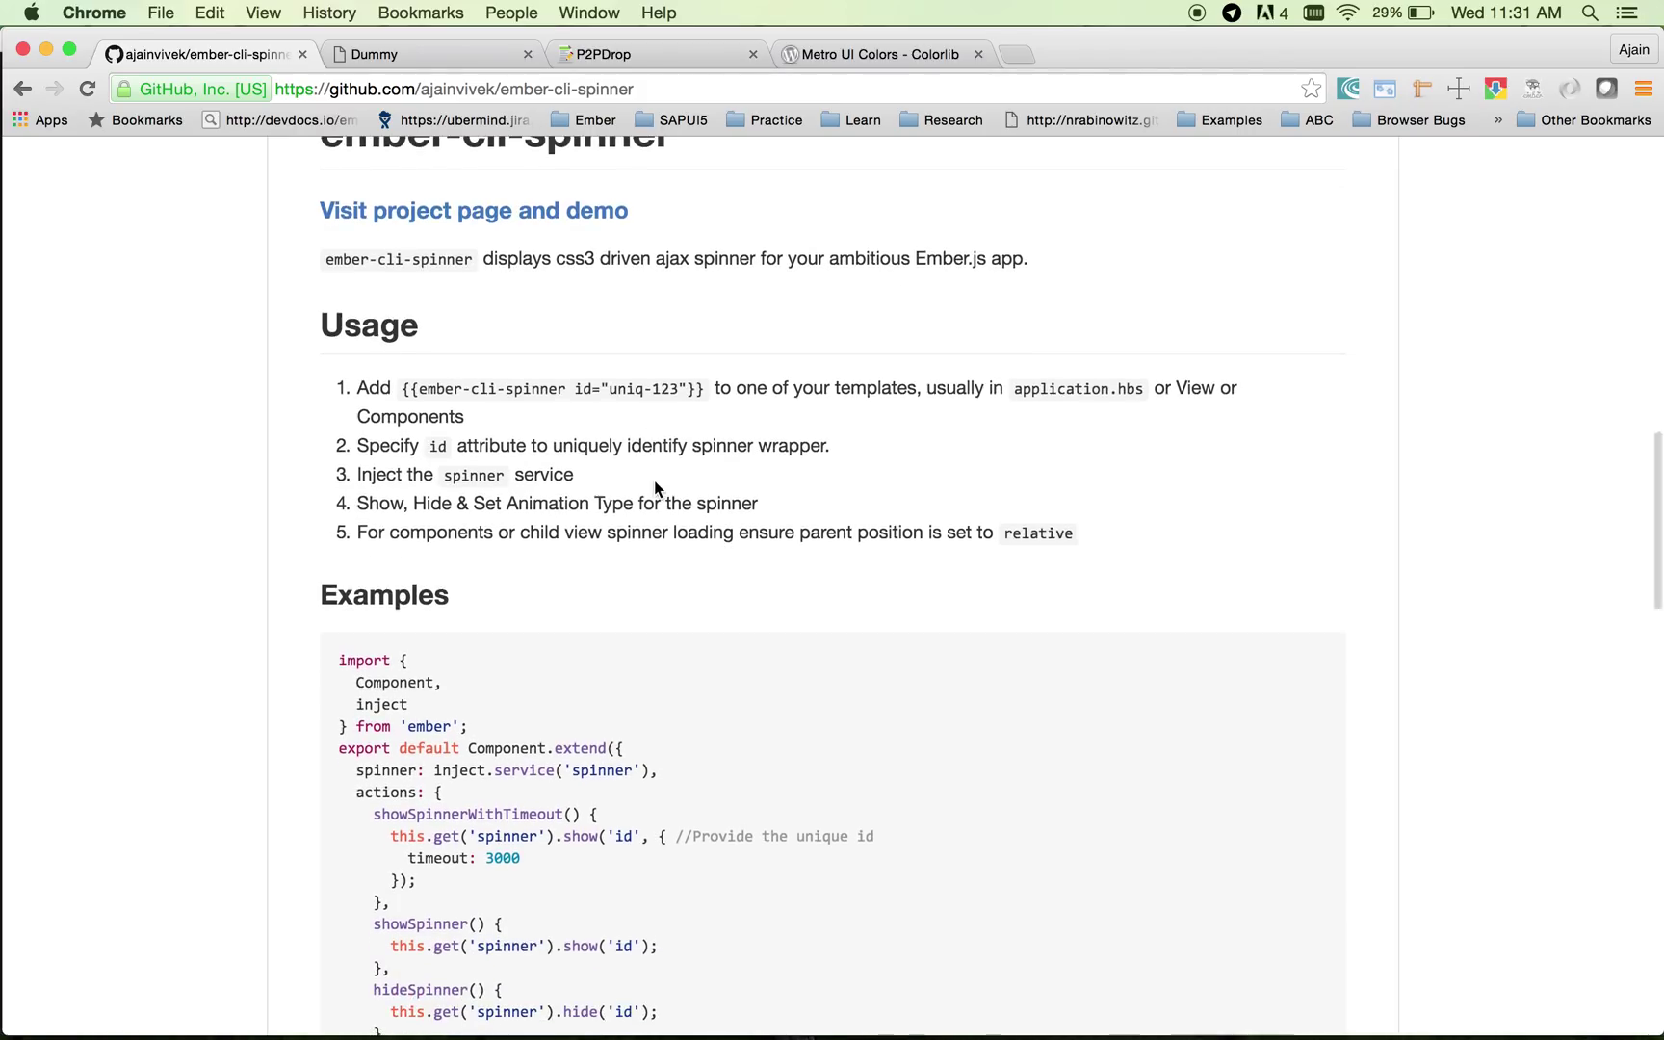
{"action": "scroll", "scroll_direction": "down", "scroll_amount": 3}
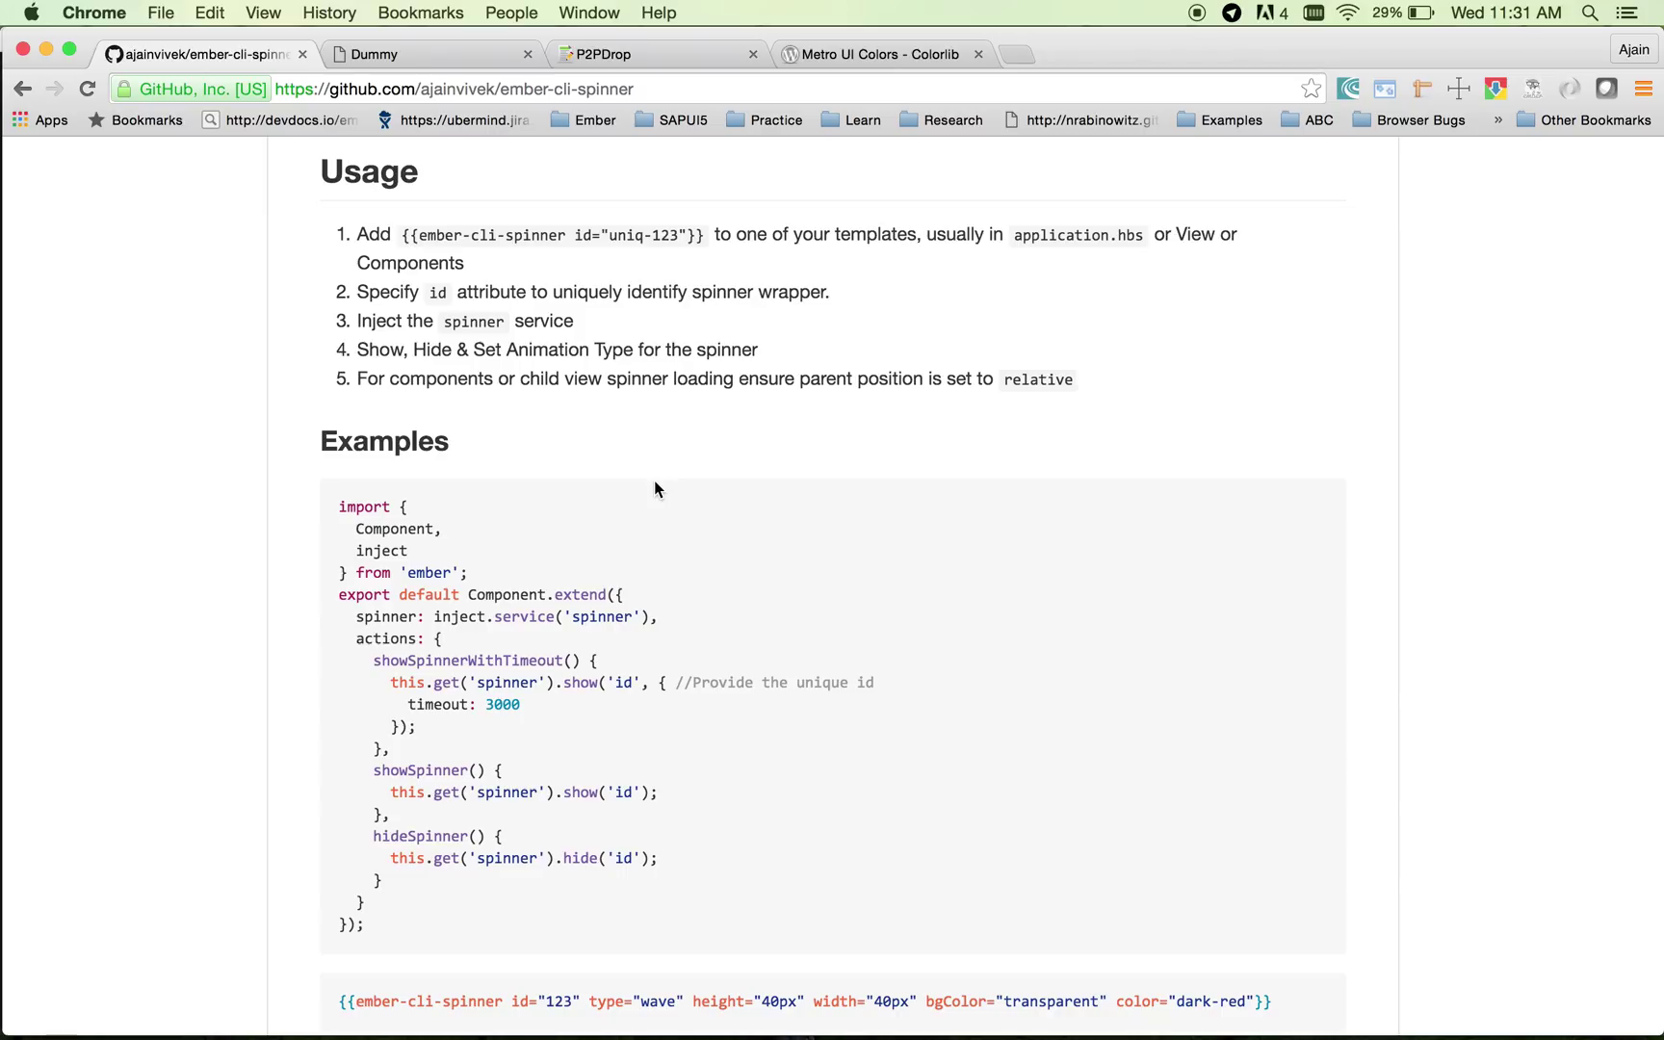
{"action": "scroll", "scroll_direction": "down", "scroll_amount": 3}
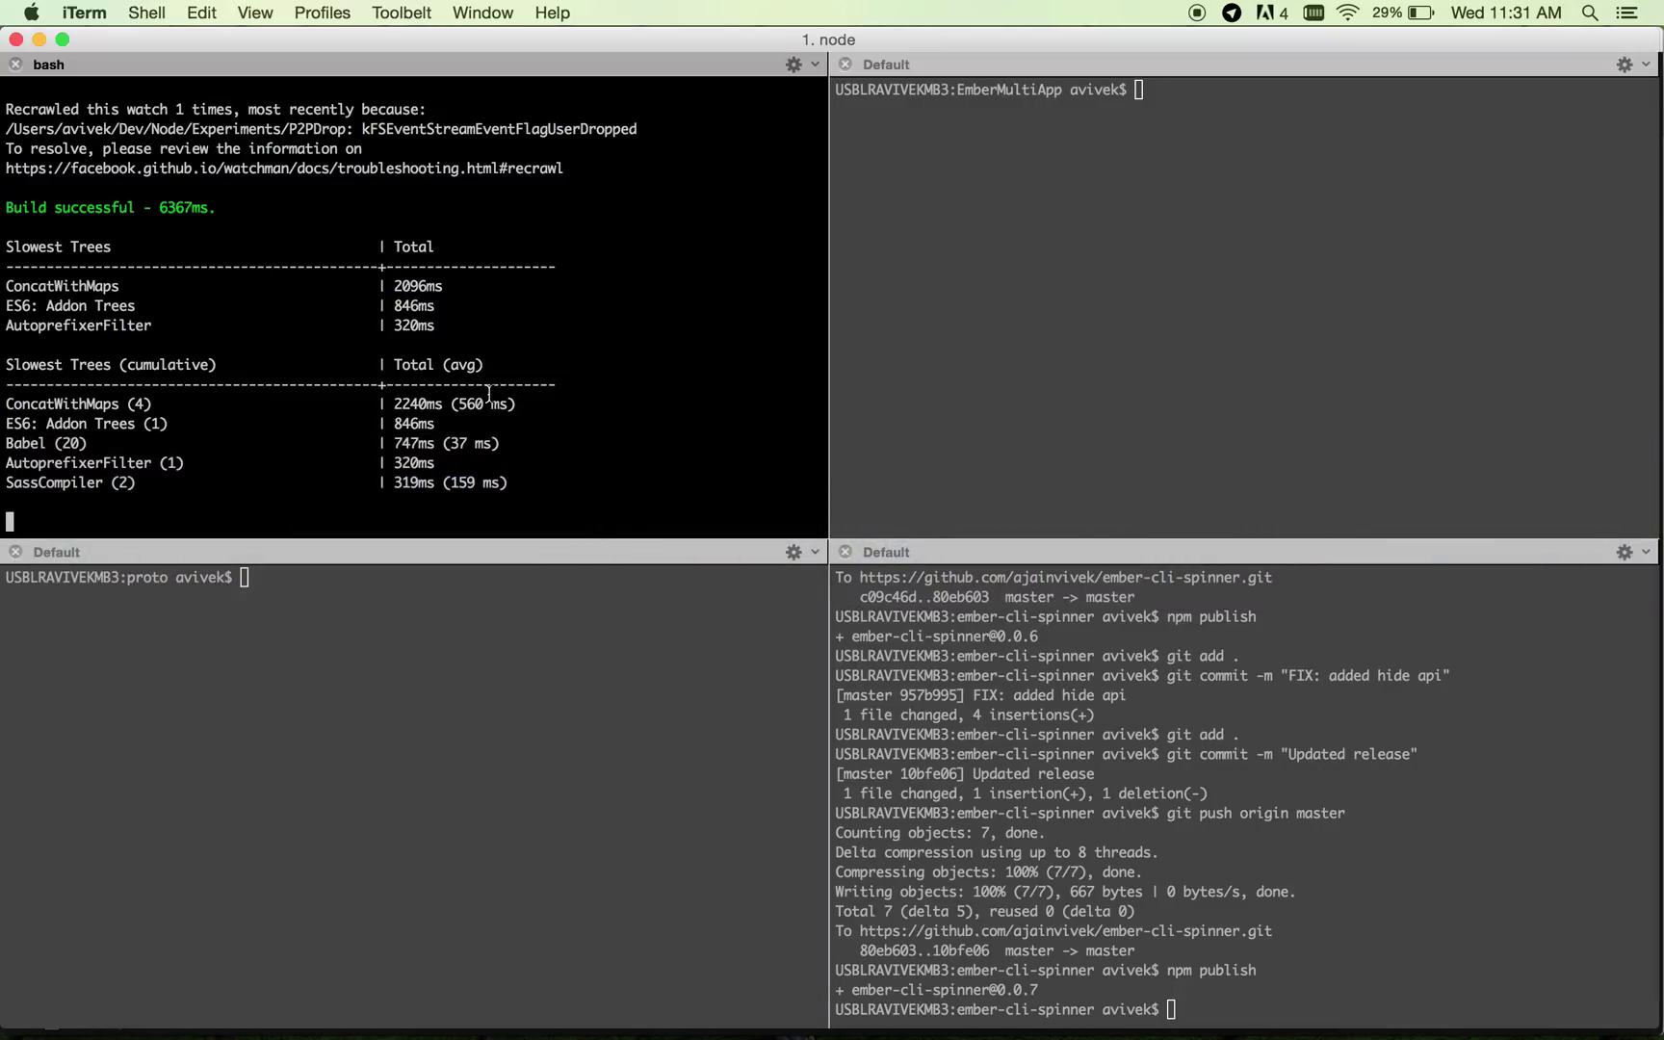
Stop the running build, run 'ember install ember-cli-spinner', then start the server with 'ember s'
{"action": "key", "text": "ctrl+c"}
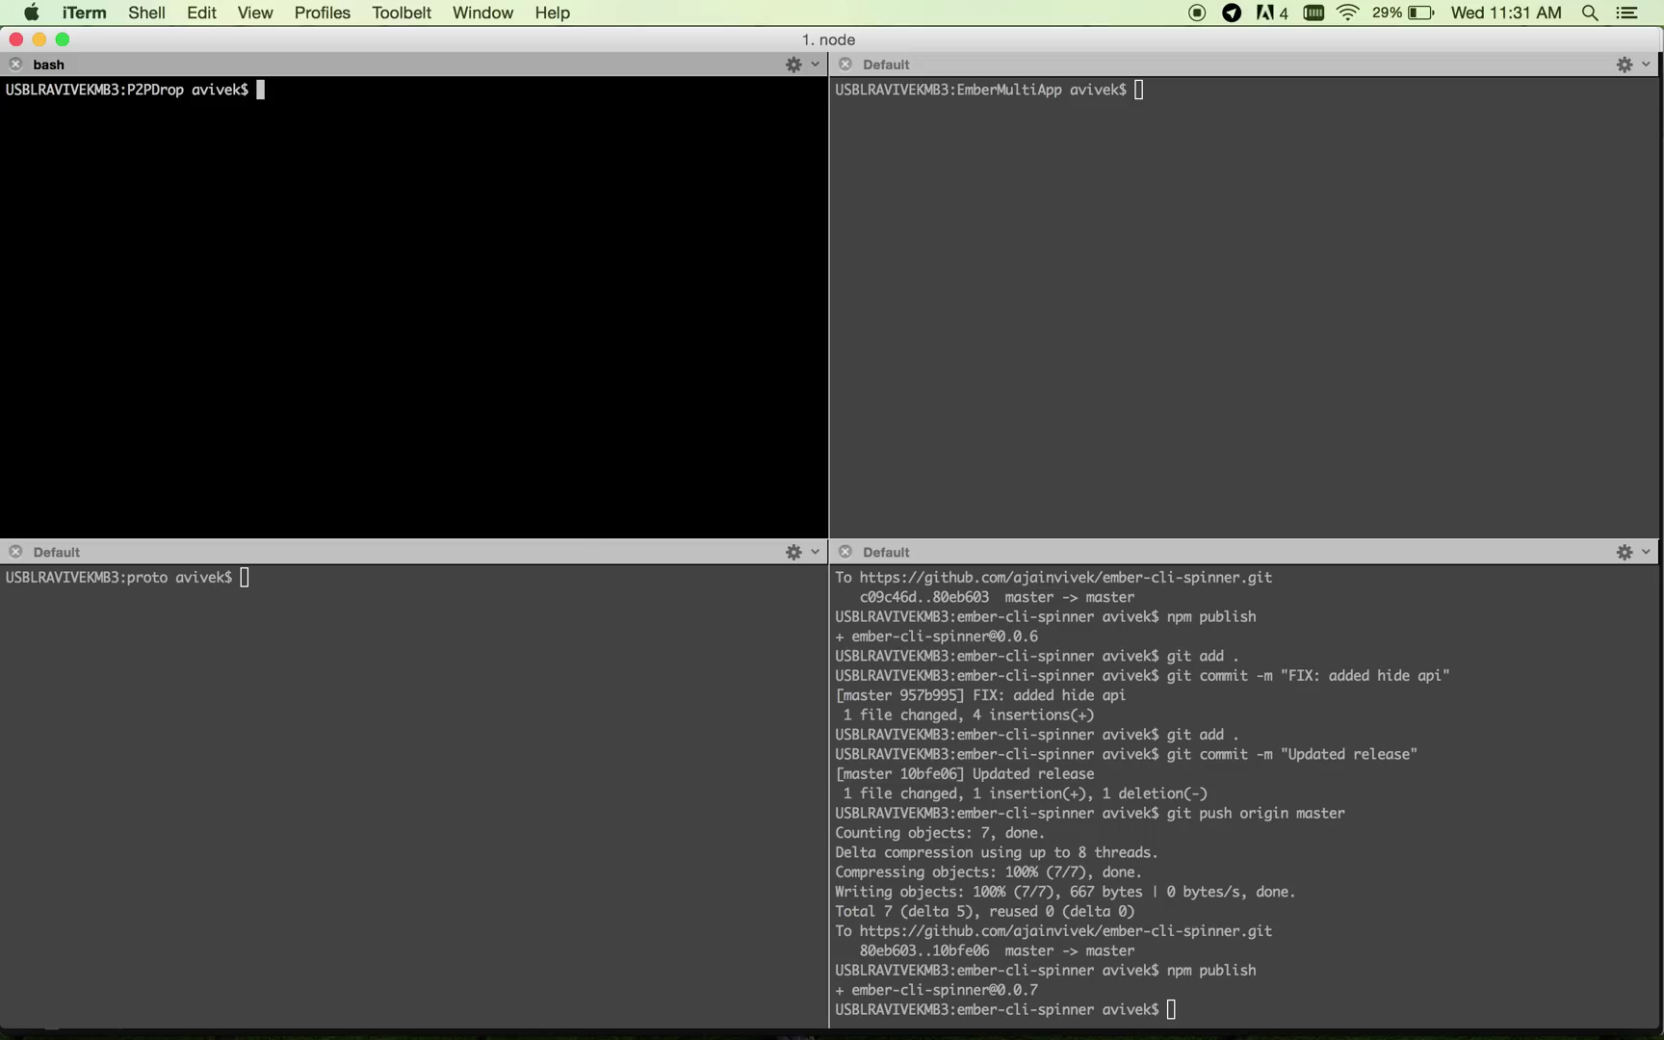
{"action": "type", "text": "ember install"}
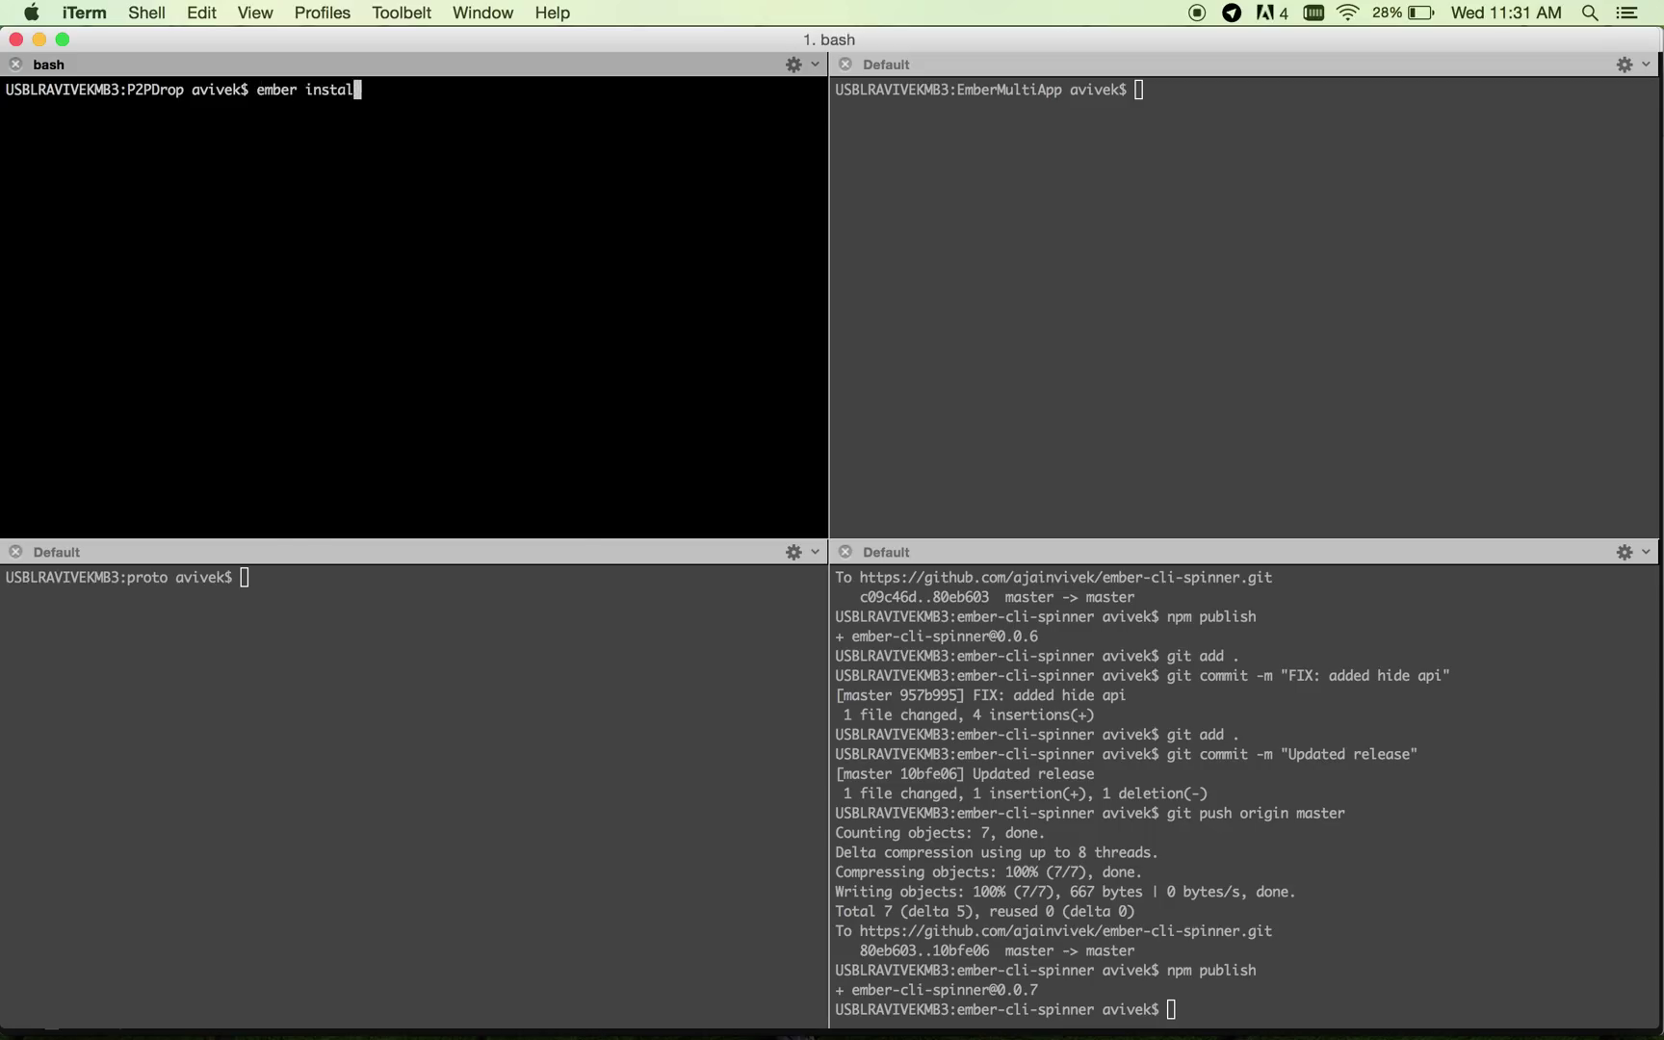
{"action": "type", "text": "embe"}
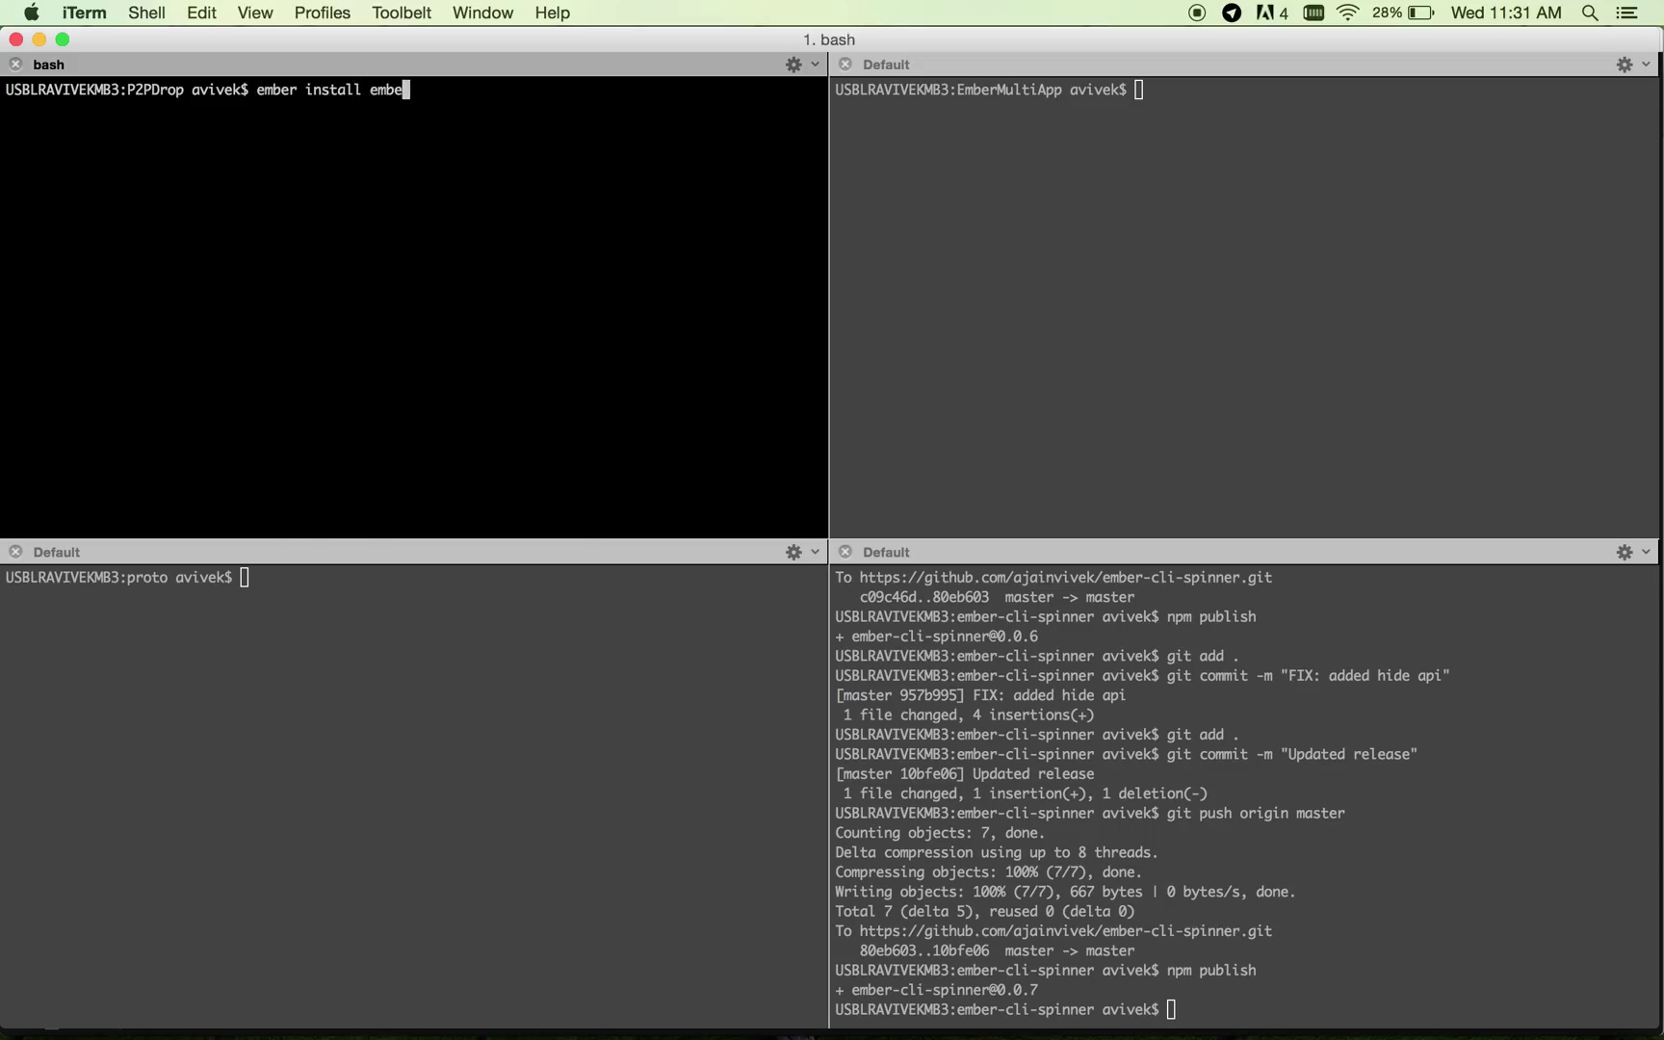
{"action": "type", "text": "r-cli"}
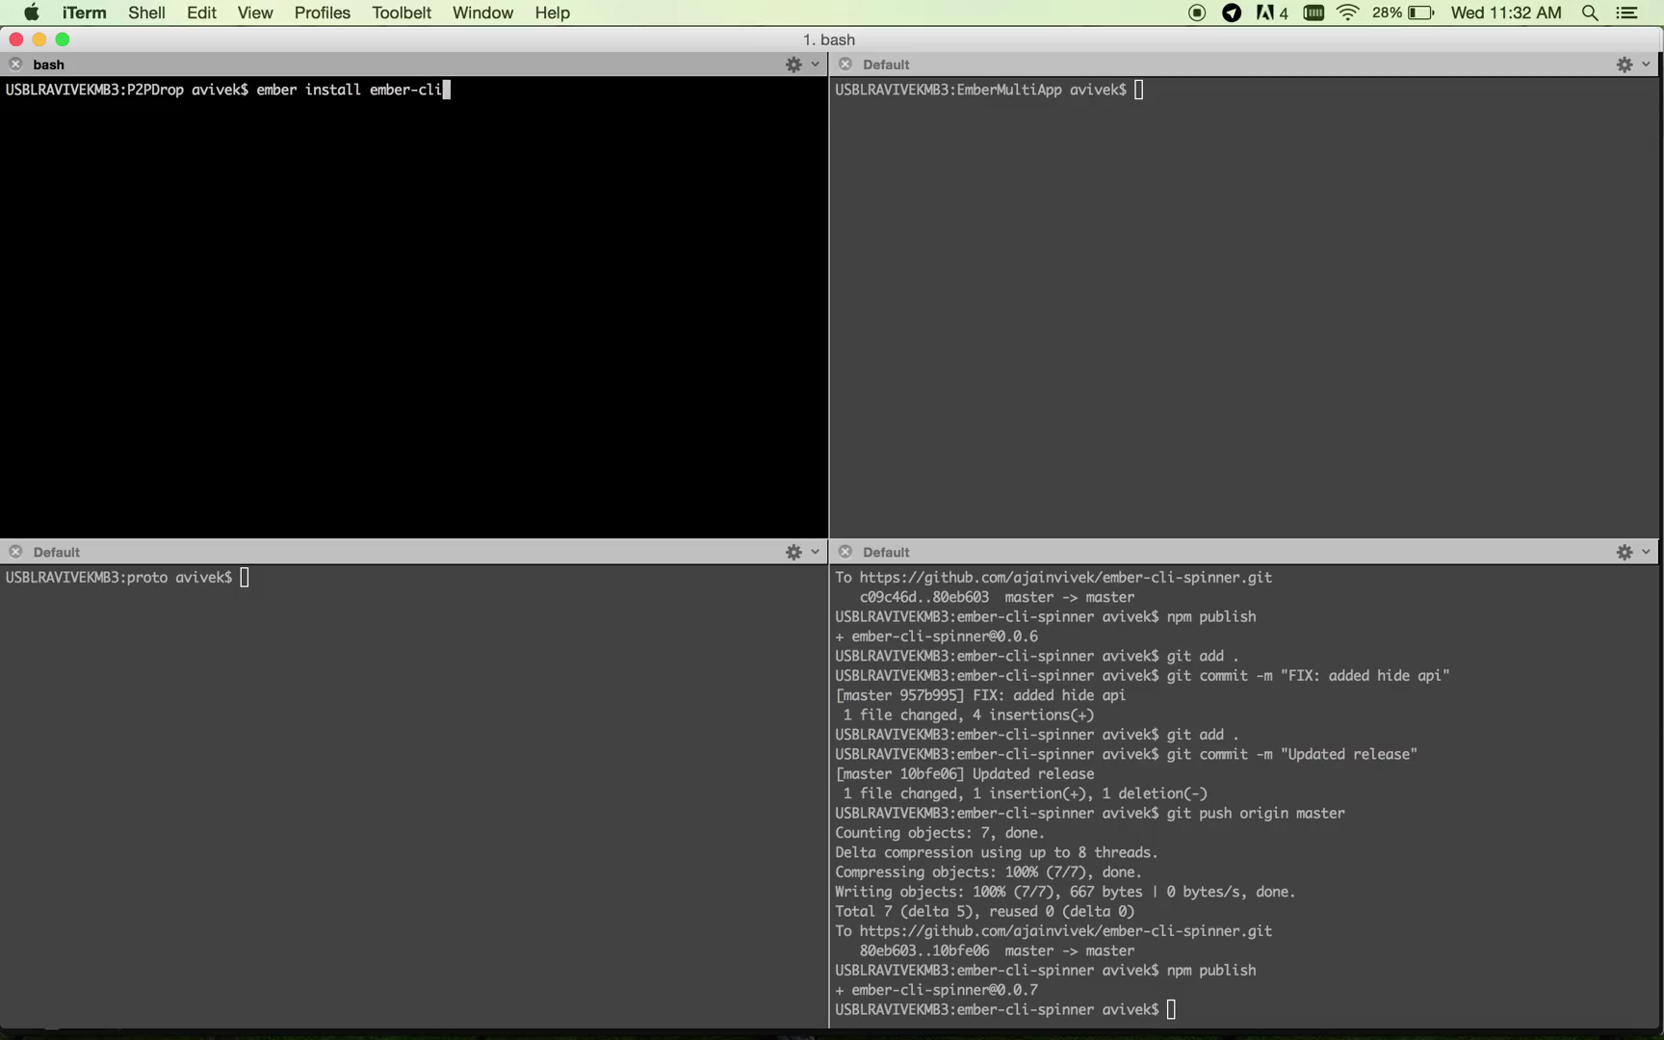
{"action": "type", "text": "spinner"}
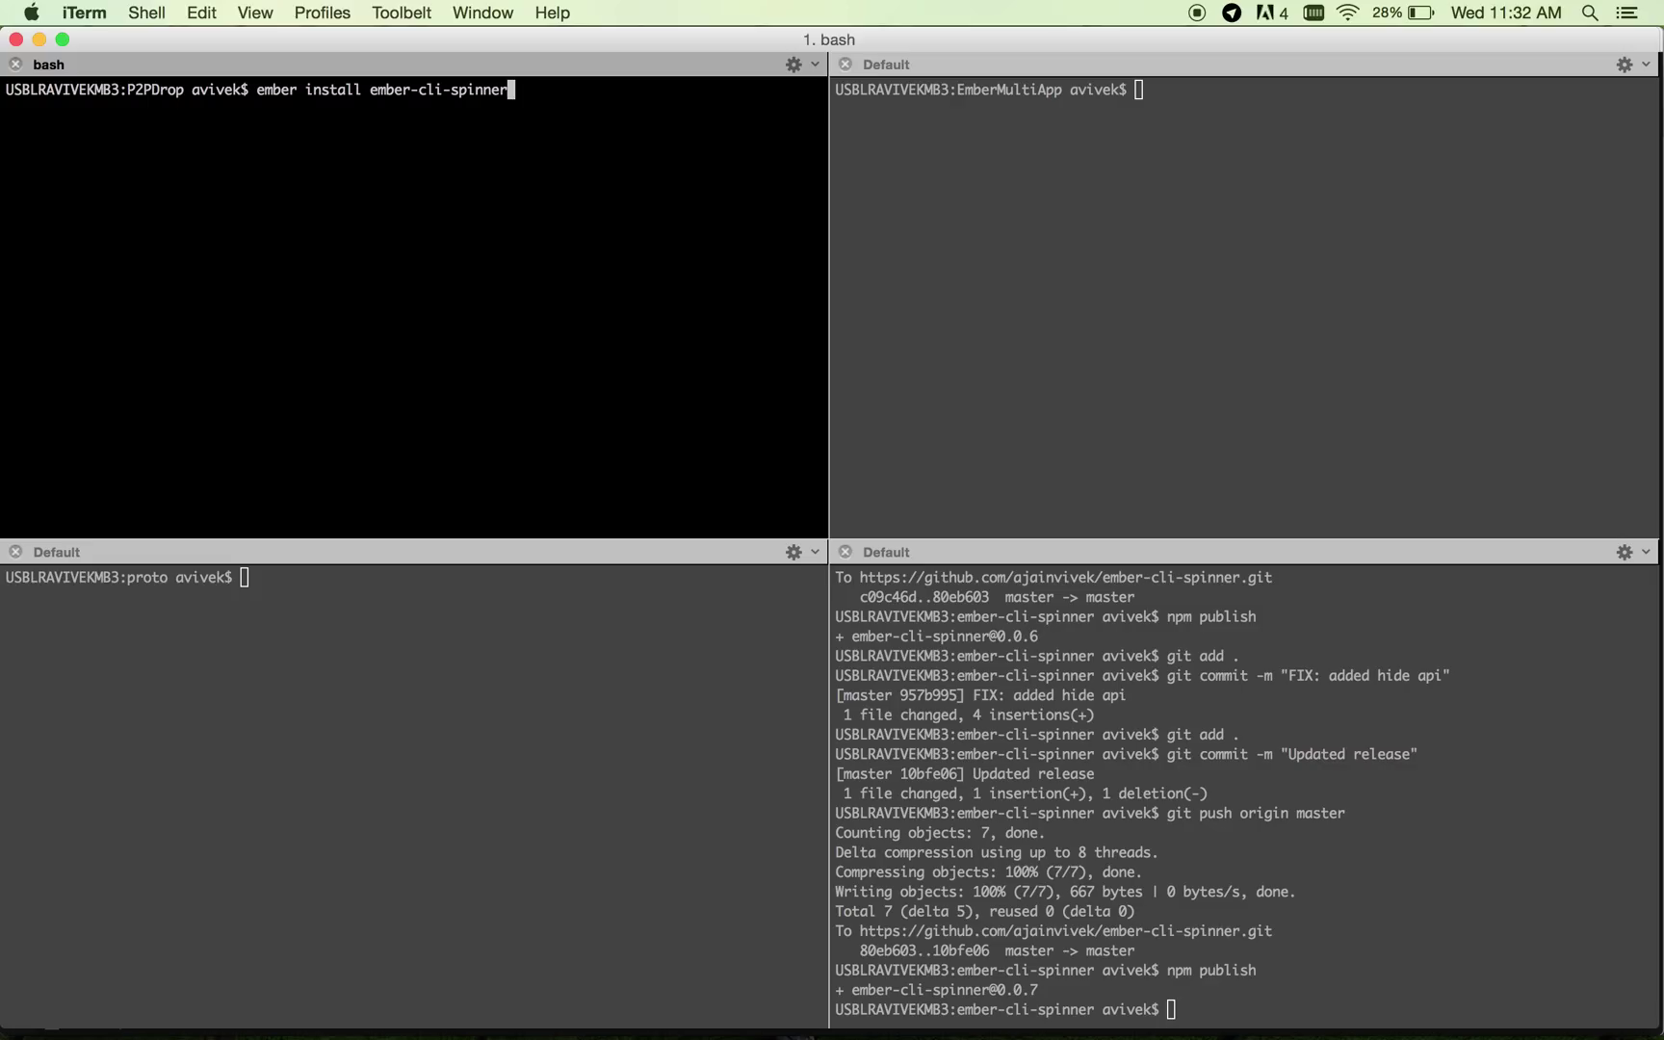
{"action": "key", "text": "backspace"}
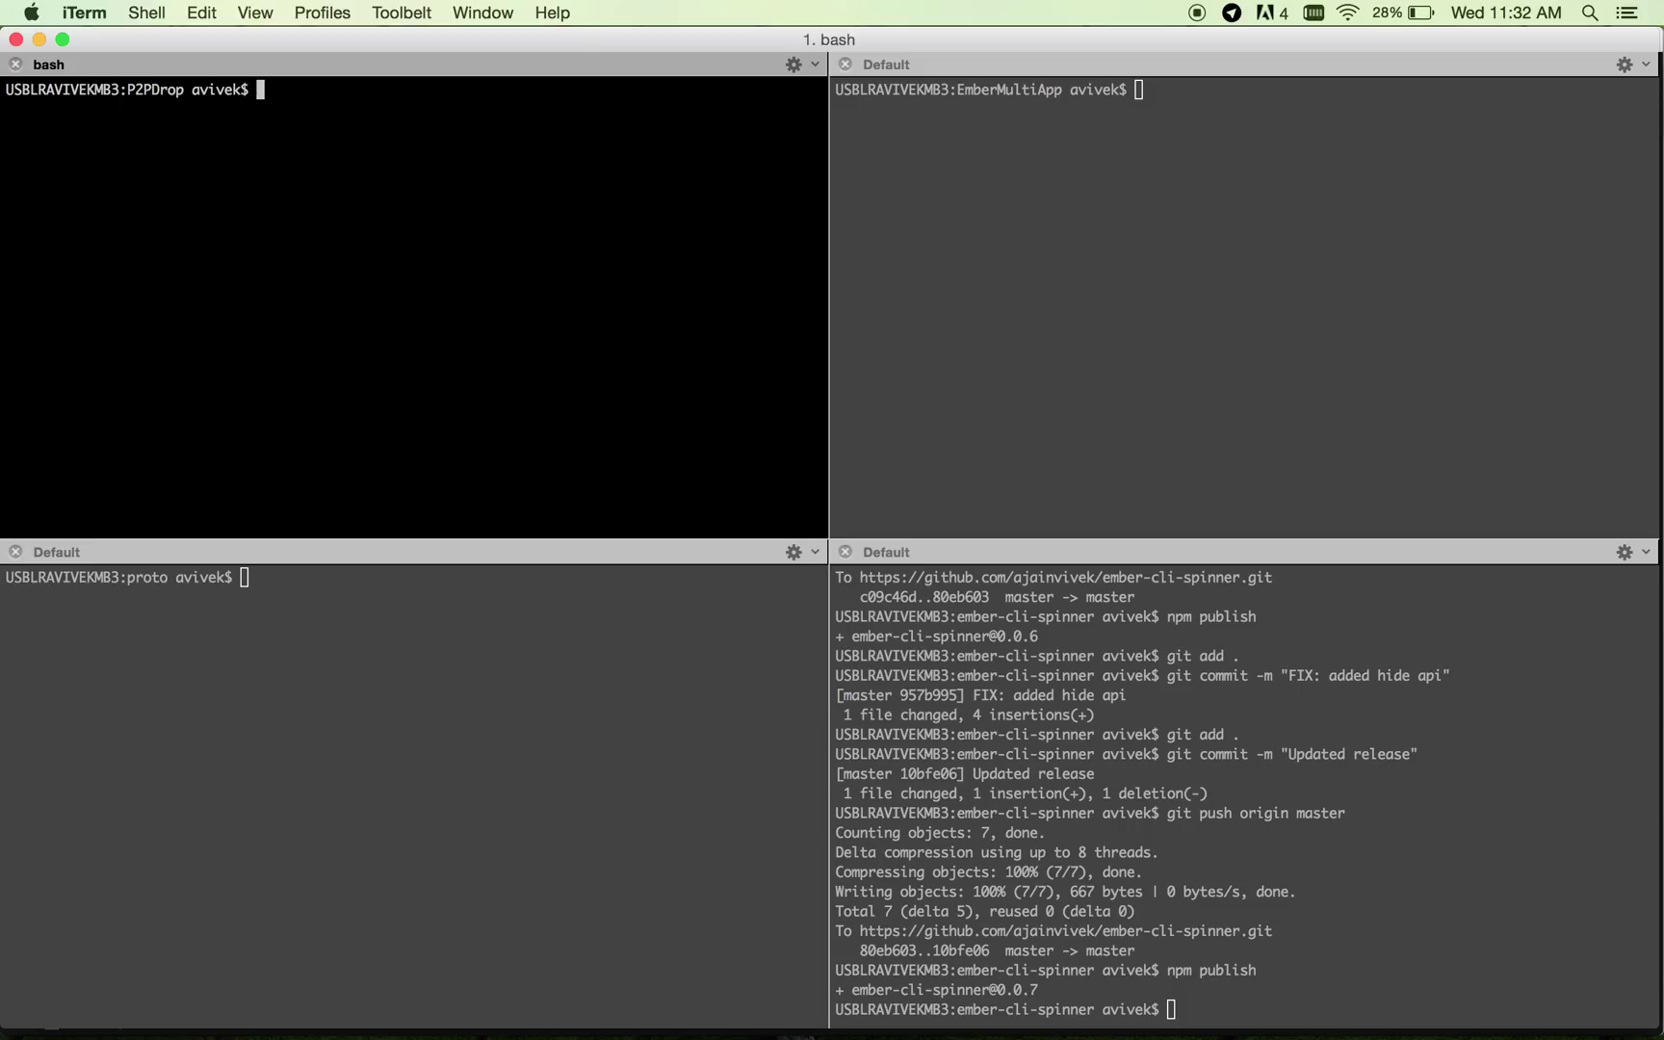
{"action": "type", "text": "ember s"}
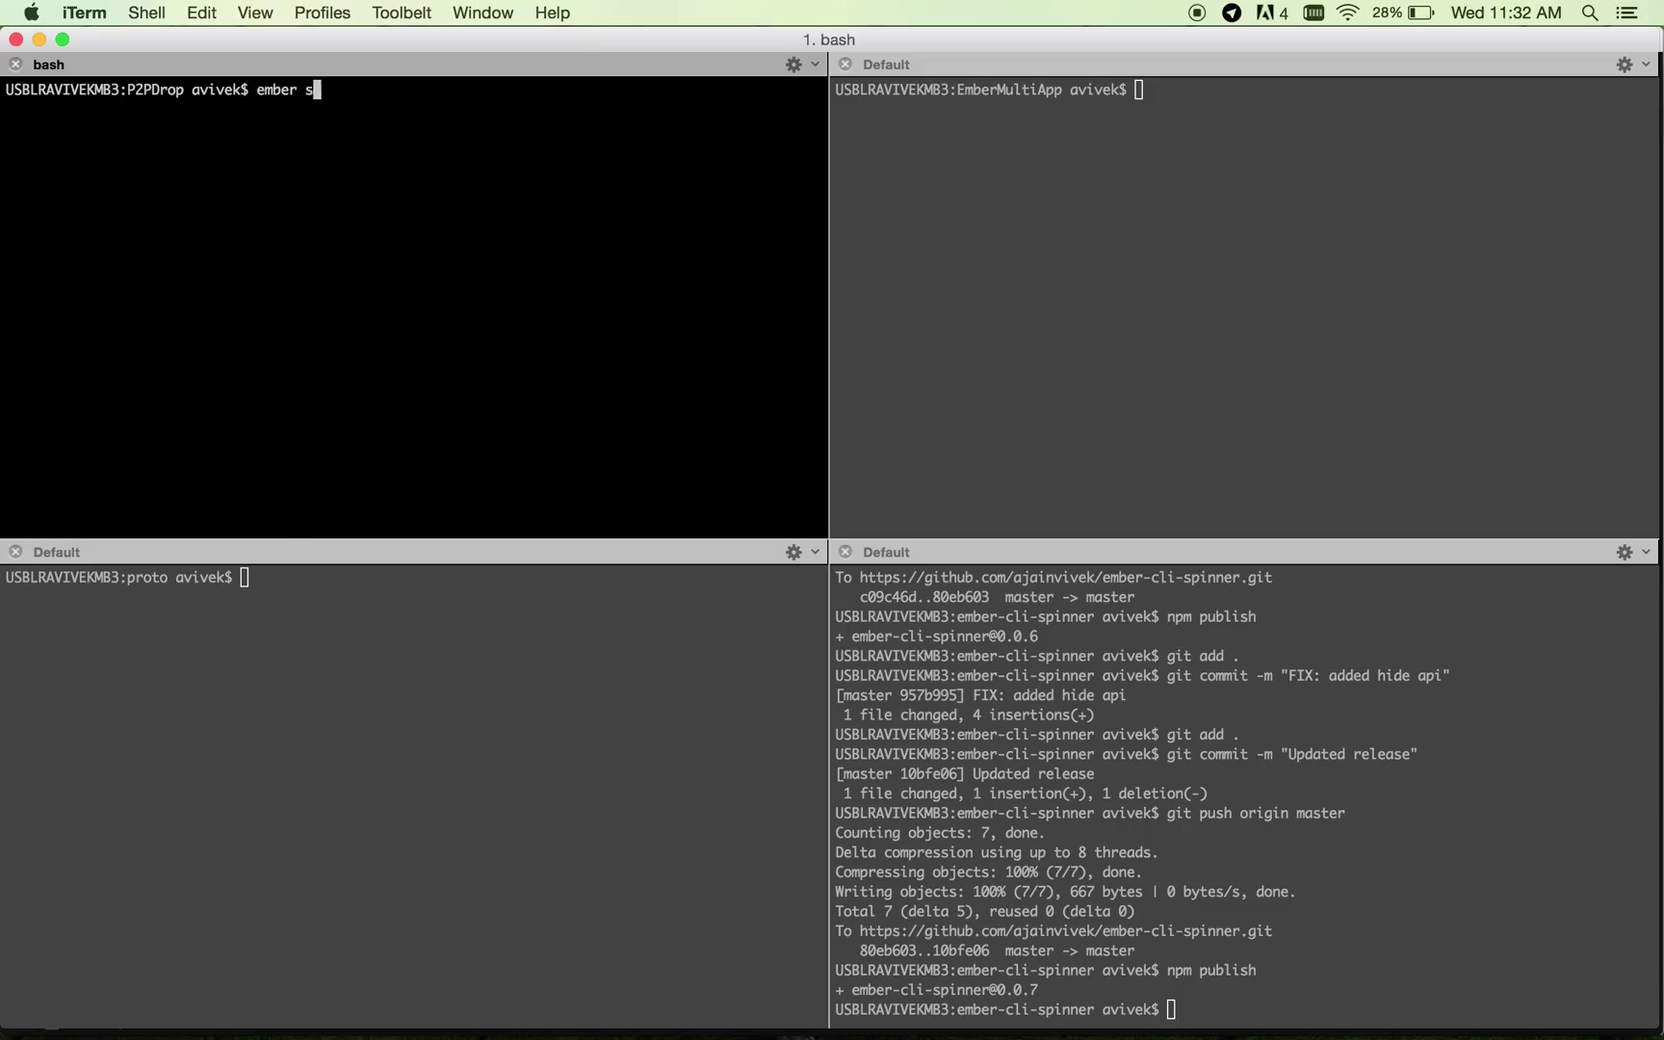
{"action": "key", "text": "cmd+tab"}
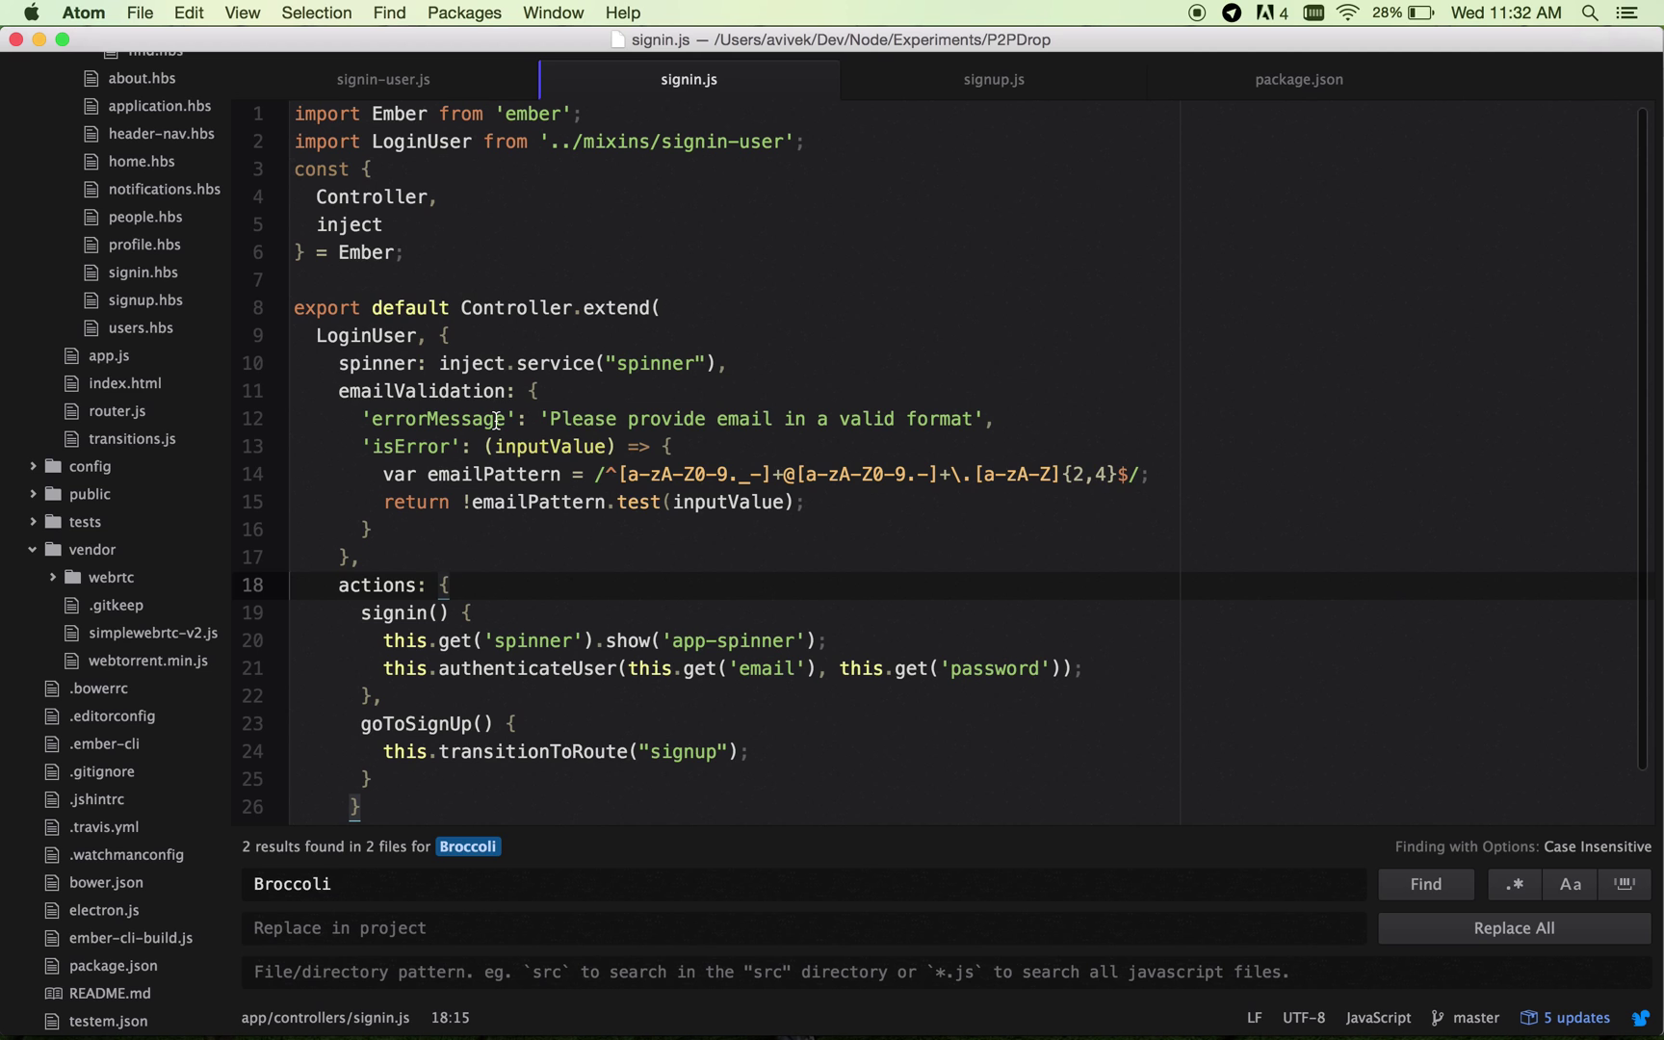
Review the spinner service injection in signin.js, then open application.hbs at the ember-cli-spinner line
{"action": "left_click", "coordinate": [450, 584]}
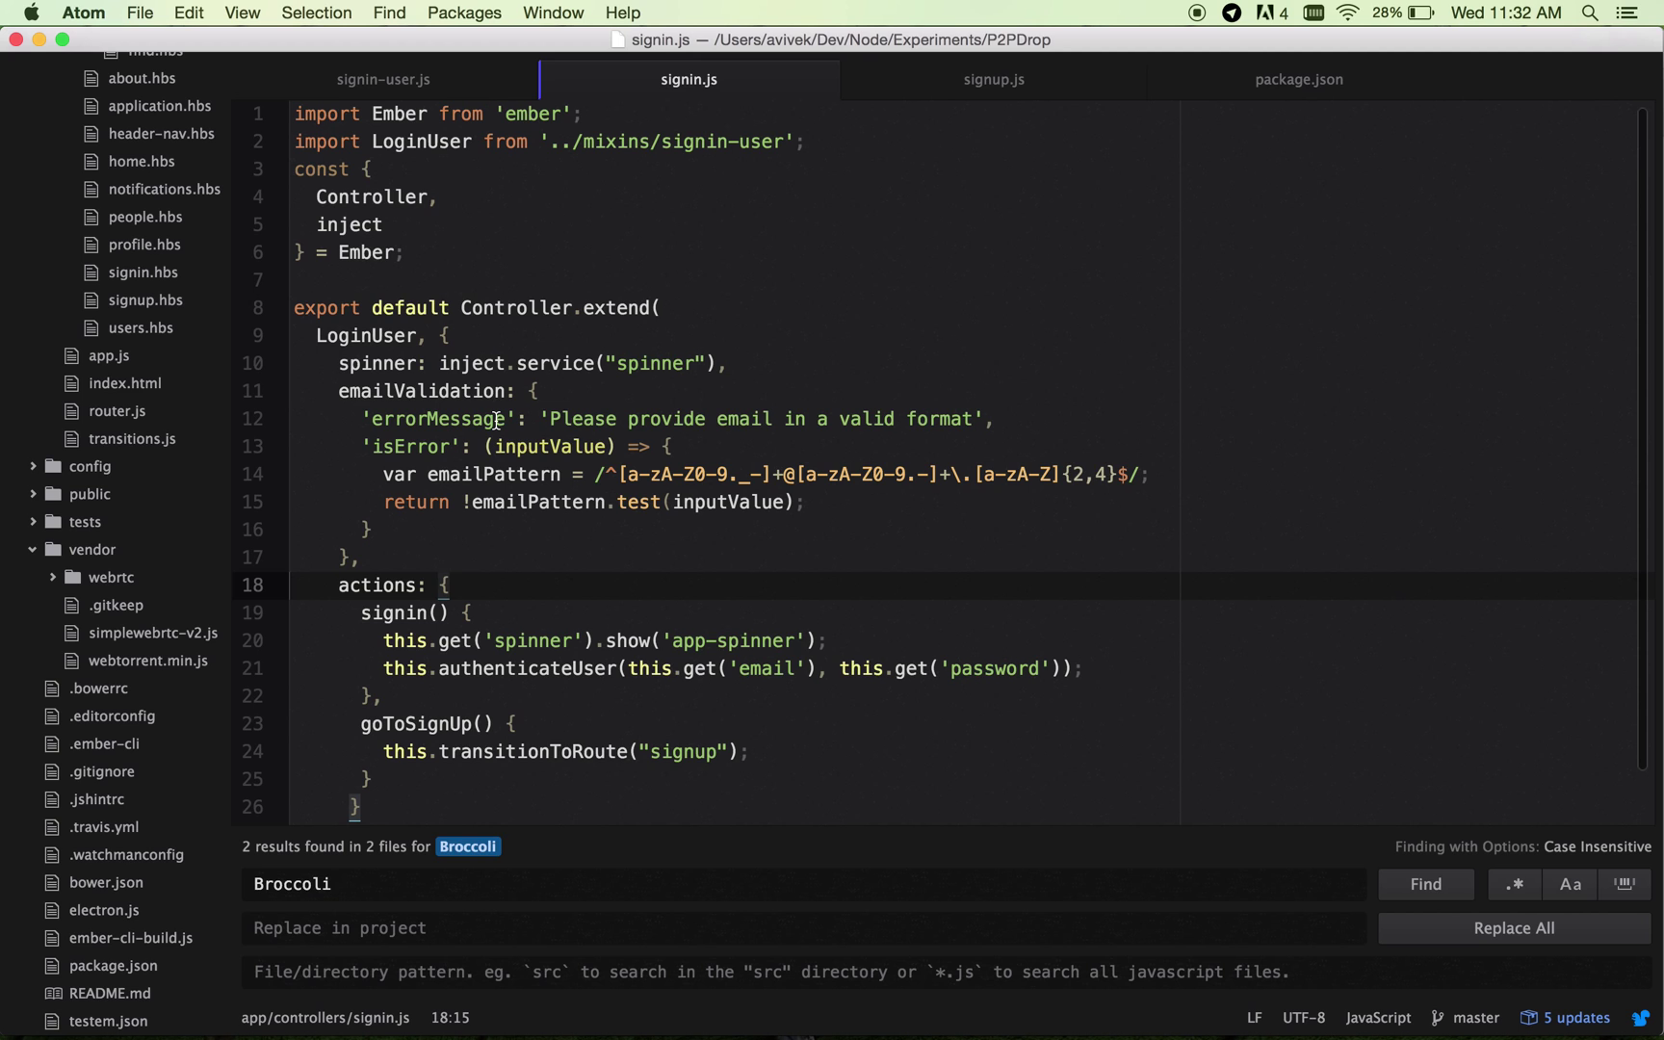
{"action": "left_click", "coordinate": [450, 585]}
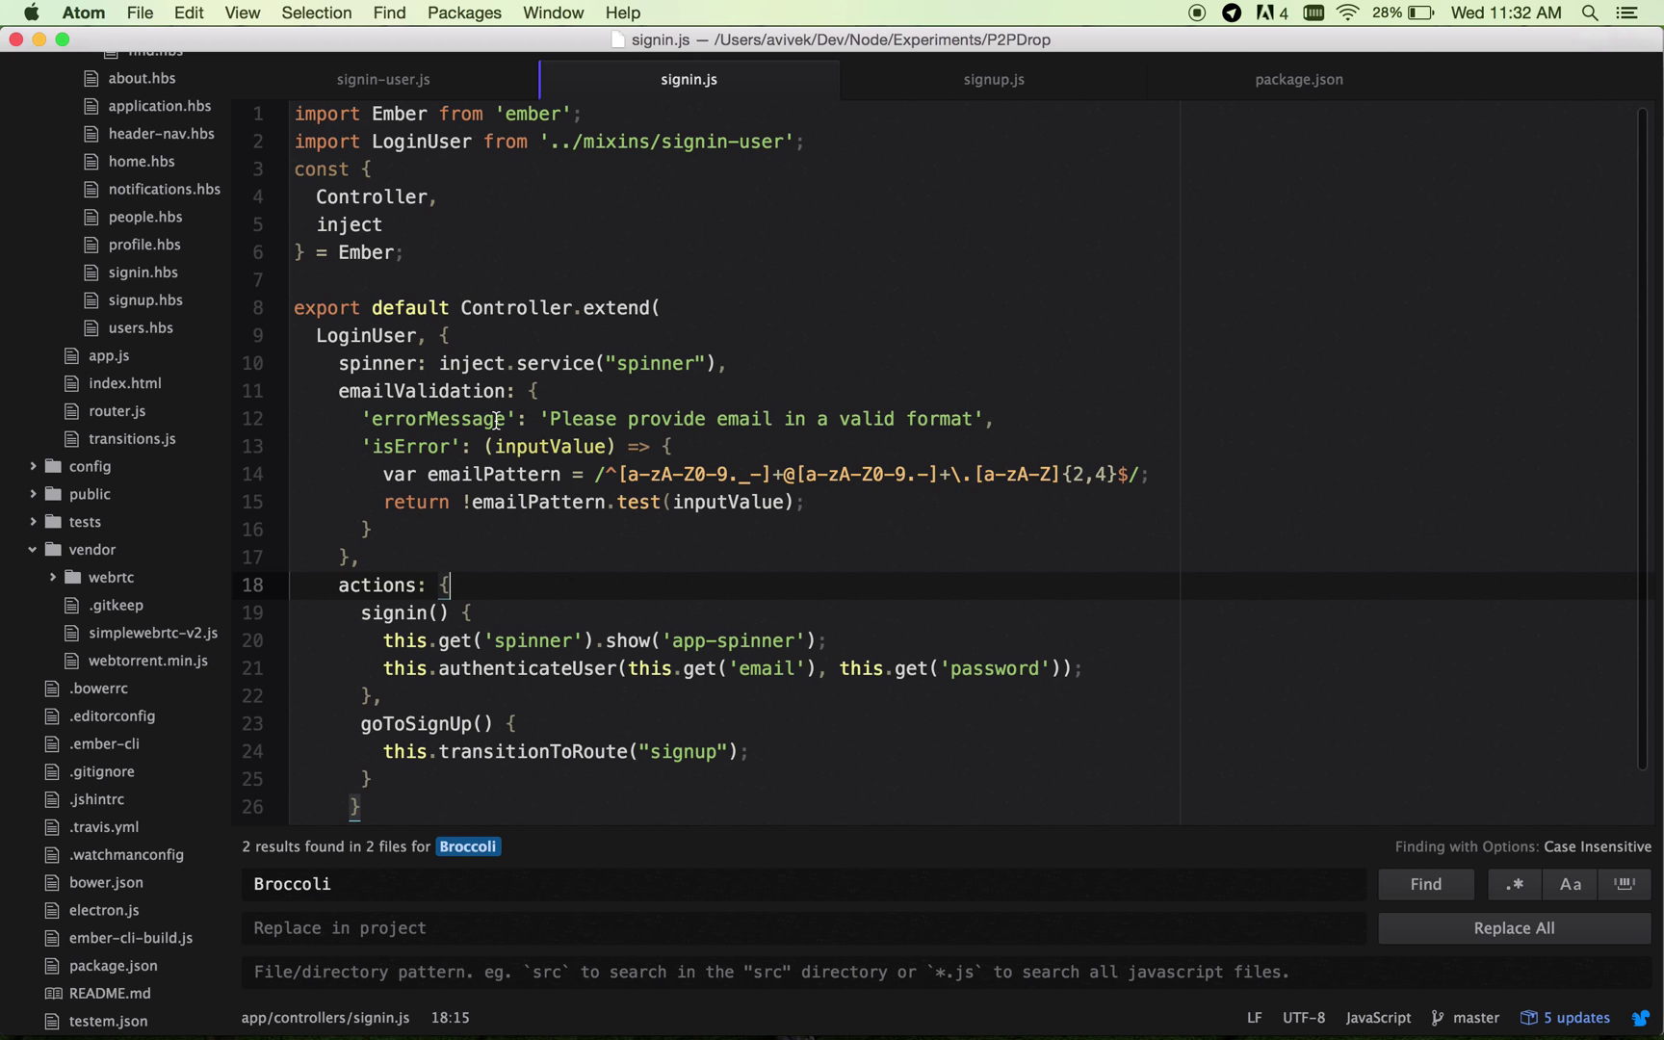
{"action": "mouse_move", "coordinate": [435, 62]}
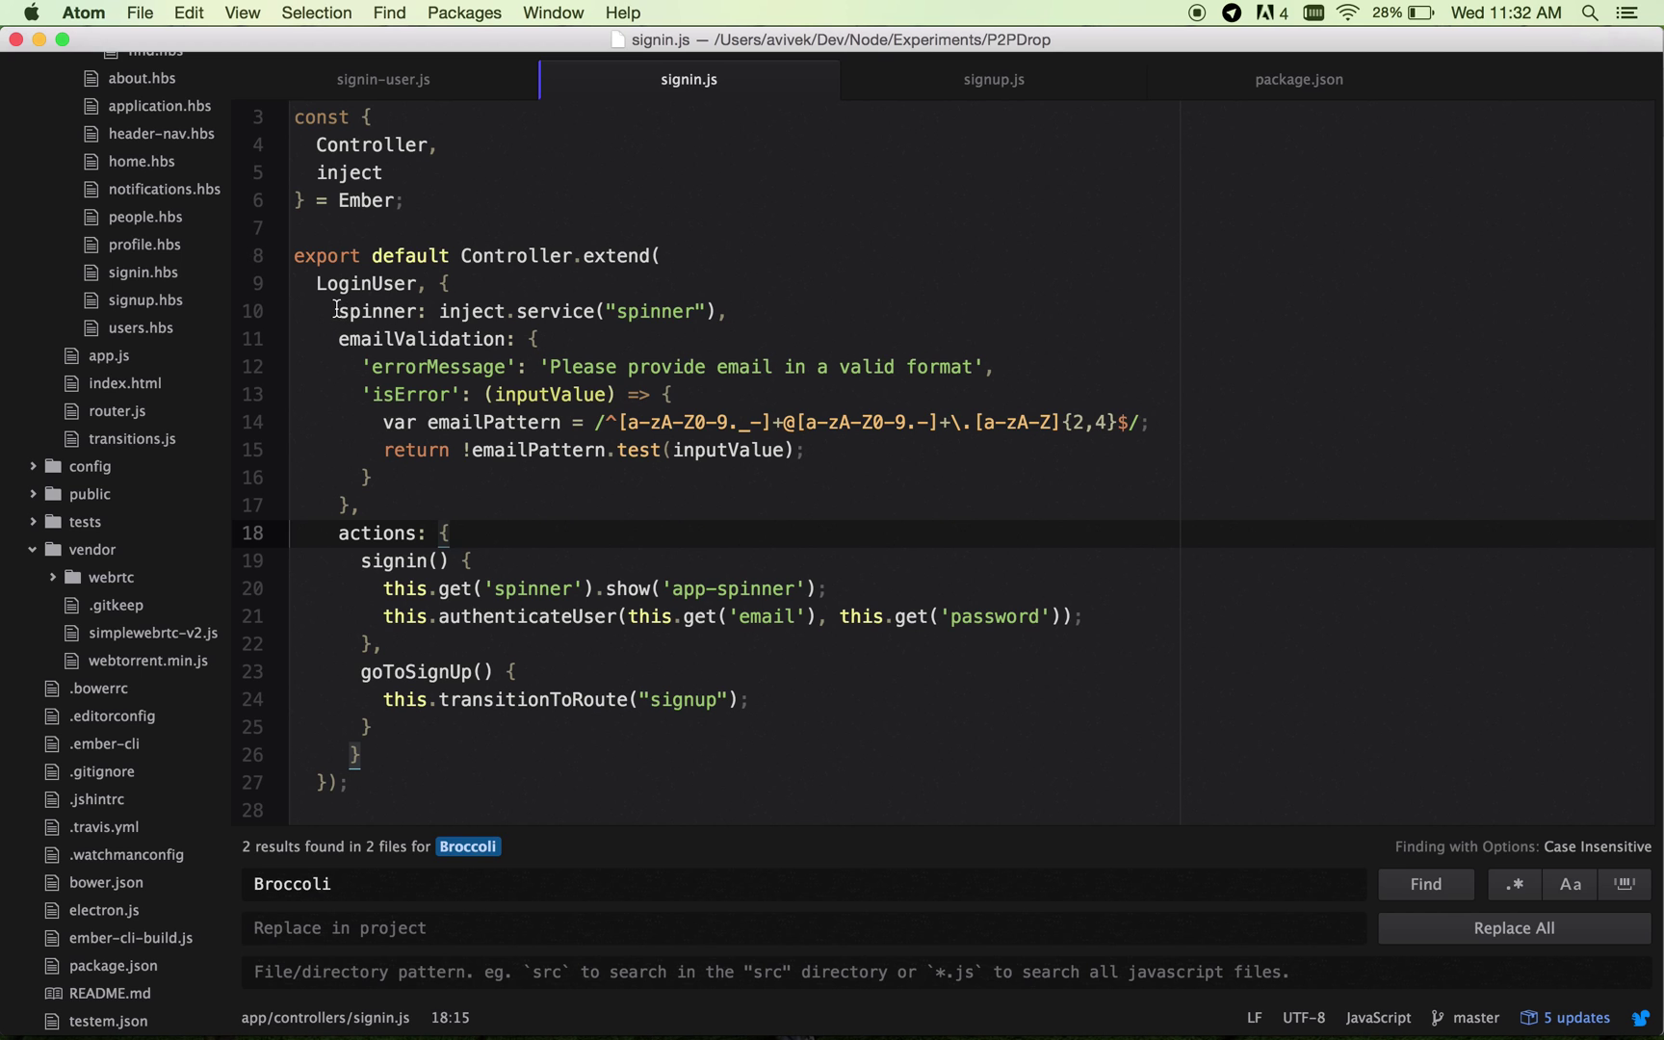
{"action": "left_click", "coordinate": [376, 310]}
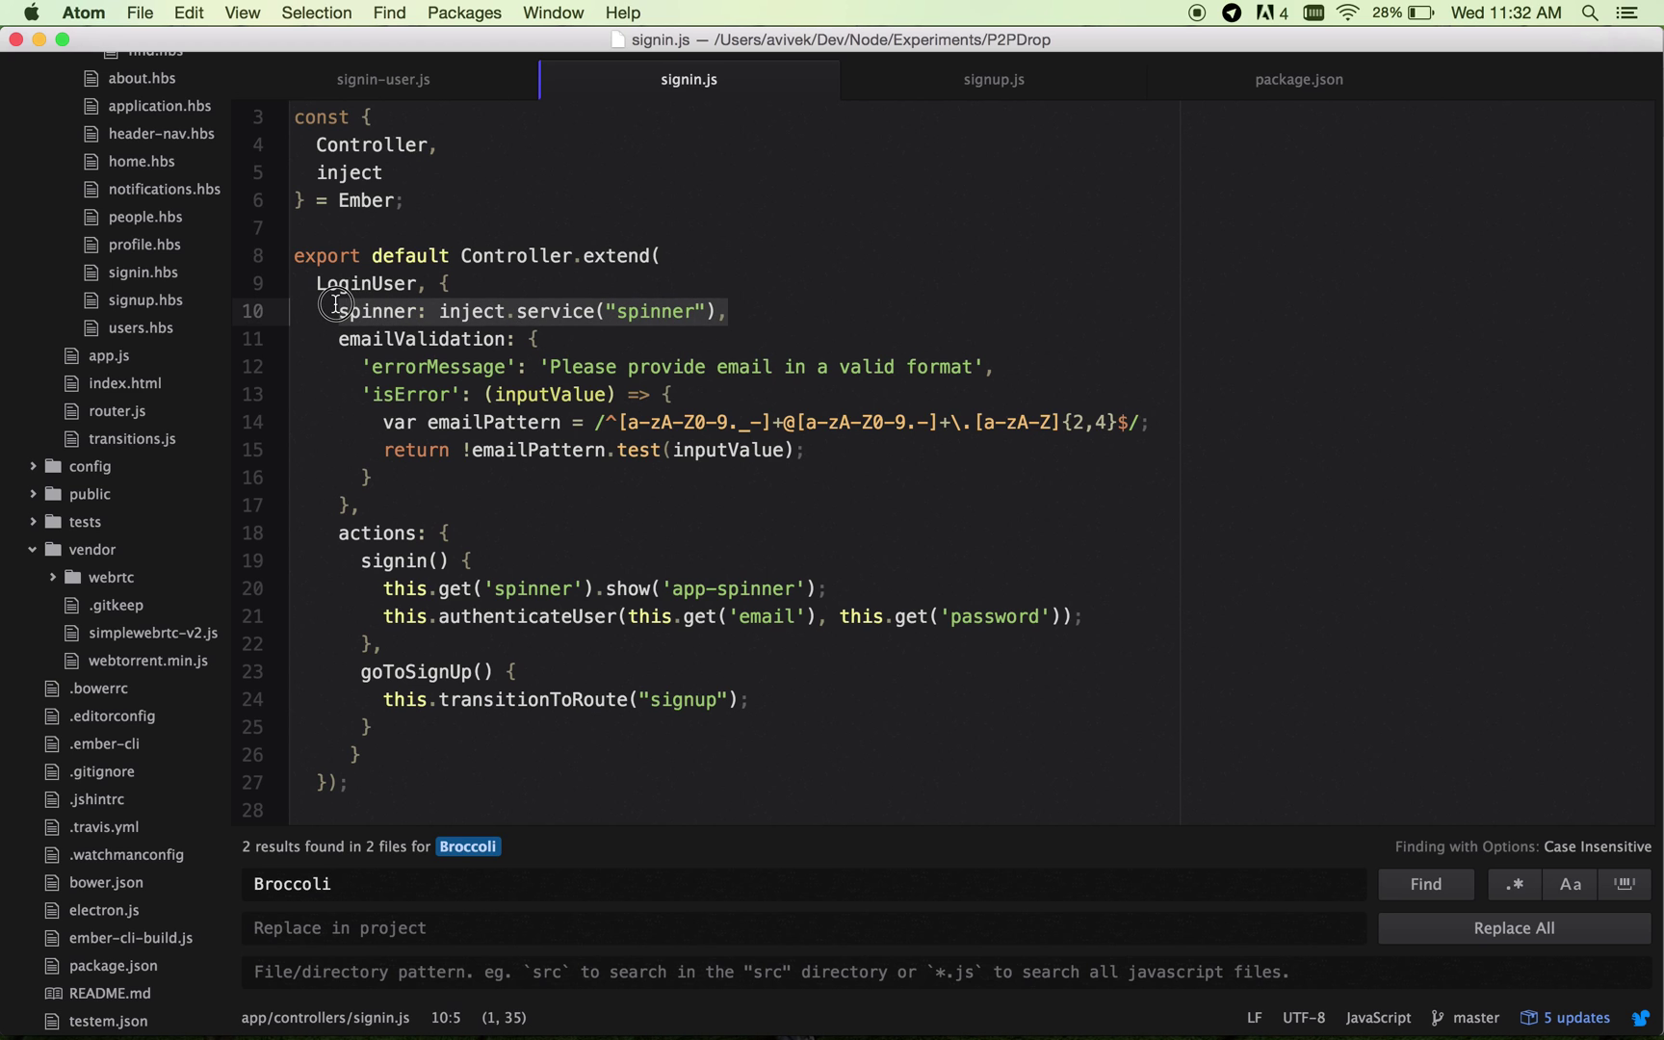
{"action": "left_click", "coordinate": [370, 311]}
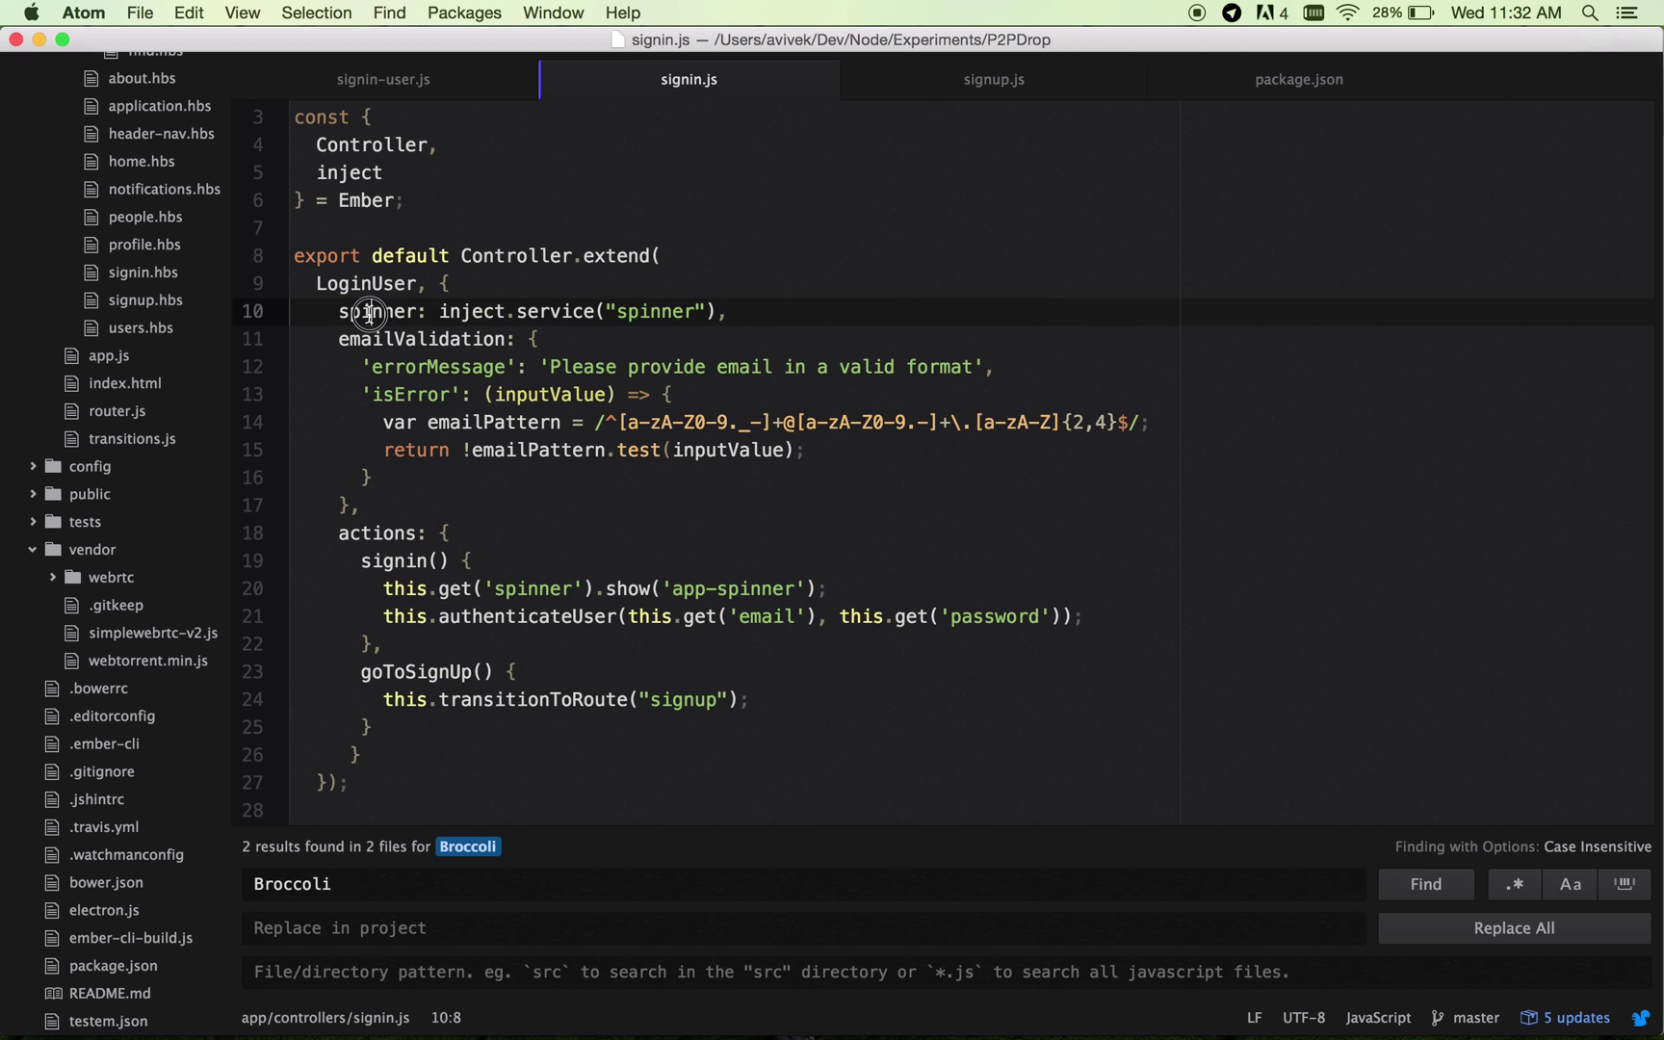
{"action": "left_click", "coordinate": [386, 589]}
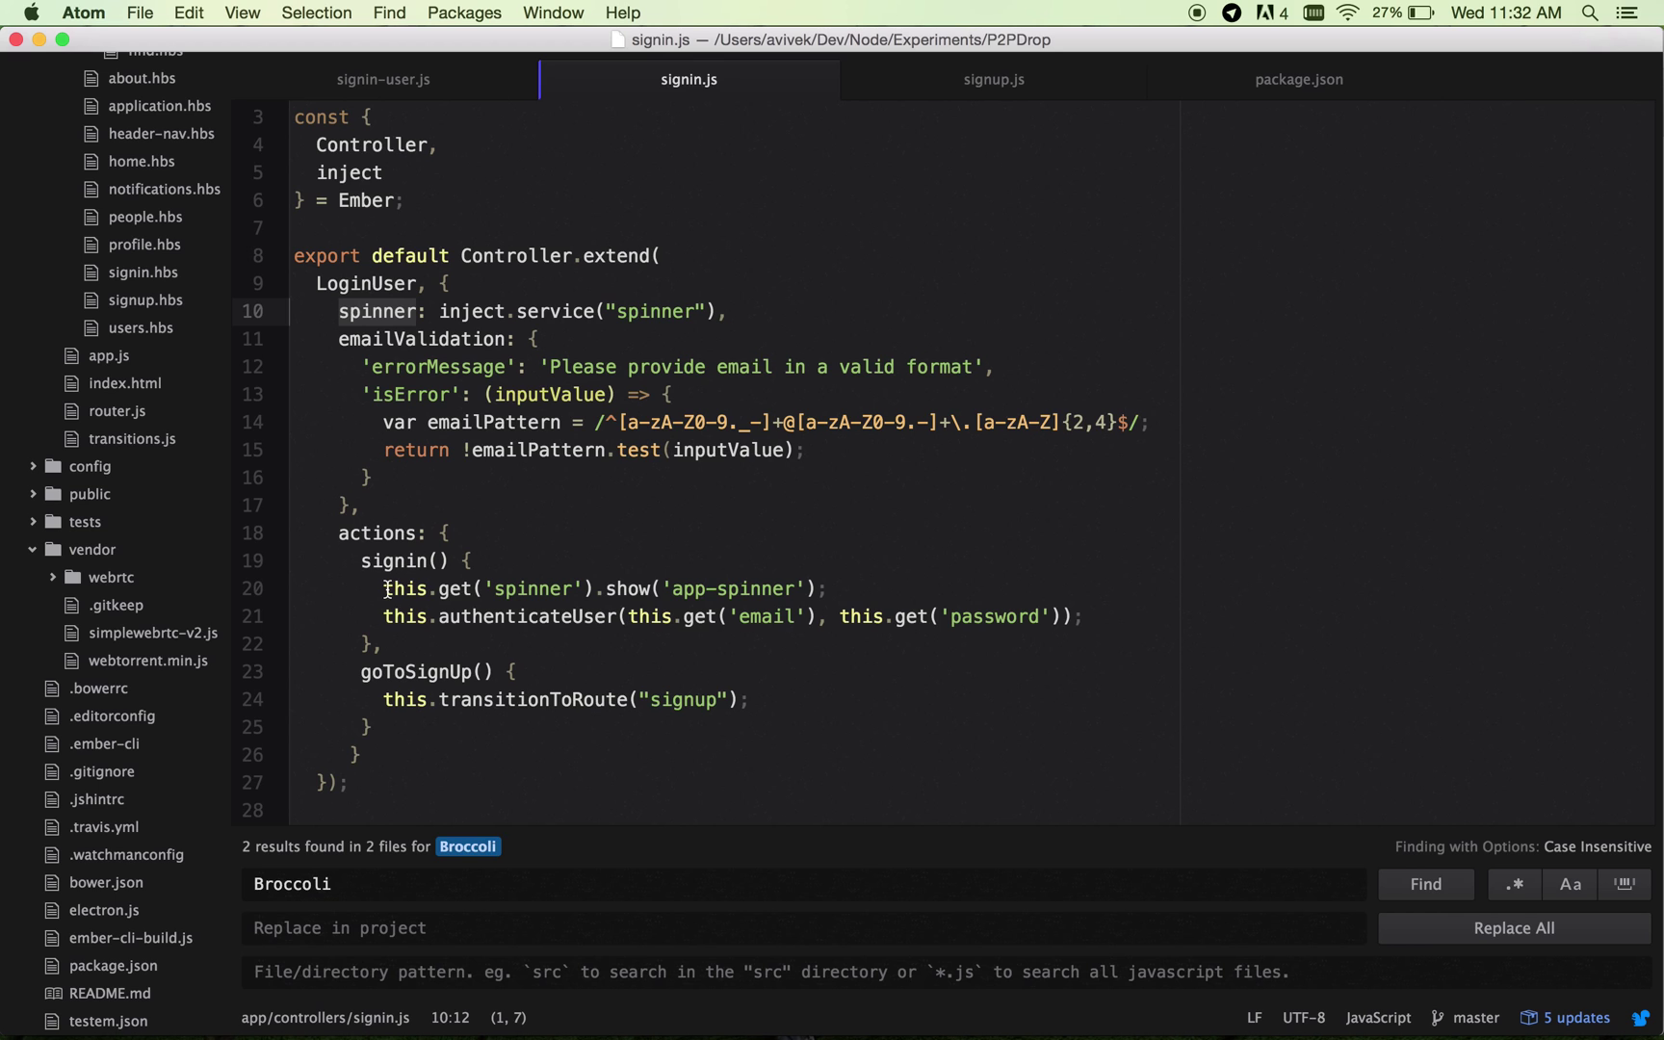
{"action": "mouse_move", "coordinate": [533, 588]}
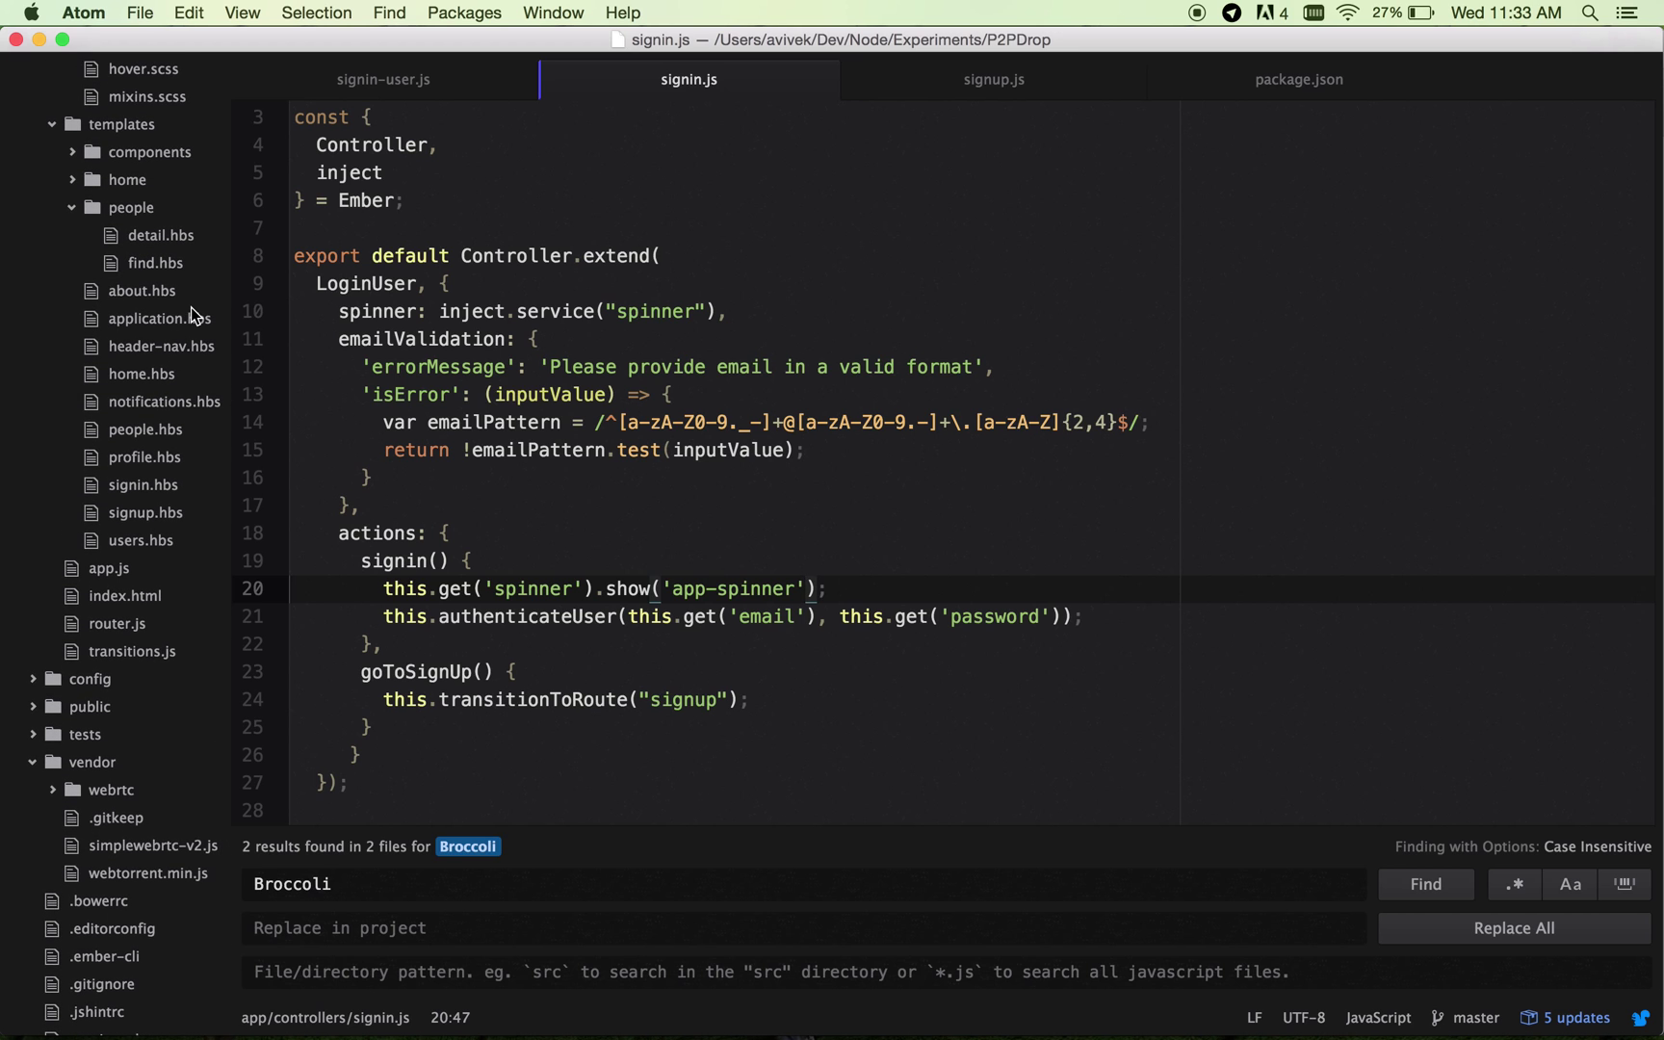
{"action": "left_click", "coordinate": [159, 319]}
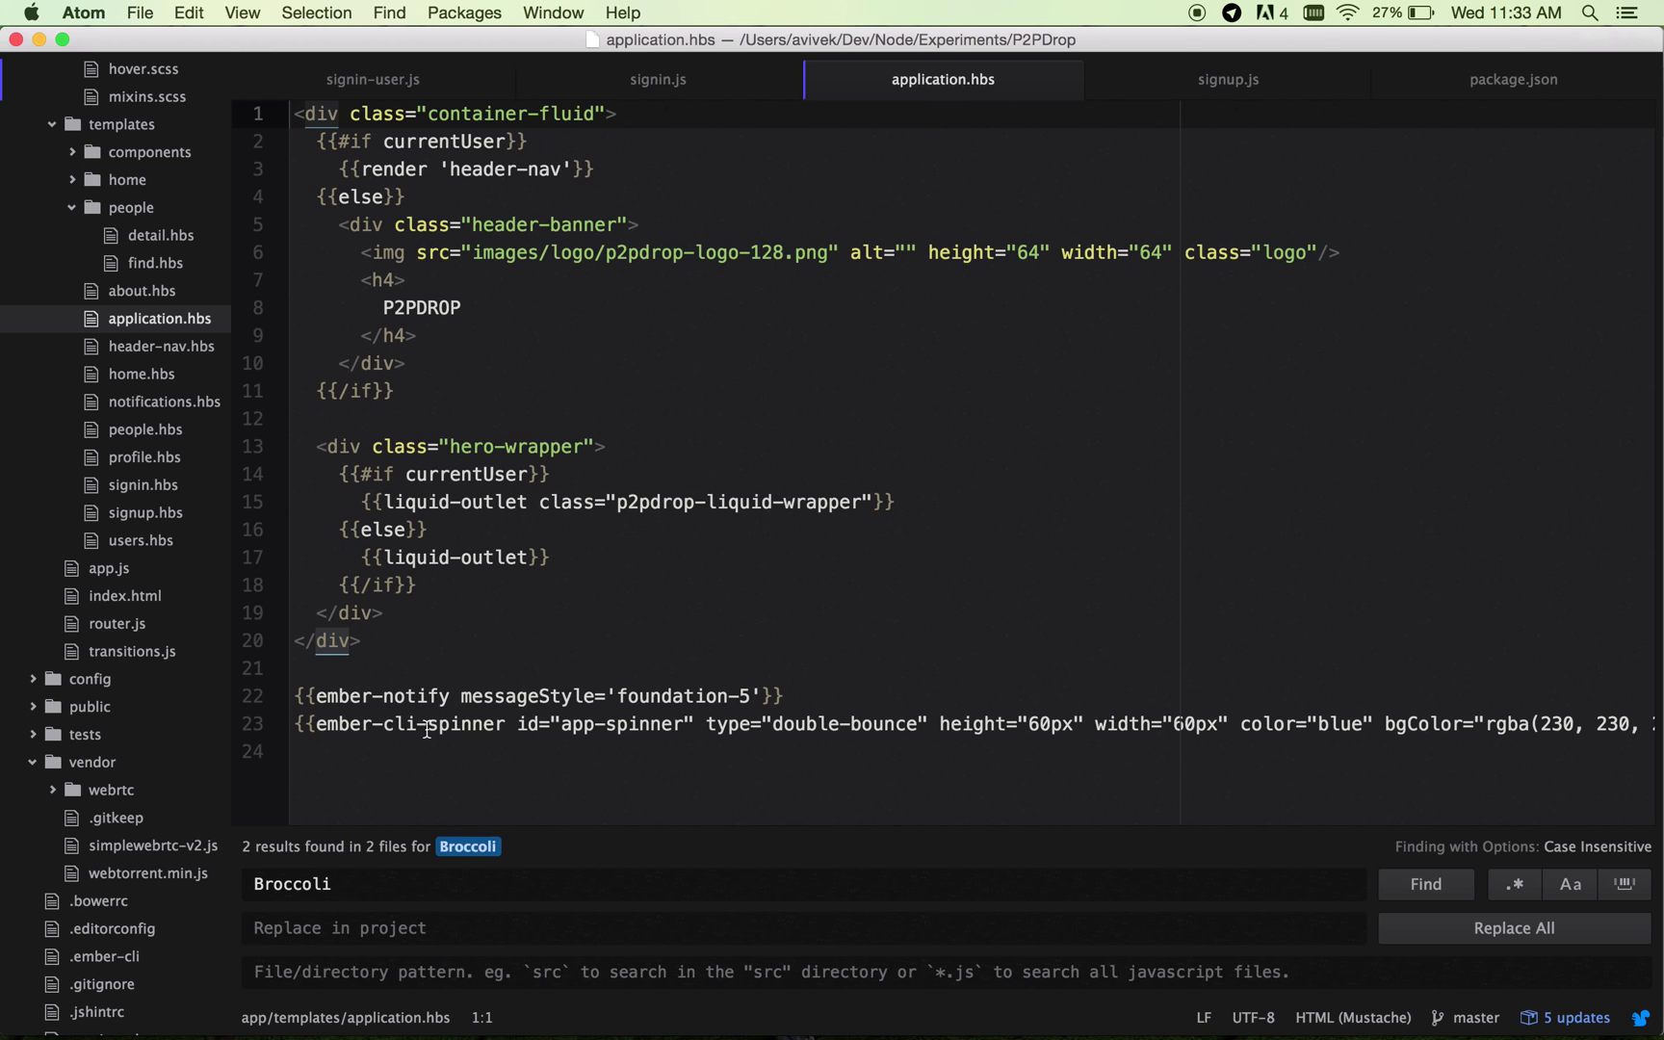
{"action": "left_click", "coordinate": [563, 725]}
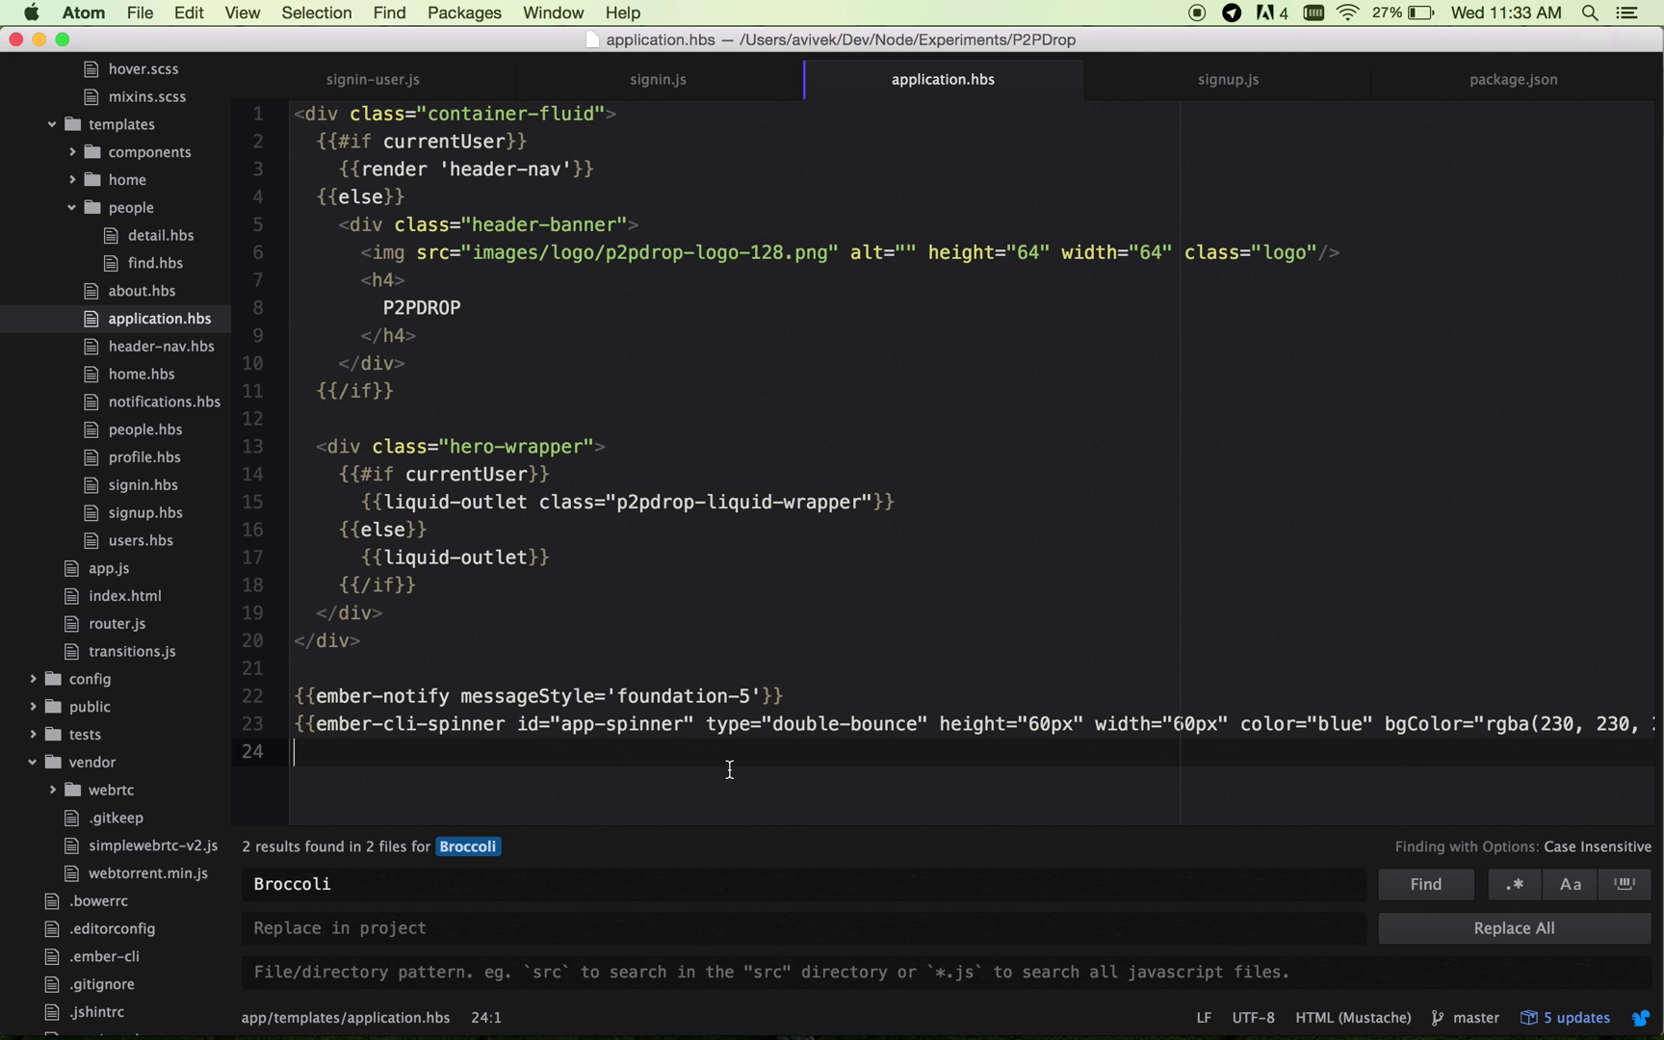
{"action": "left_click", "coordinate": [777, 724]}
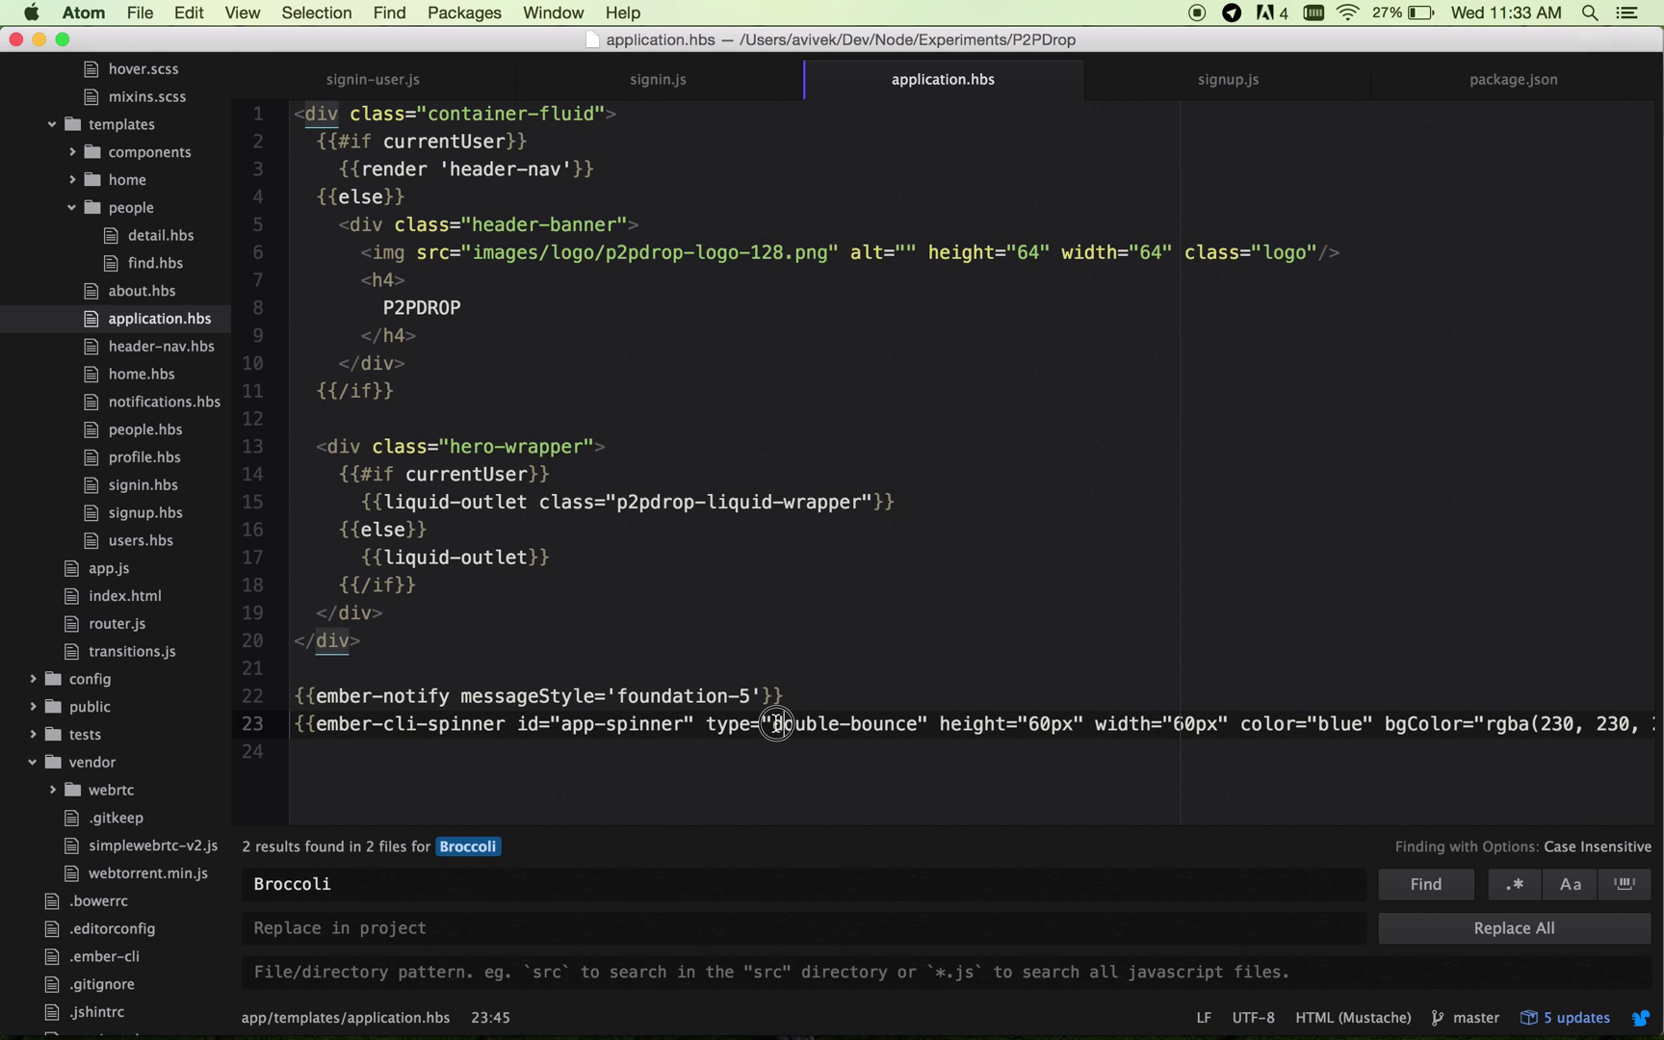
{"action": "mouse_move", "coordinate": [782, 747]}
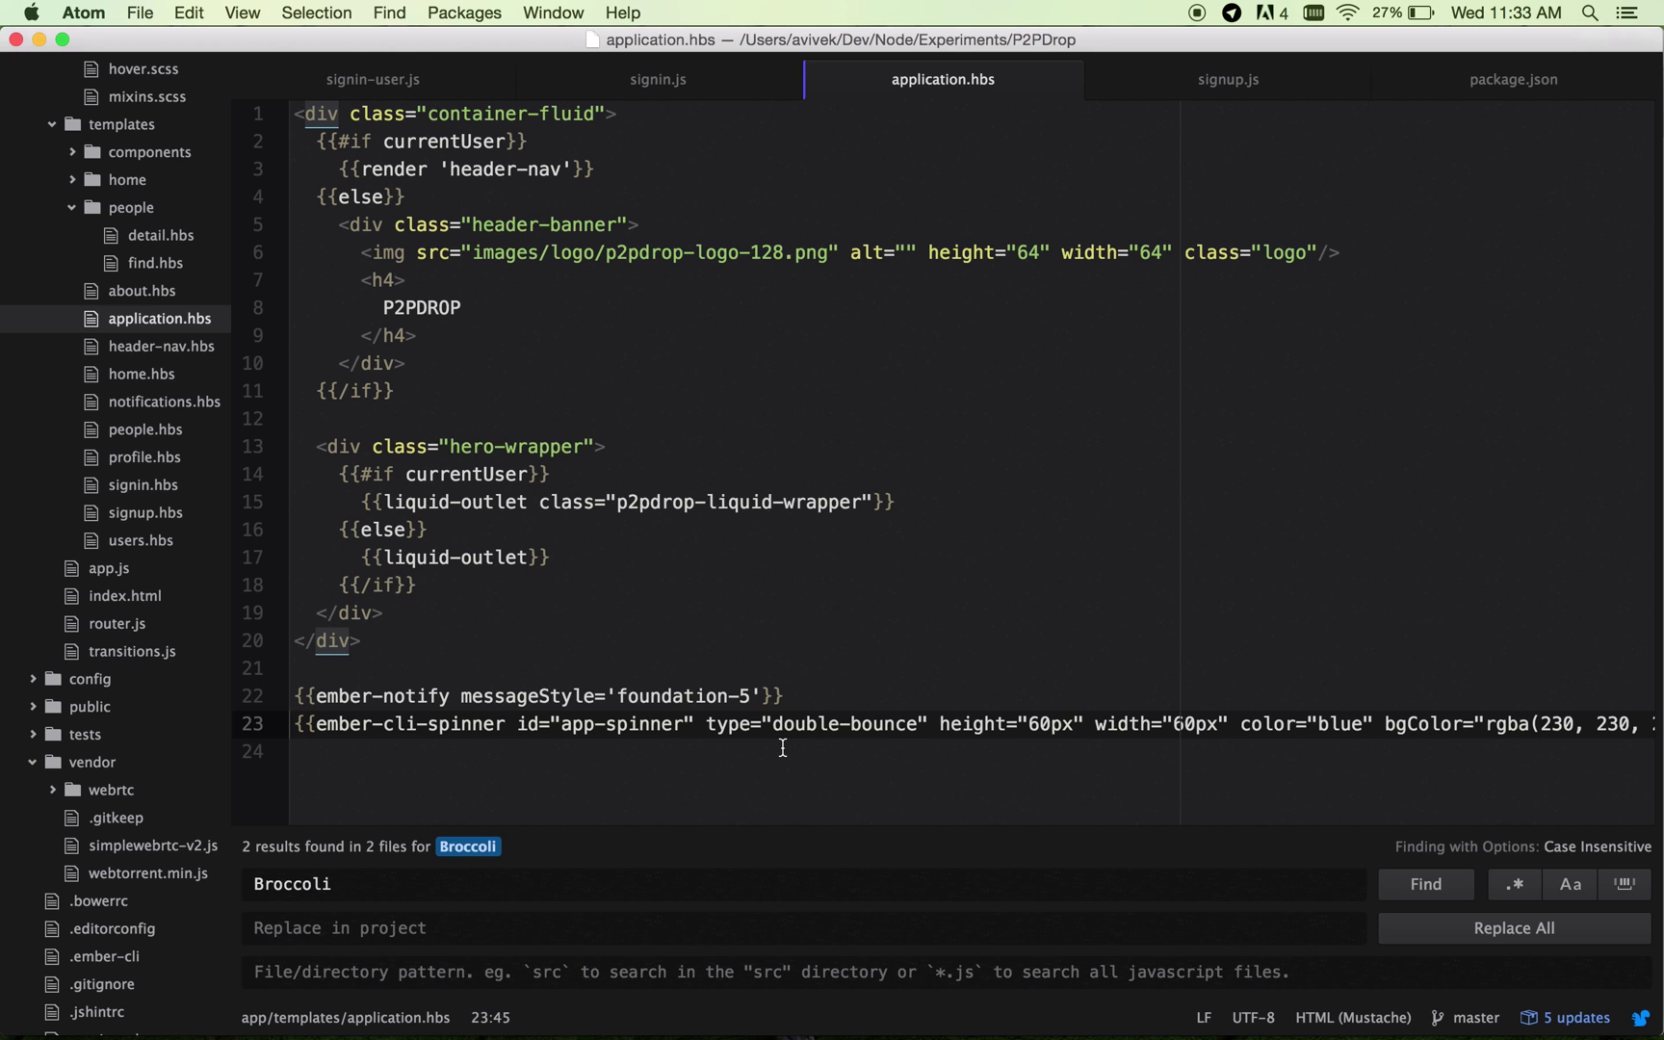
{"action": "scroll", "scroll_direction": "right", "scroll_amount": 3}
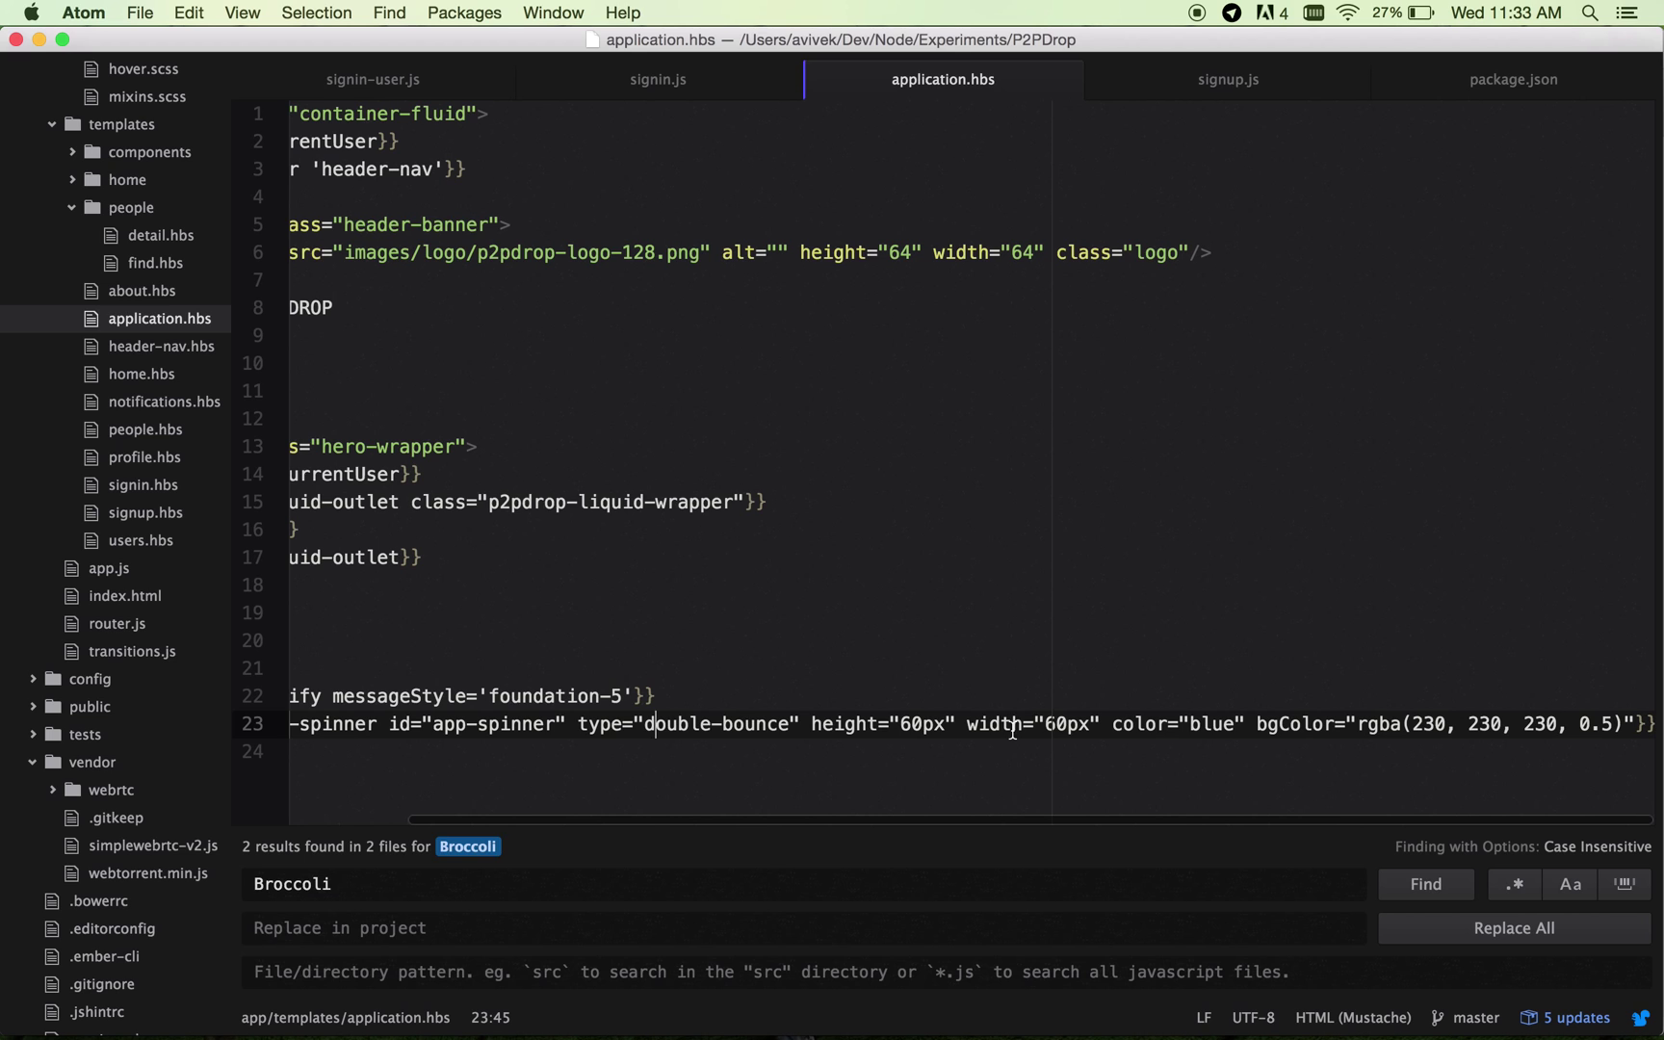
{"action": "mouse_move", "coordinate": [1114, 773]}
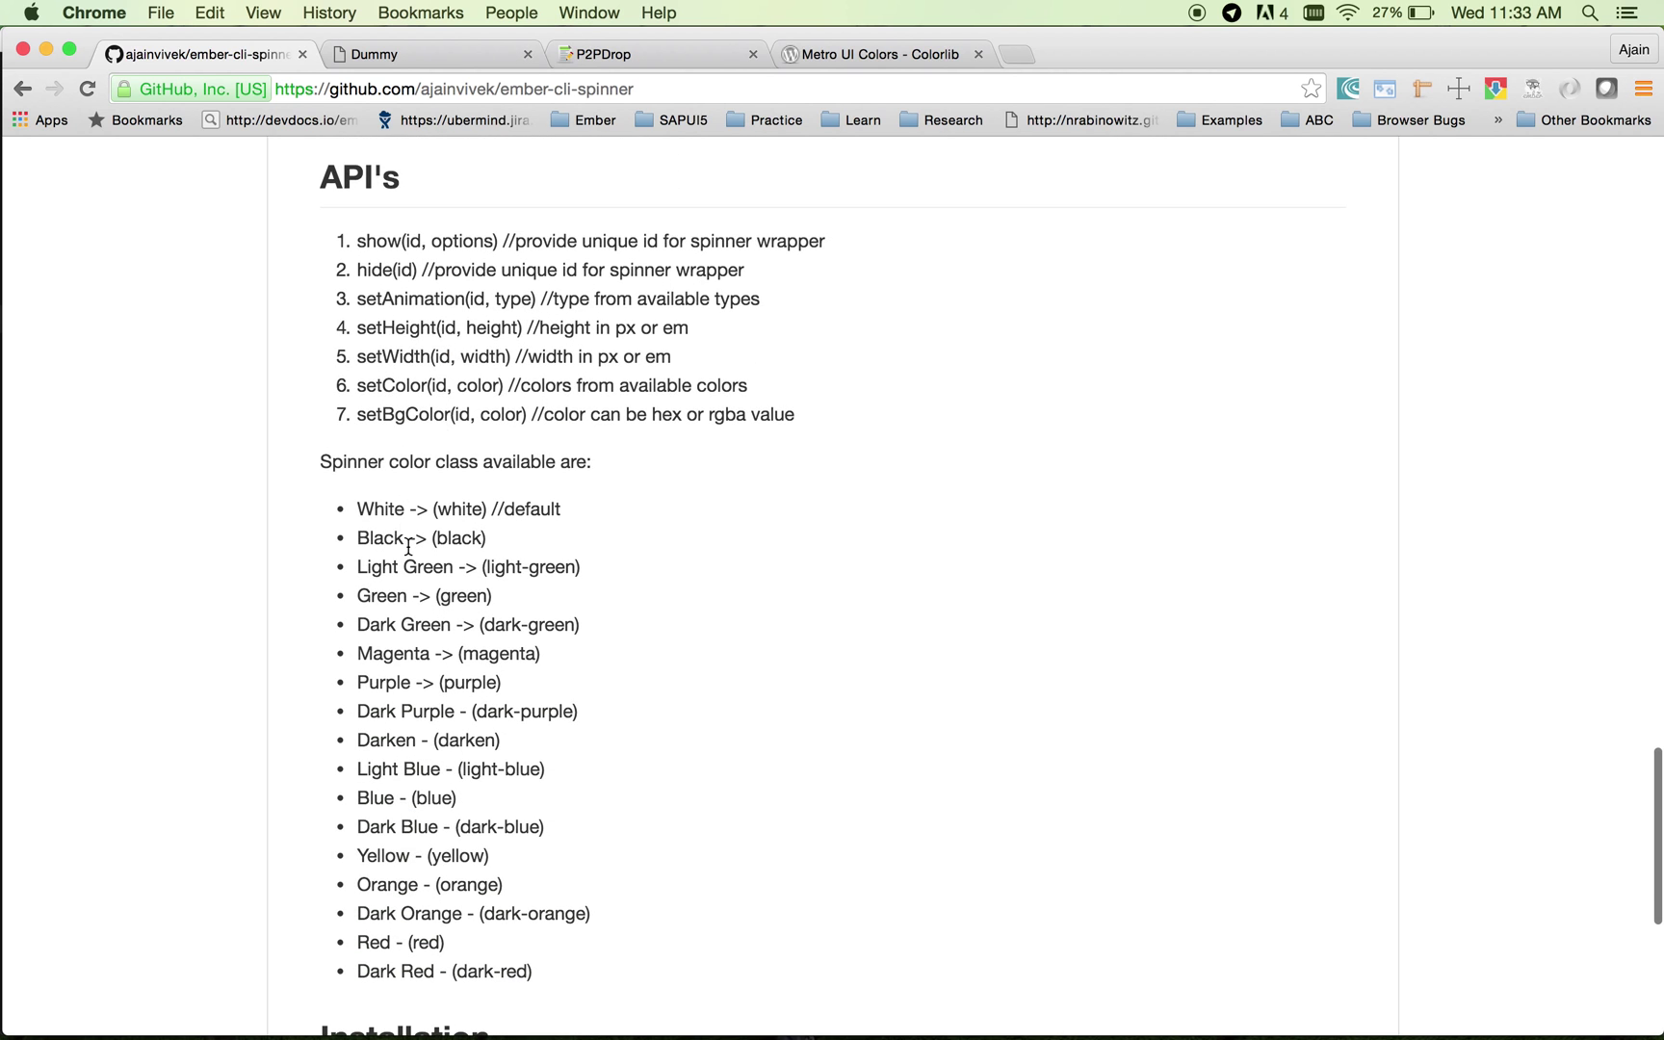
{"action": "mouse_move", "coordinate": [393, 603]}
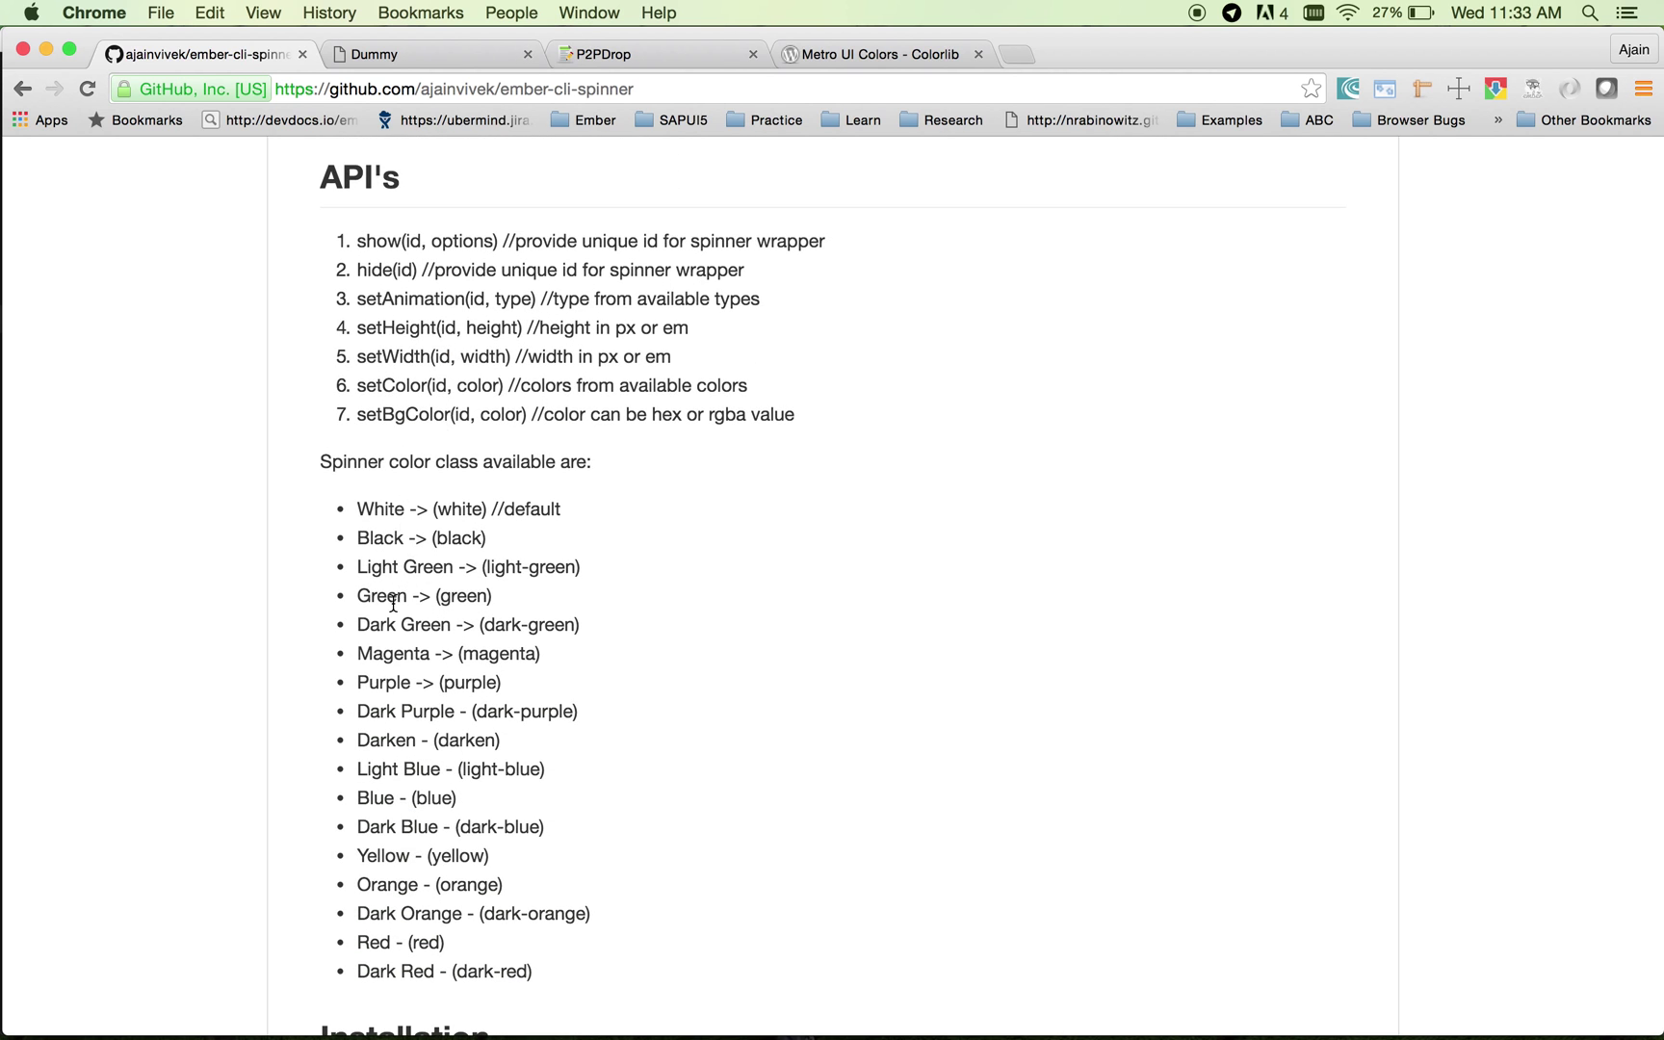
{"action": "scroll", "scroll_direction": "down", "scroll_amount": 3}
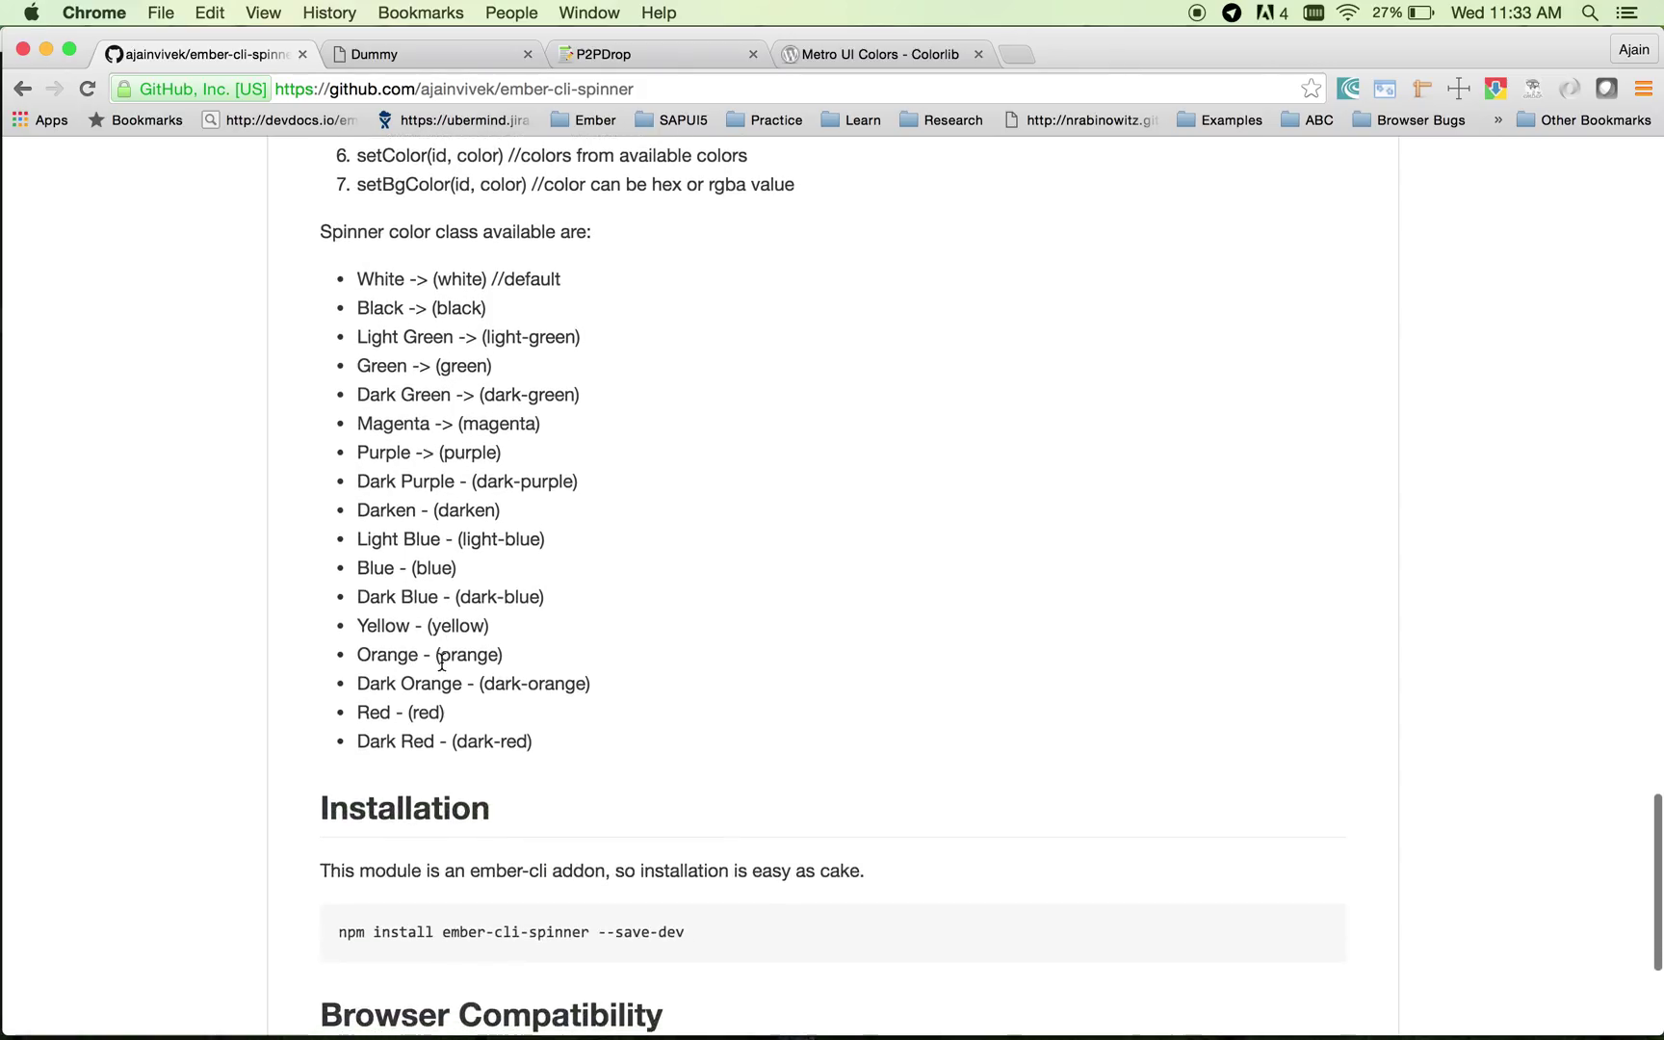
{"action": "mouse_move", "coordinate": [443, 649]}
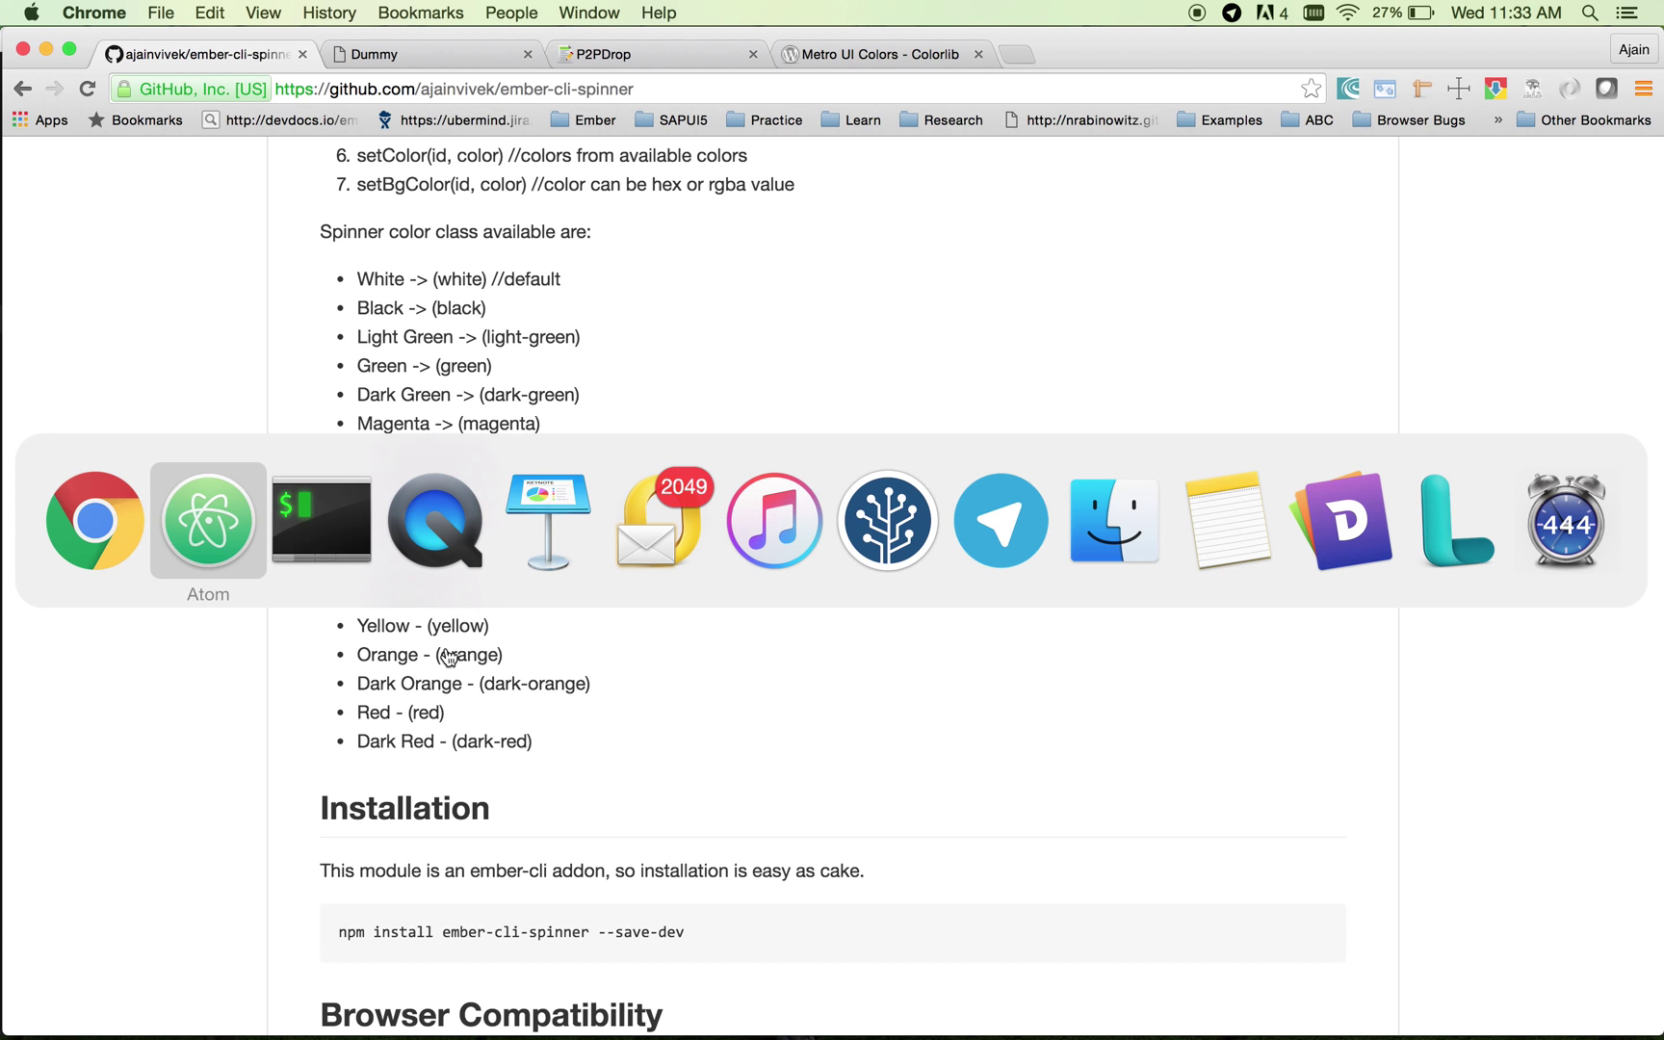
{"action": "left_click", "coordinate": [207, 520]}
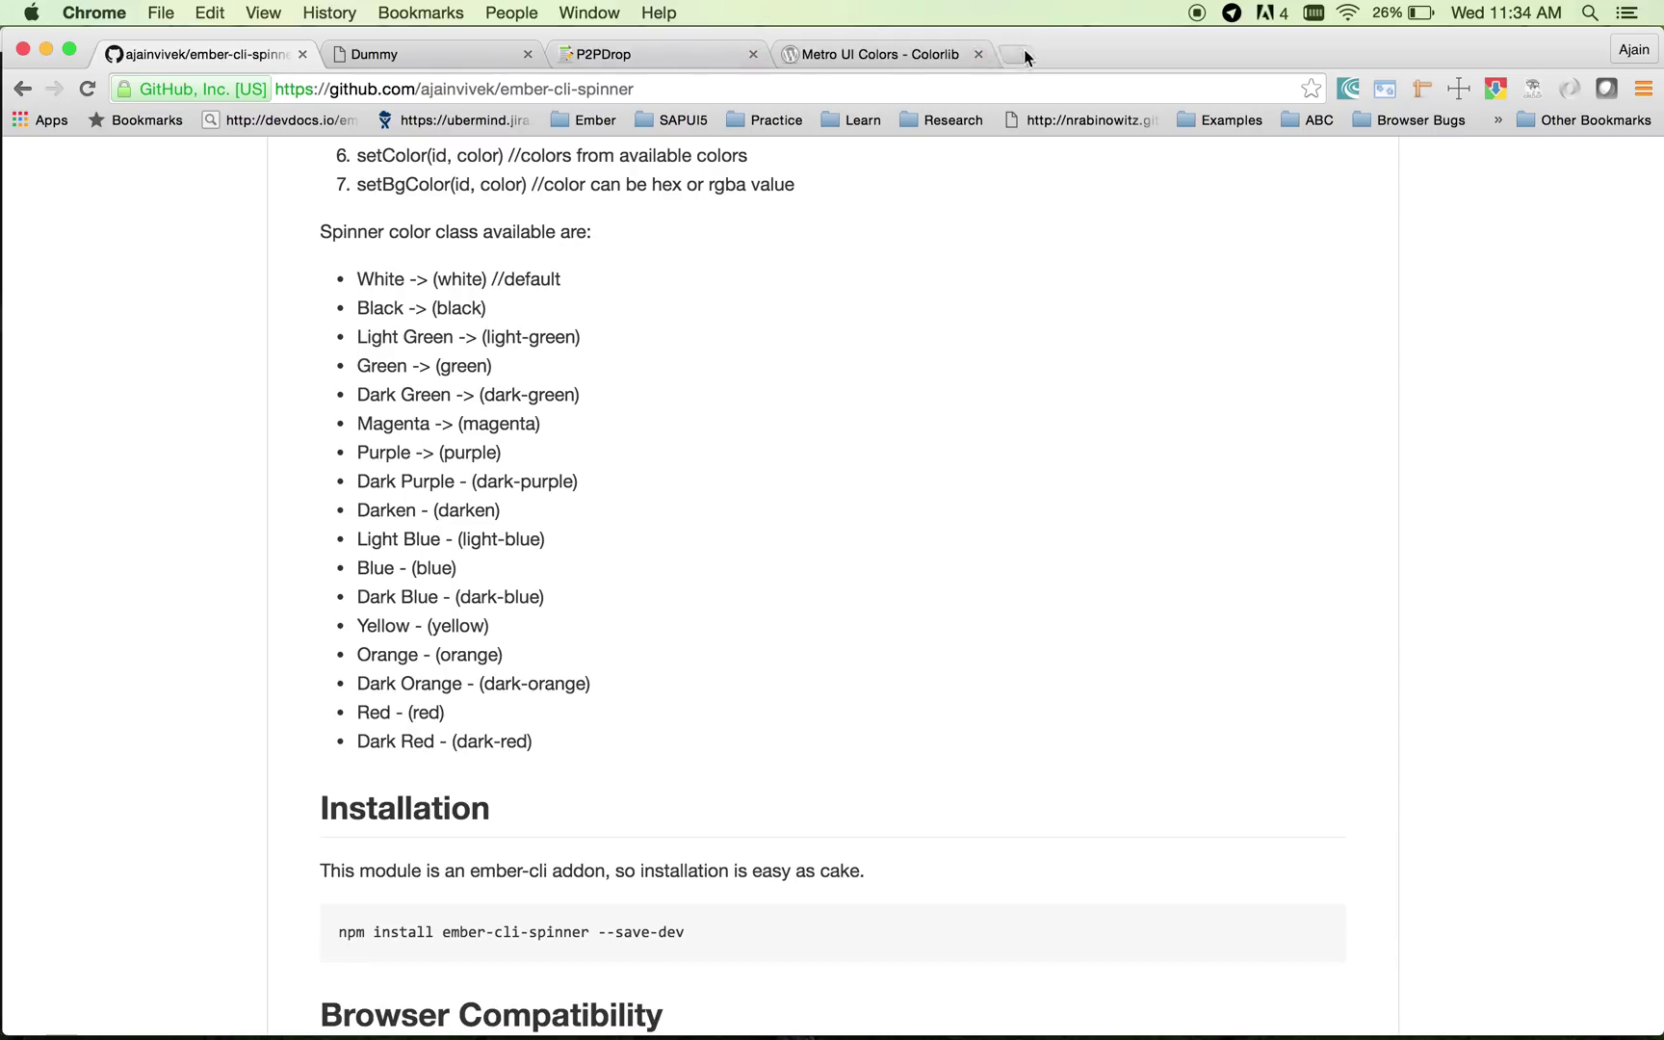
In the running P2PDrop app, enter email 'test' and a password and submit sign-in
{"action": "left_click", "coordinate": [658, 54]}
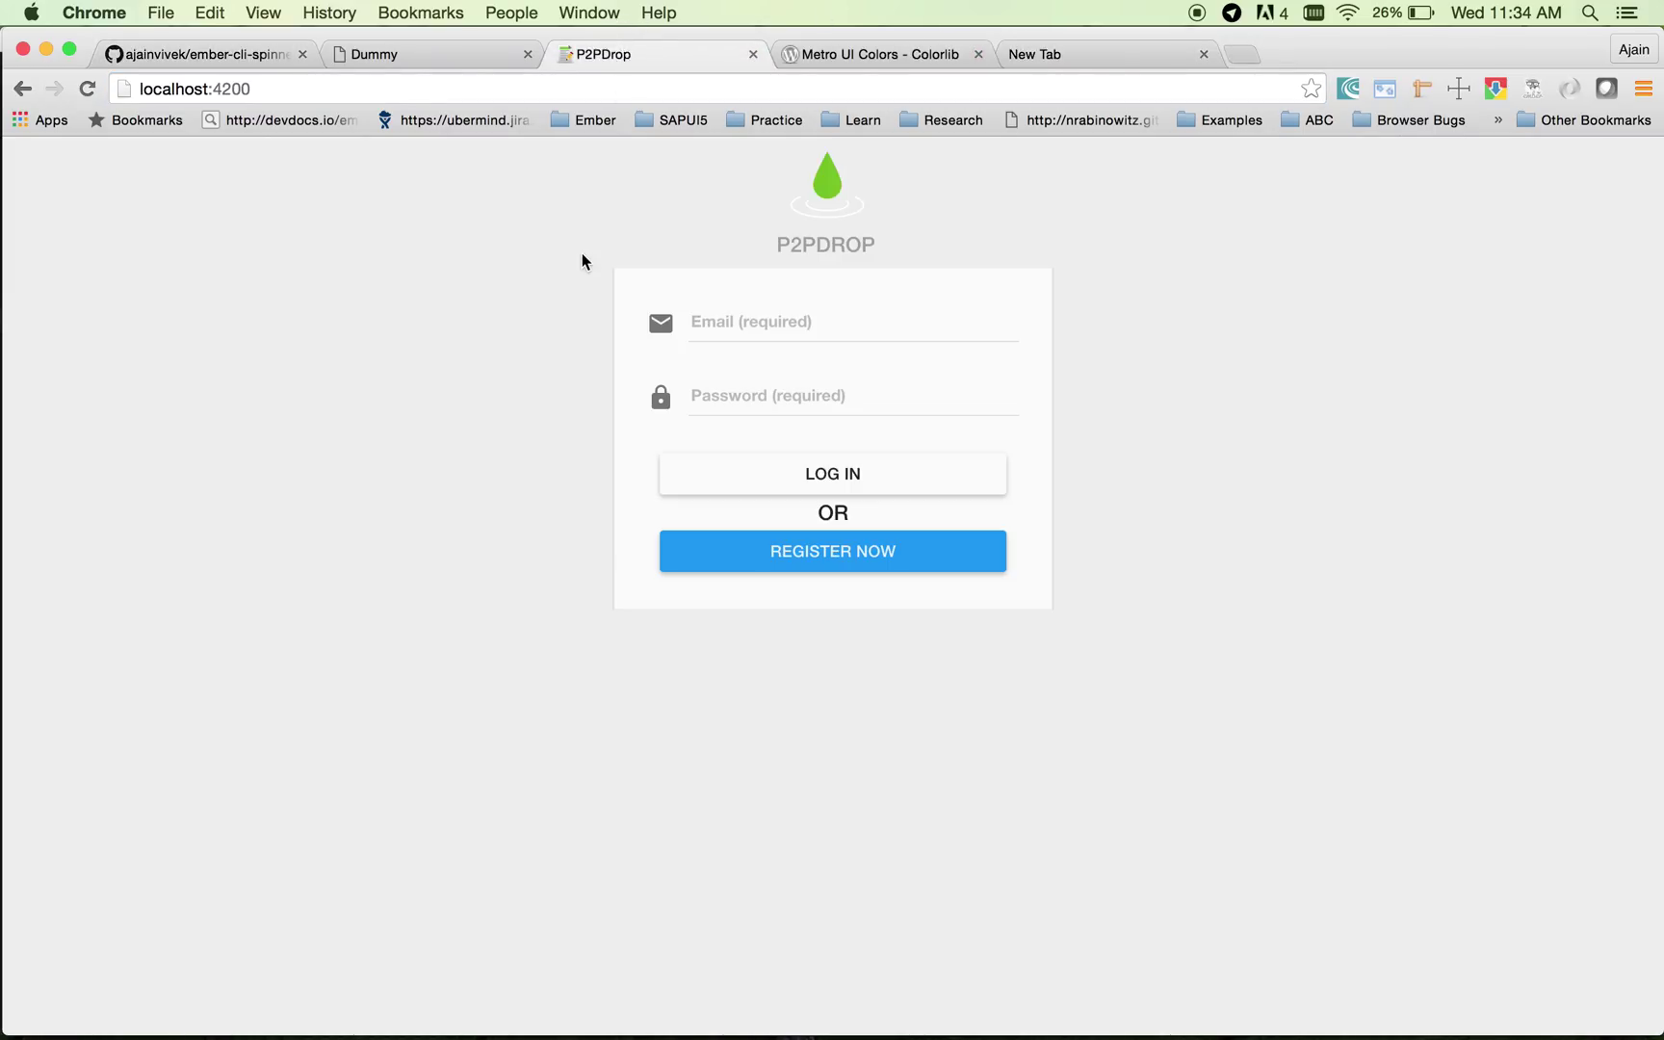
{"action": "mouse_move", "coordinate": [636, 314]}
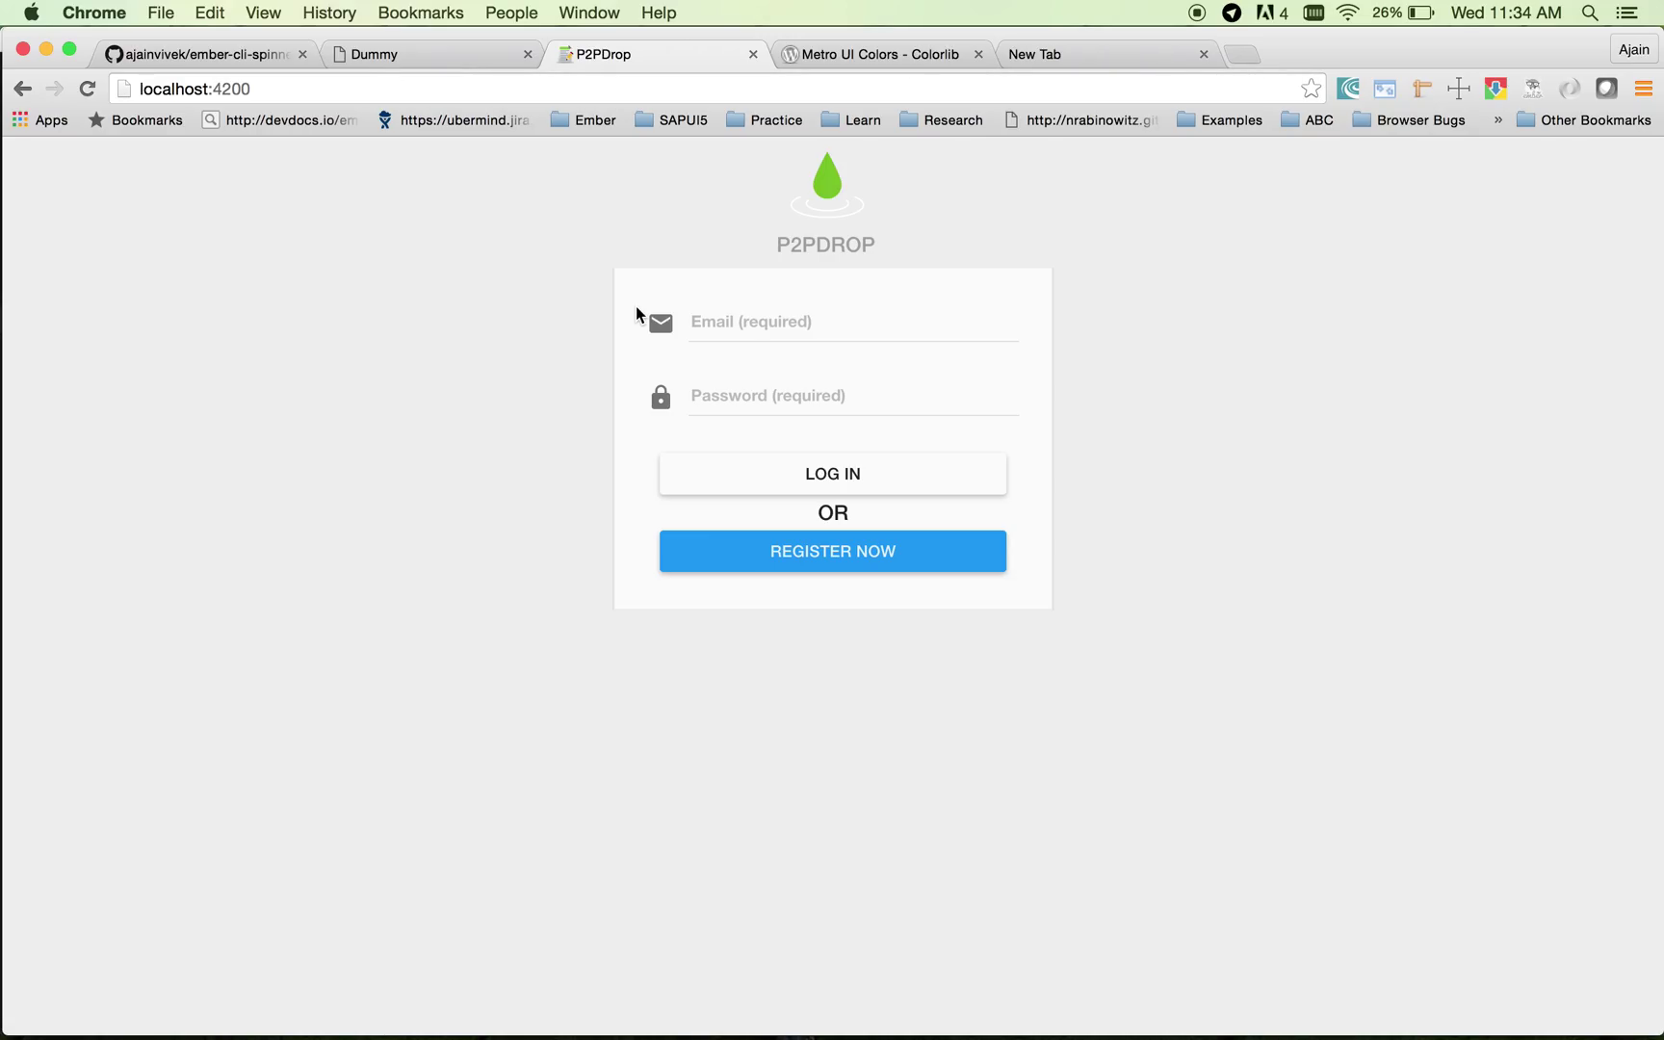
{"action": "left_click", "coordinate": [849, 322]}
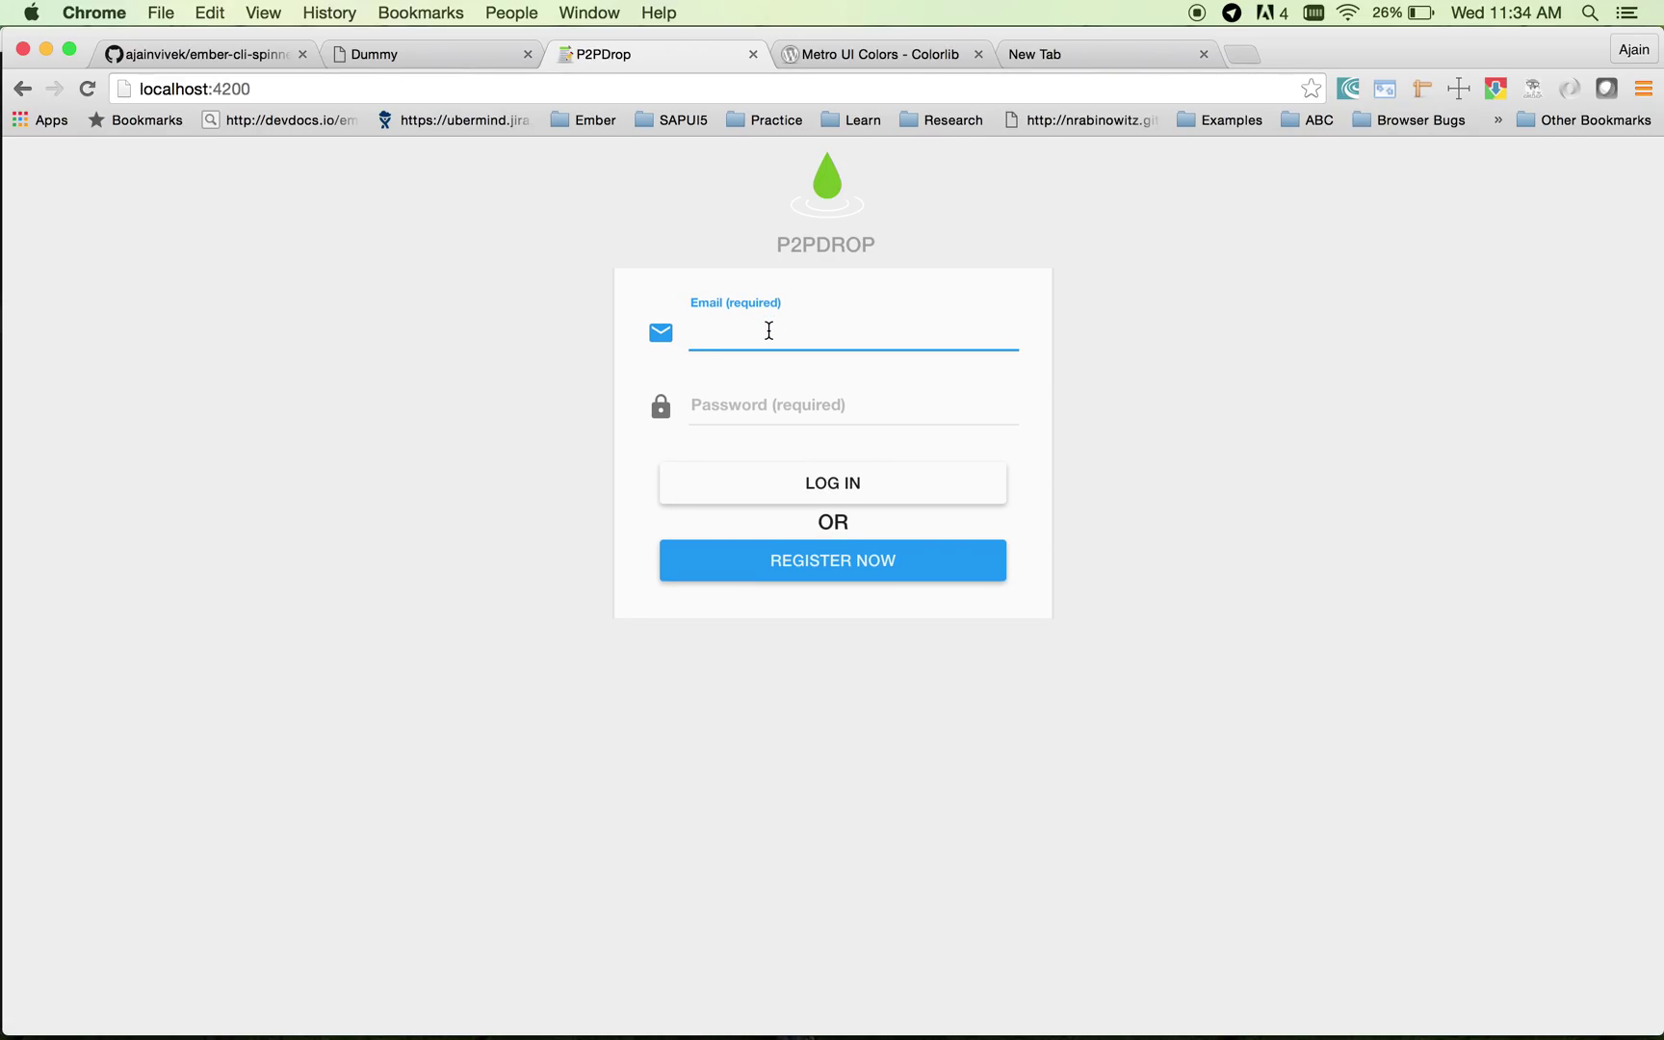
{"action": "type", "text": "test"}
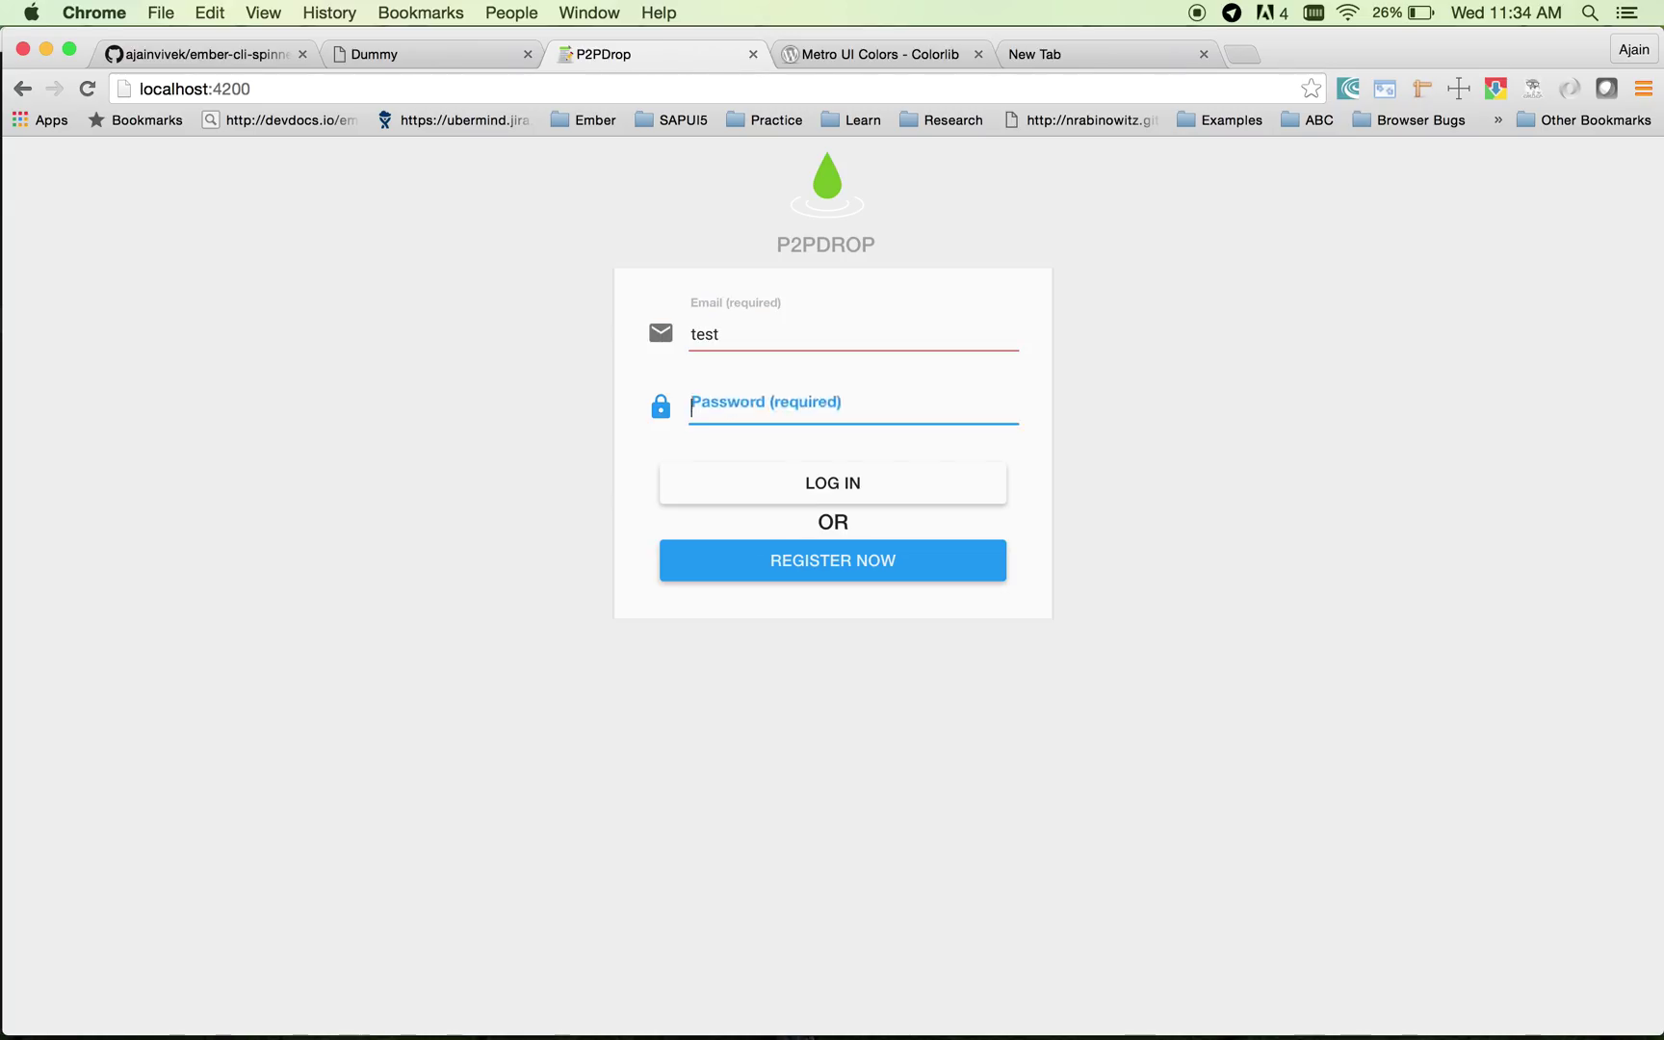
{"action": "type", "text": "••••"}
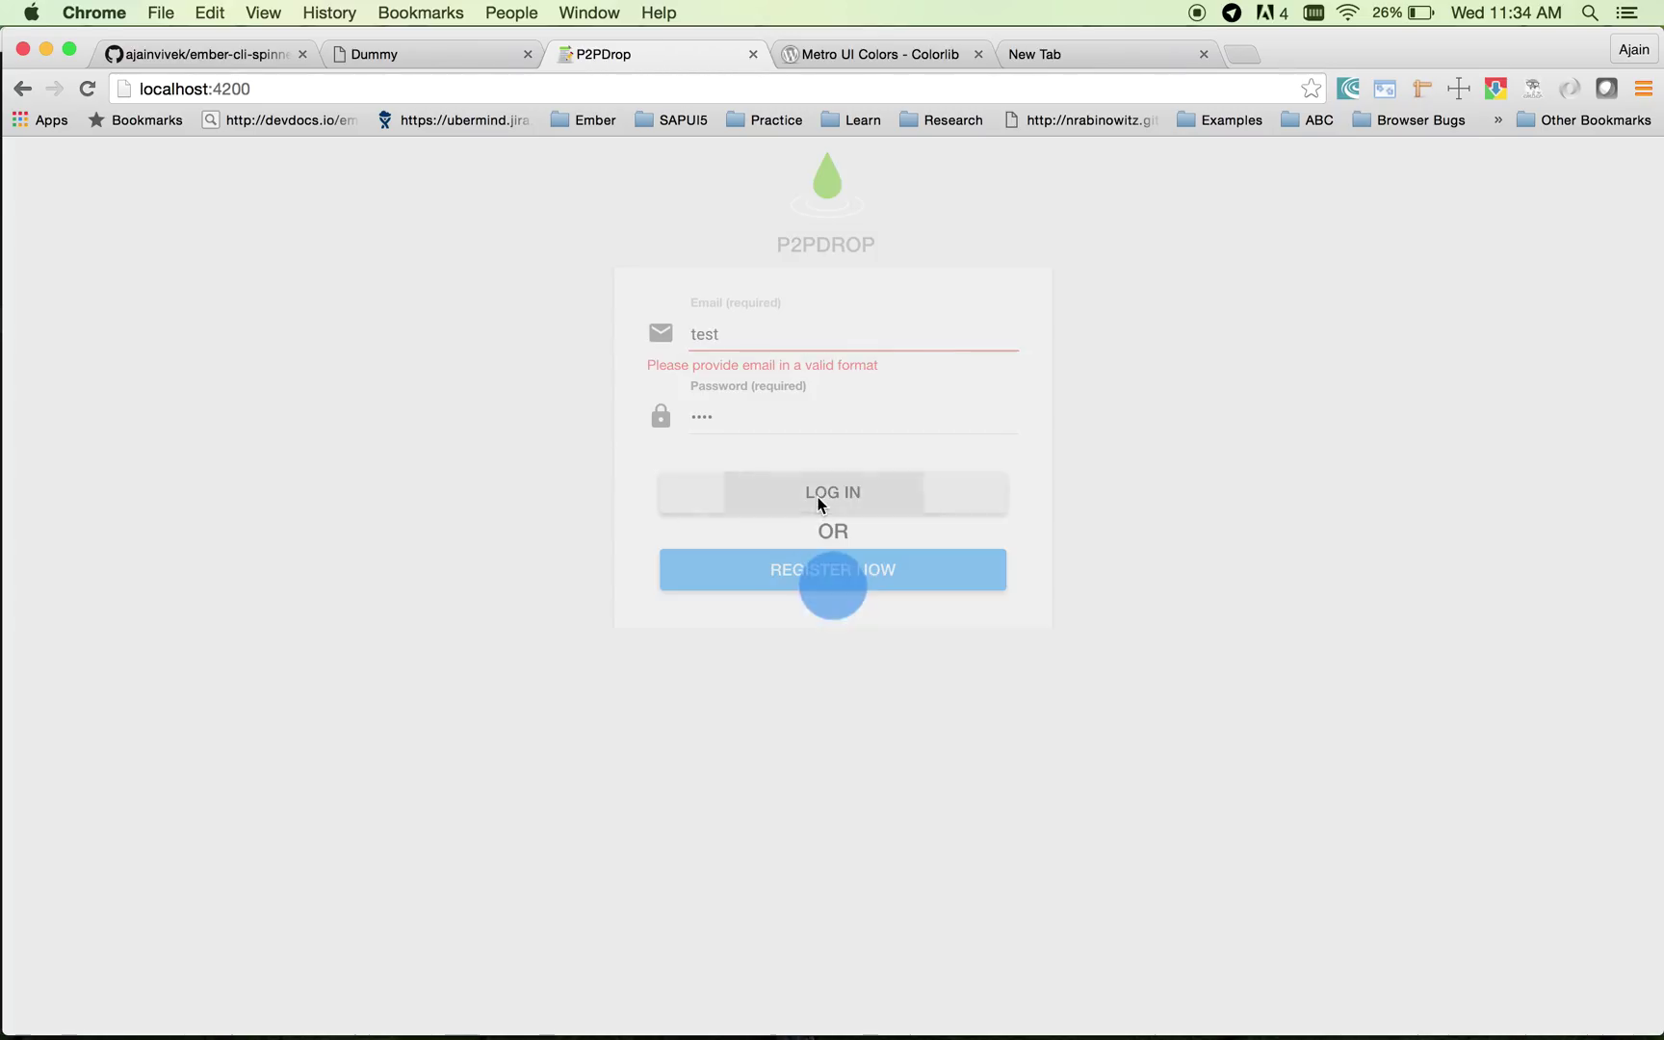
{"action": "left_click", "coordinate": [832, 491]}
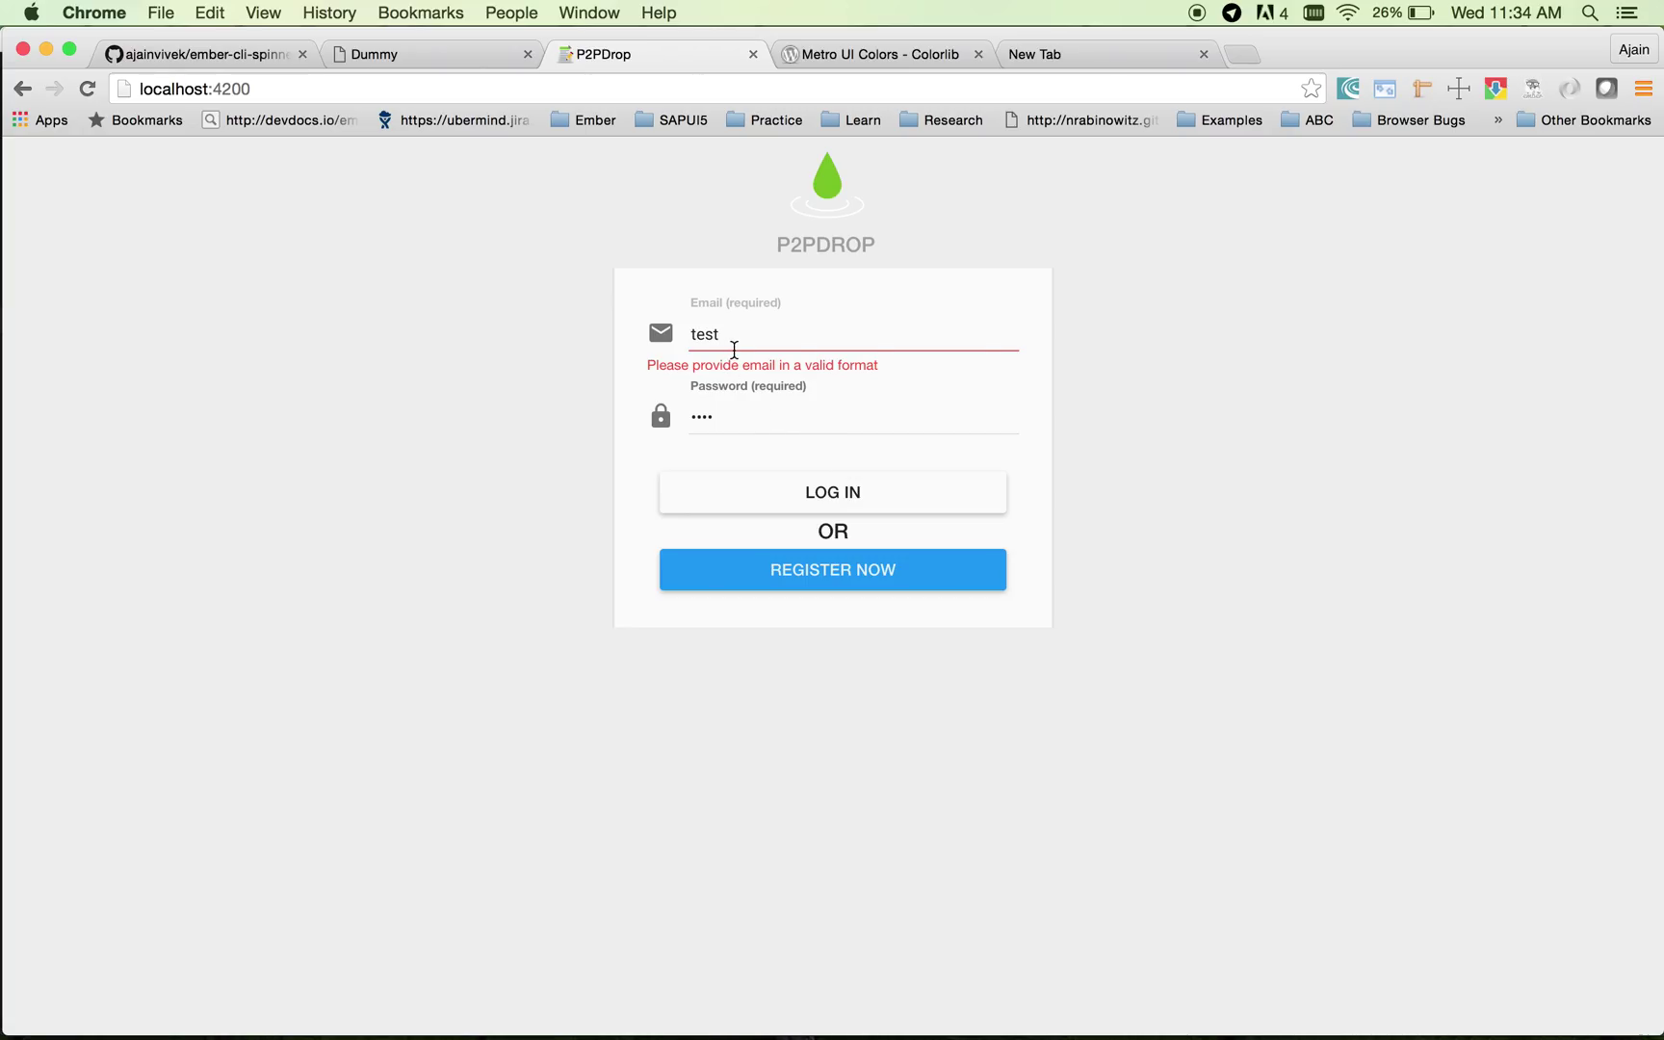
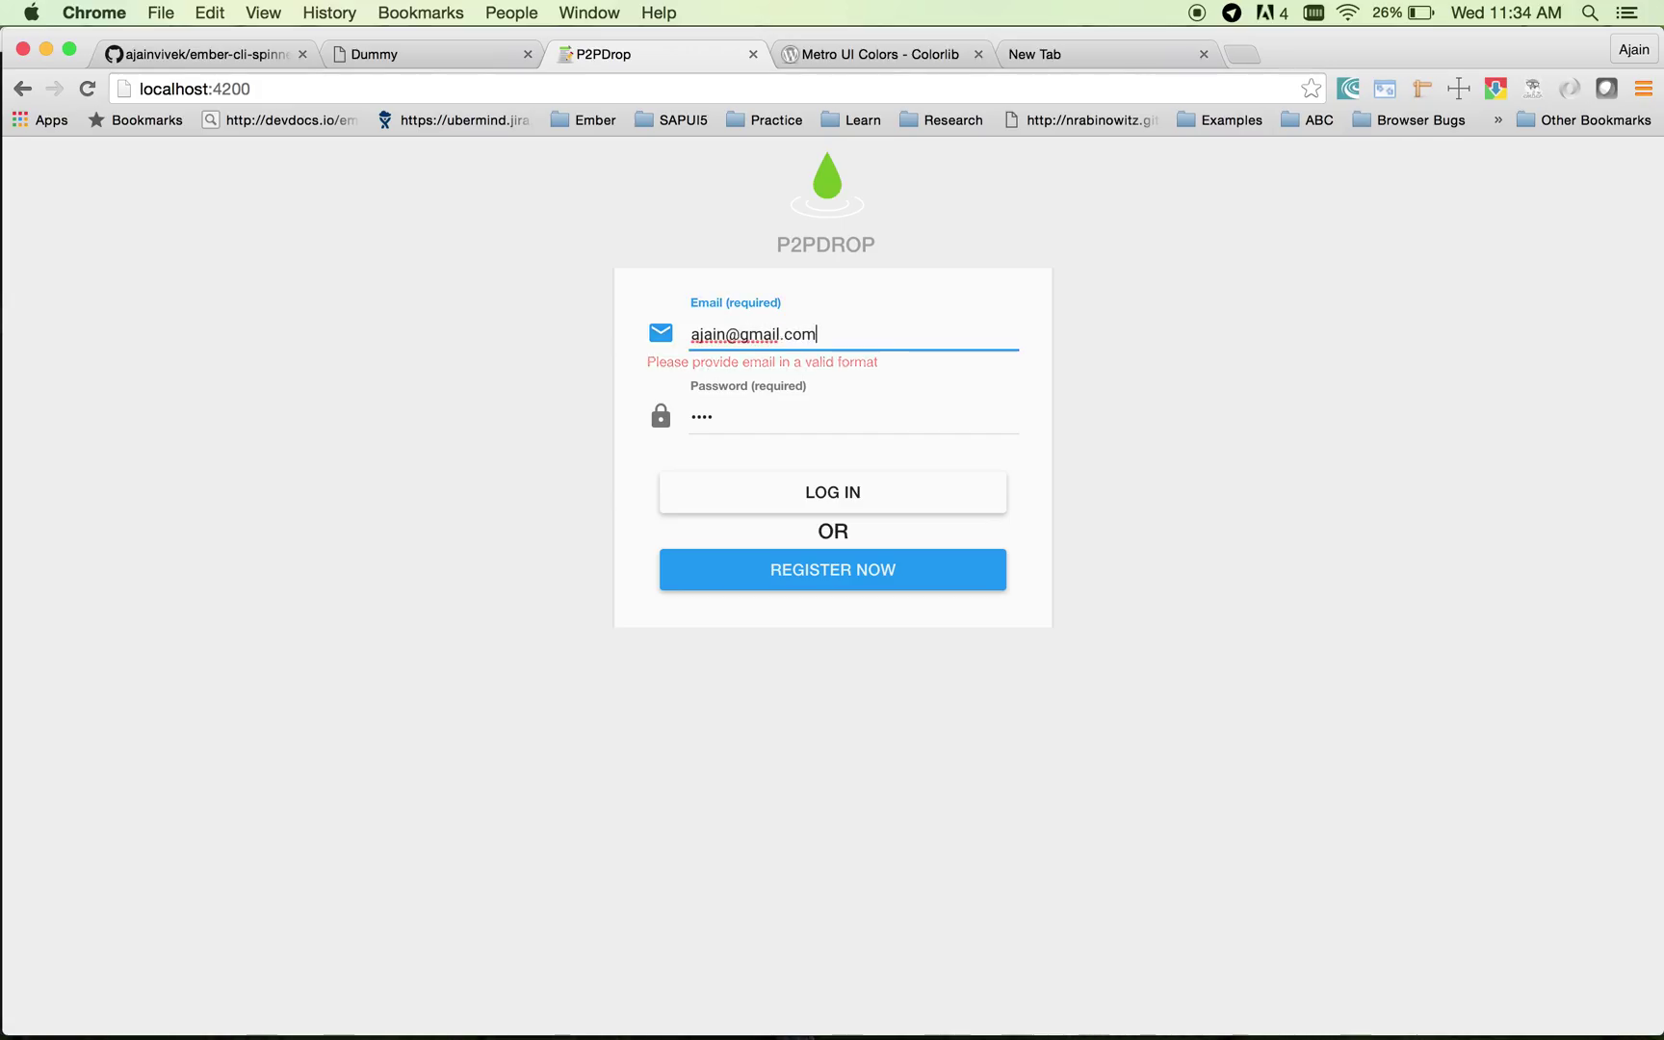
Correct the rejected email and log in again to reach the home page
{"action": "left_click", "coordinate": [832, 570]}
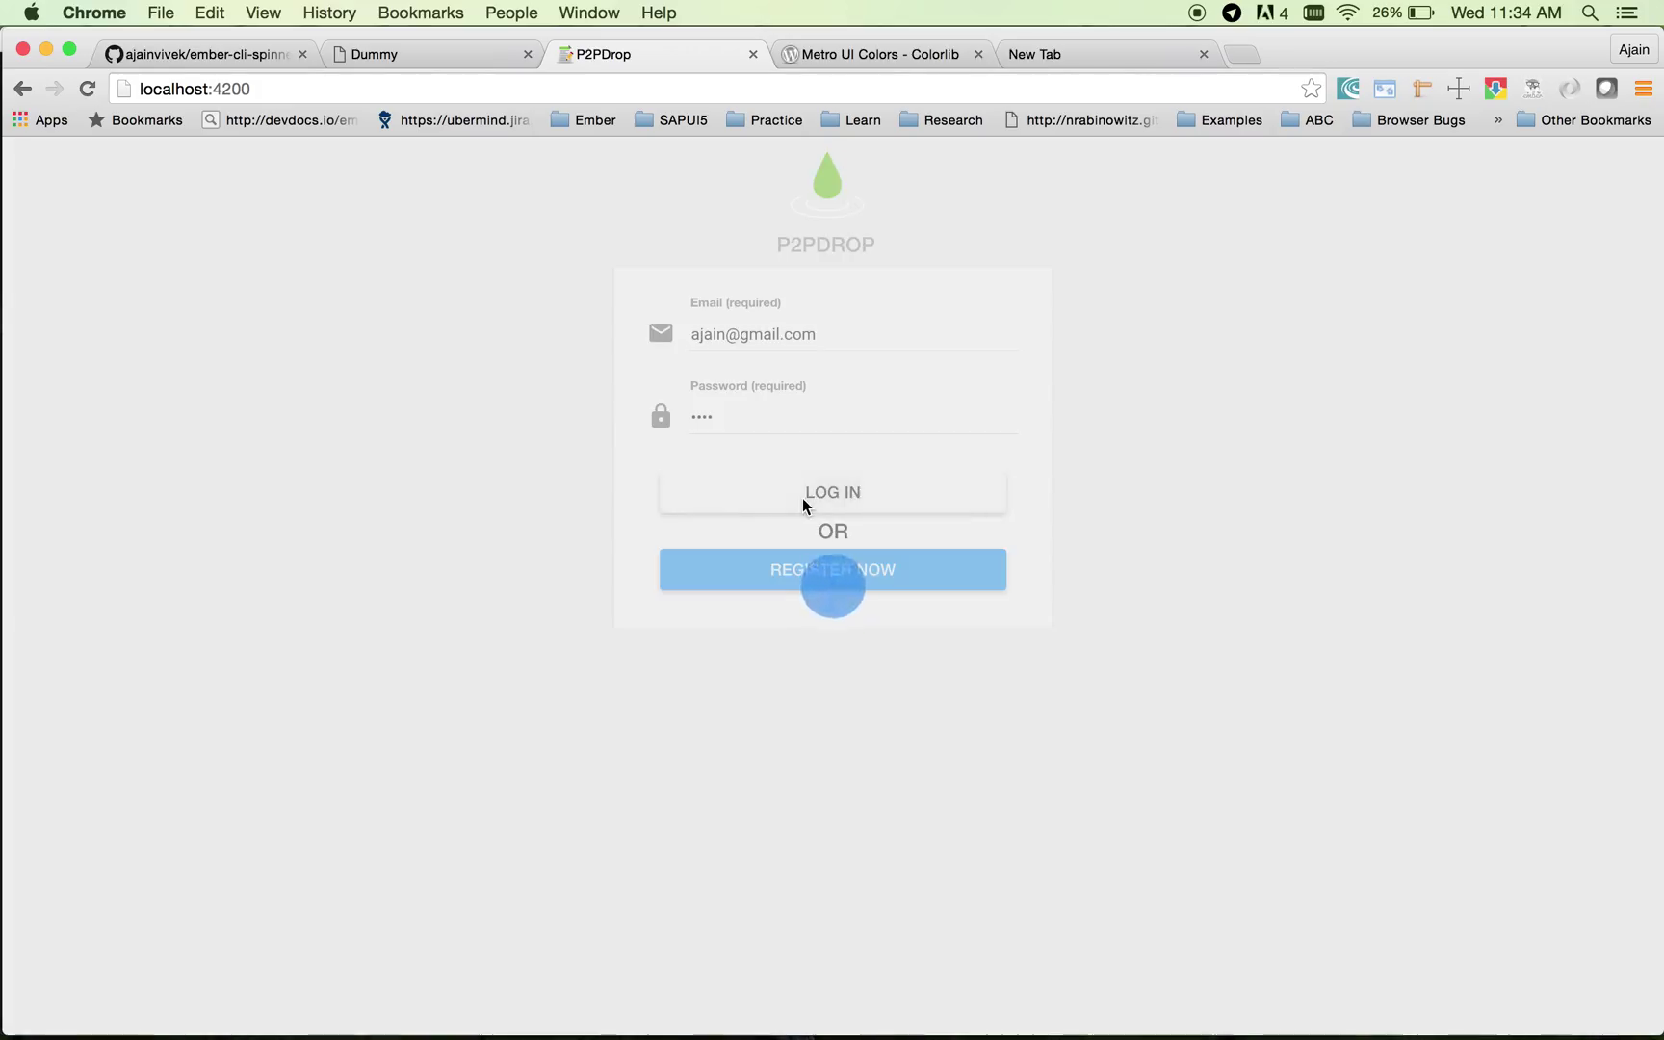
{"action": "left_click", "coordinate": [832, 491]}
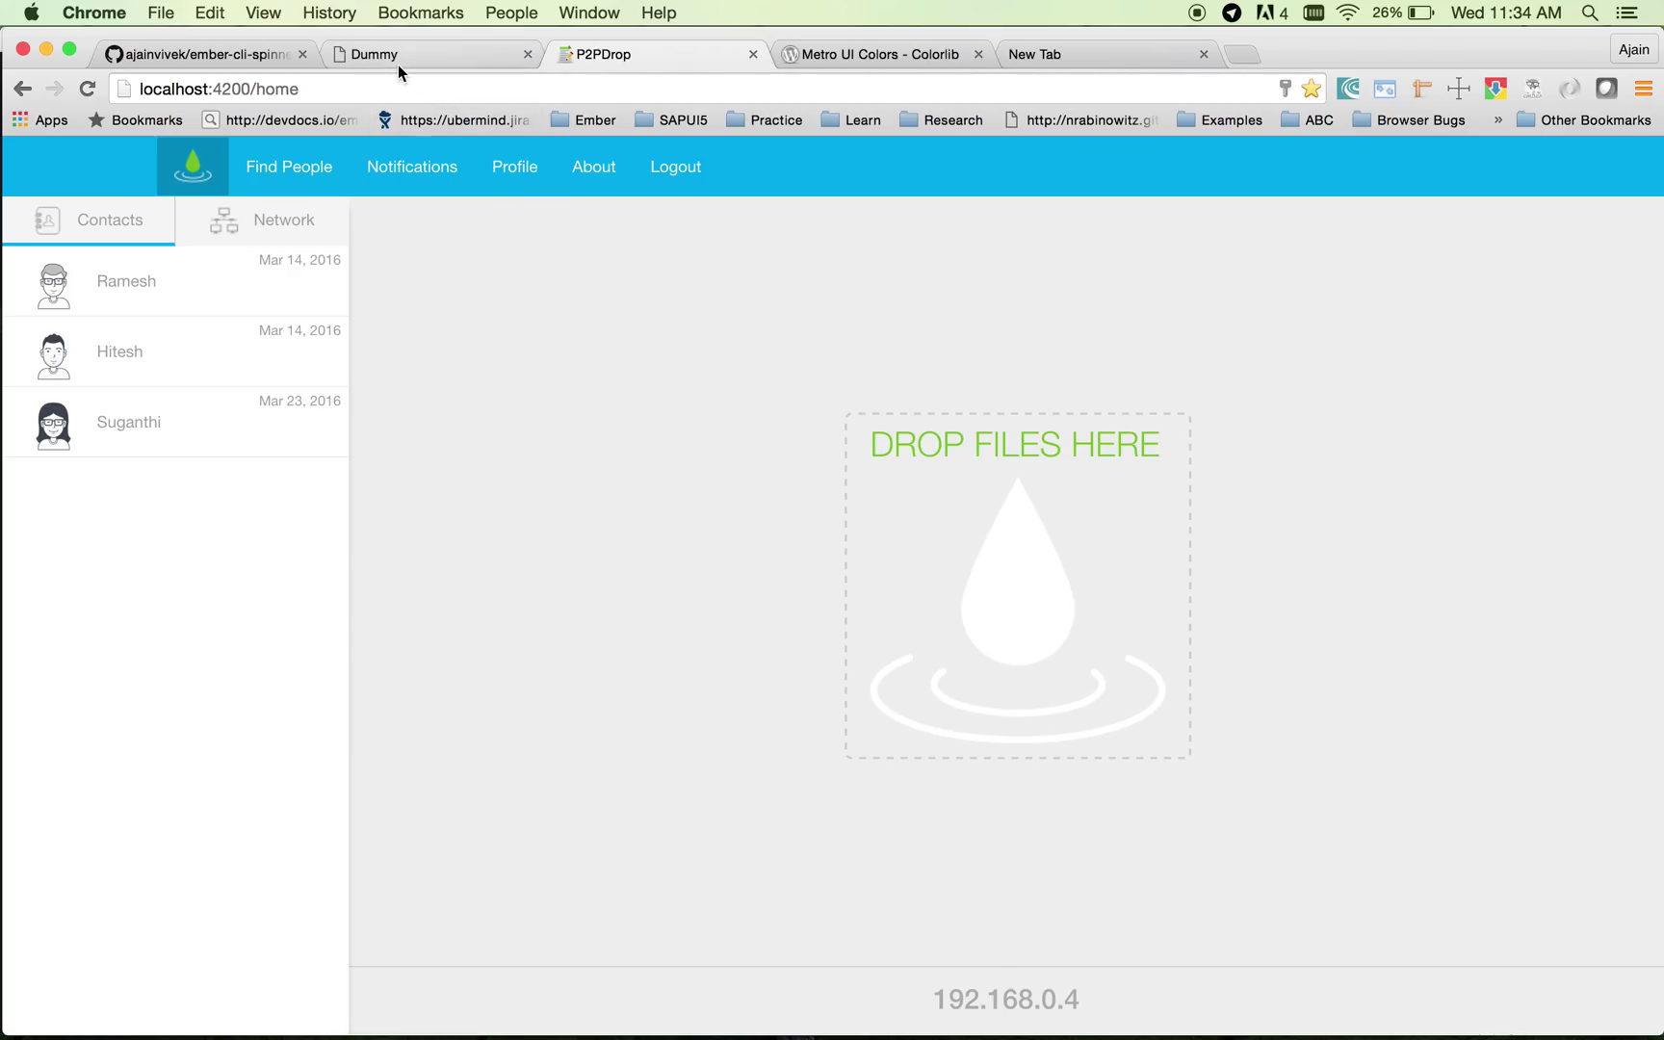
{"action": "mouse_move", "coordinate": [399, 54]}
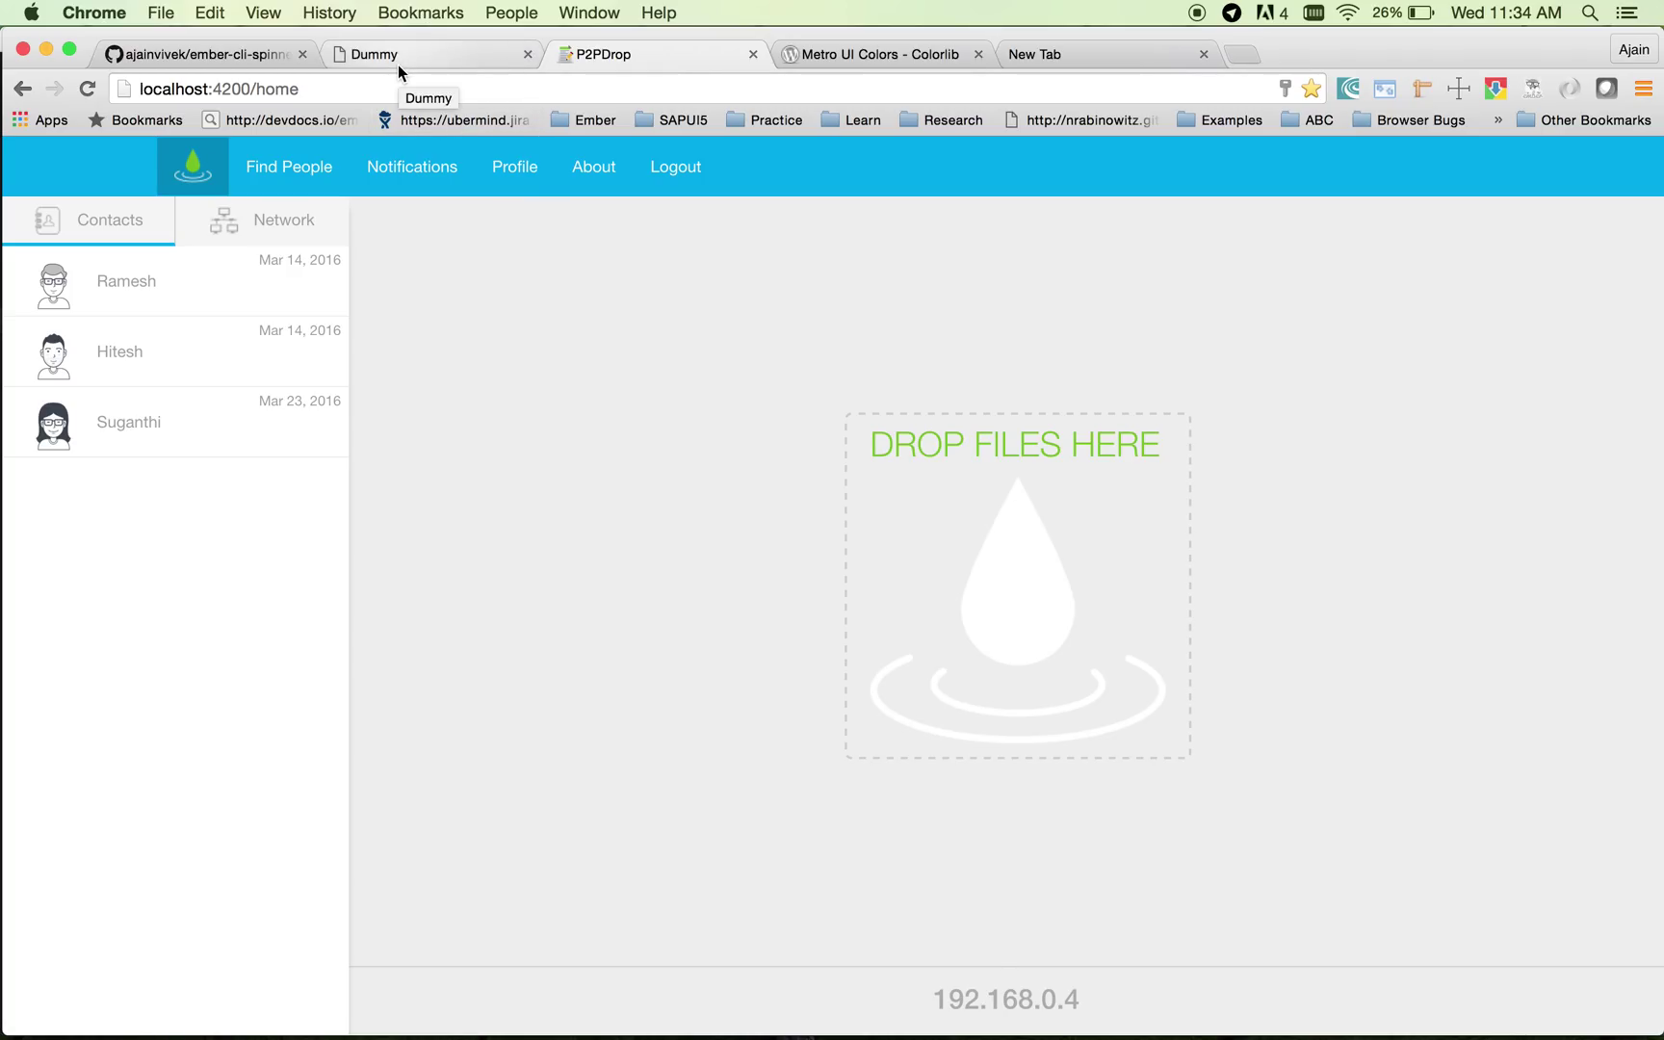
Return to the ember-cli-spinner README and highlight the timeout option in the example code
{"action": "left_click", "coordinate": [196, 54]}
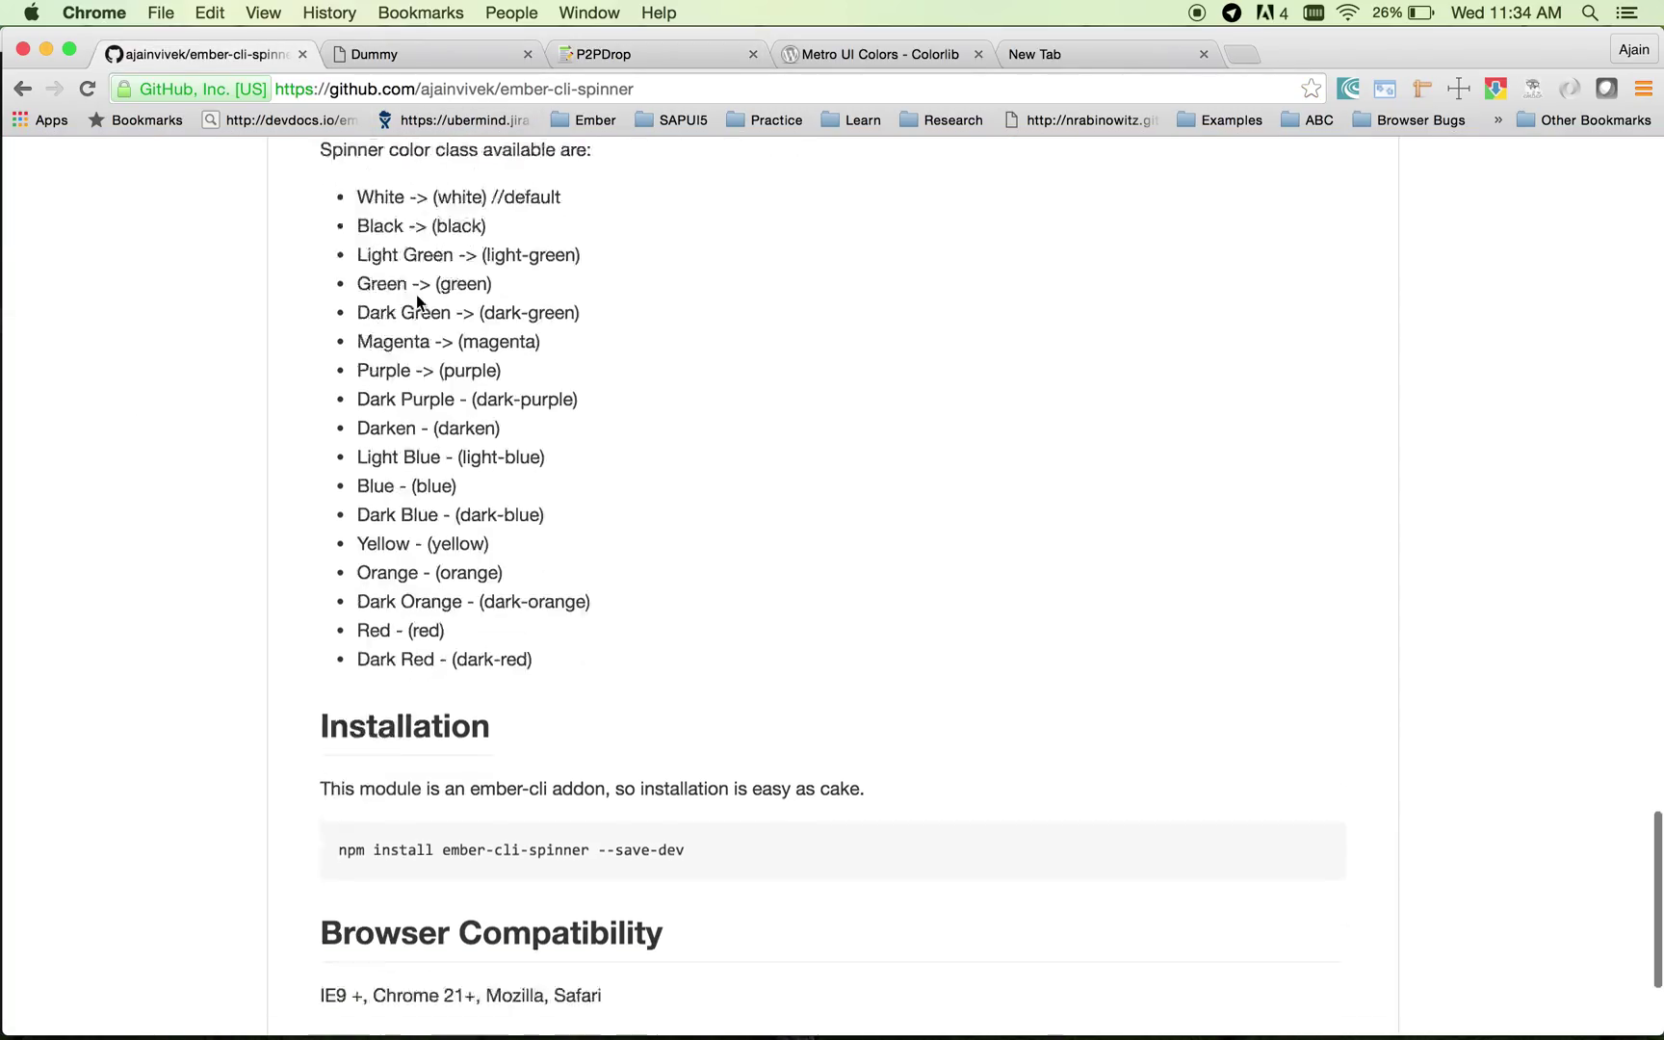
{"action": "scroll", "scroll_direction": "up", "scroll_amount": 3}
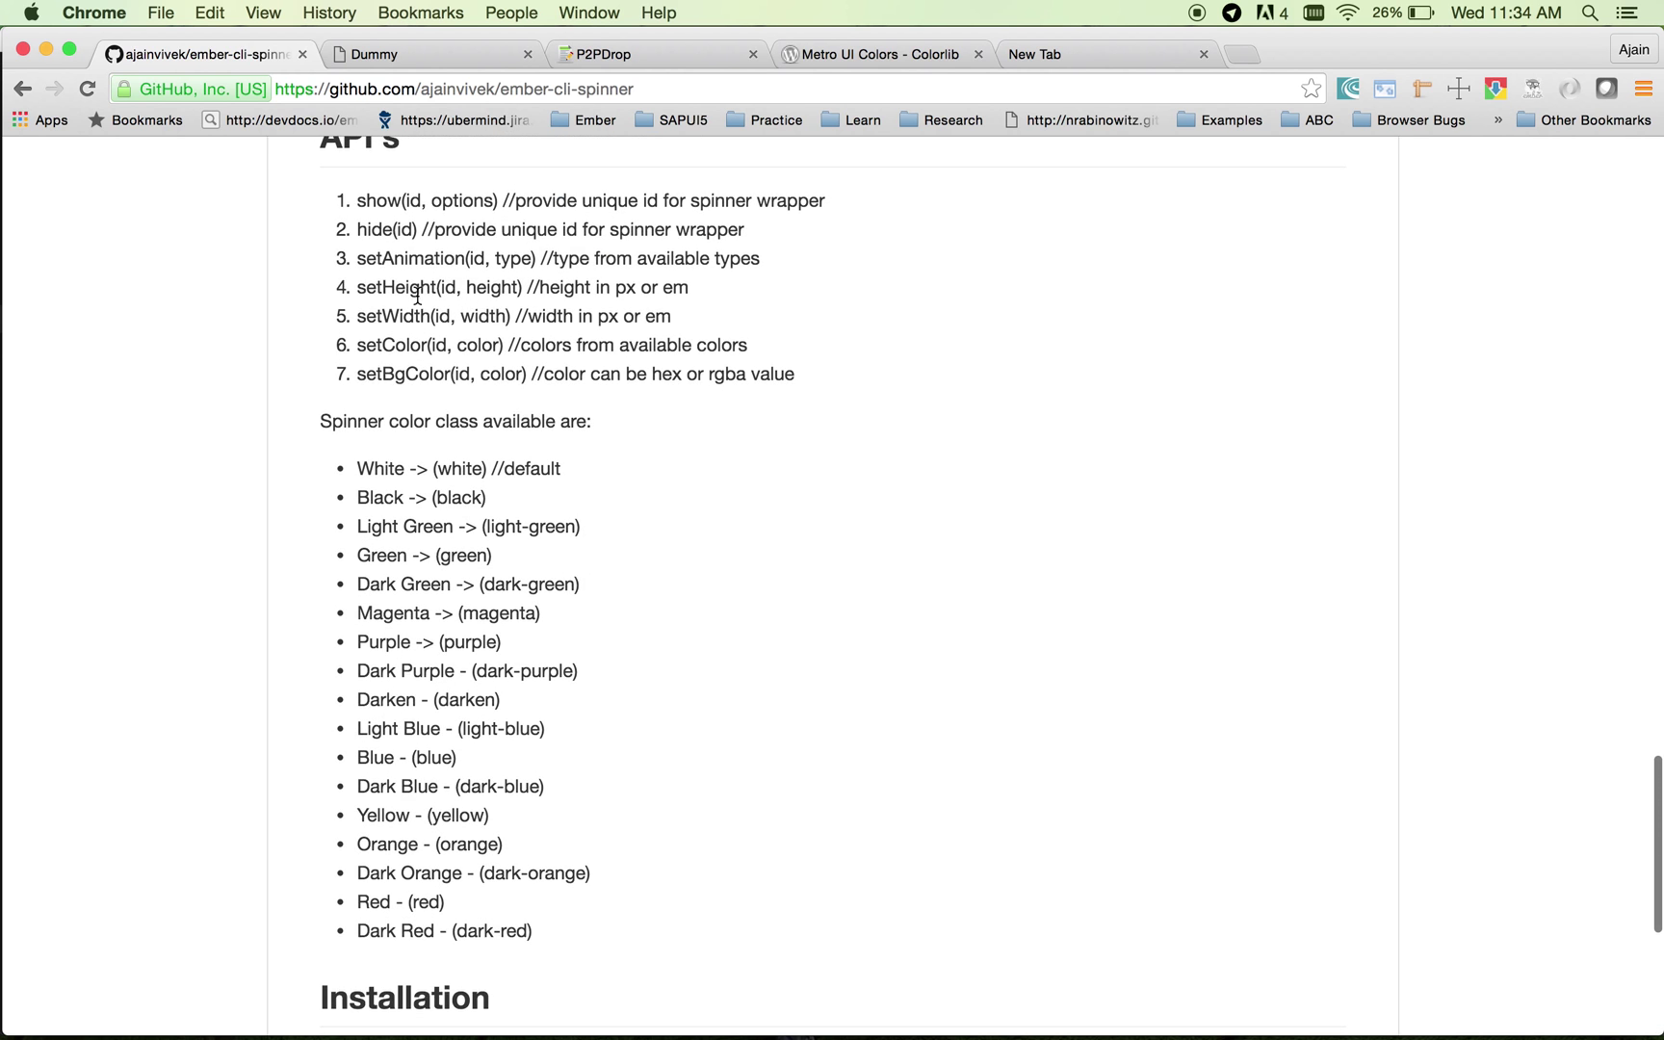
{"action": "scroll", "scroll_direction": "up", "scroll_amount": 3}
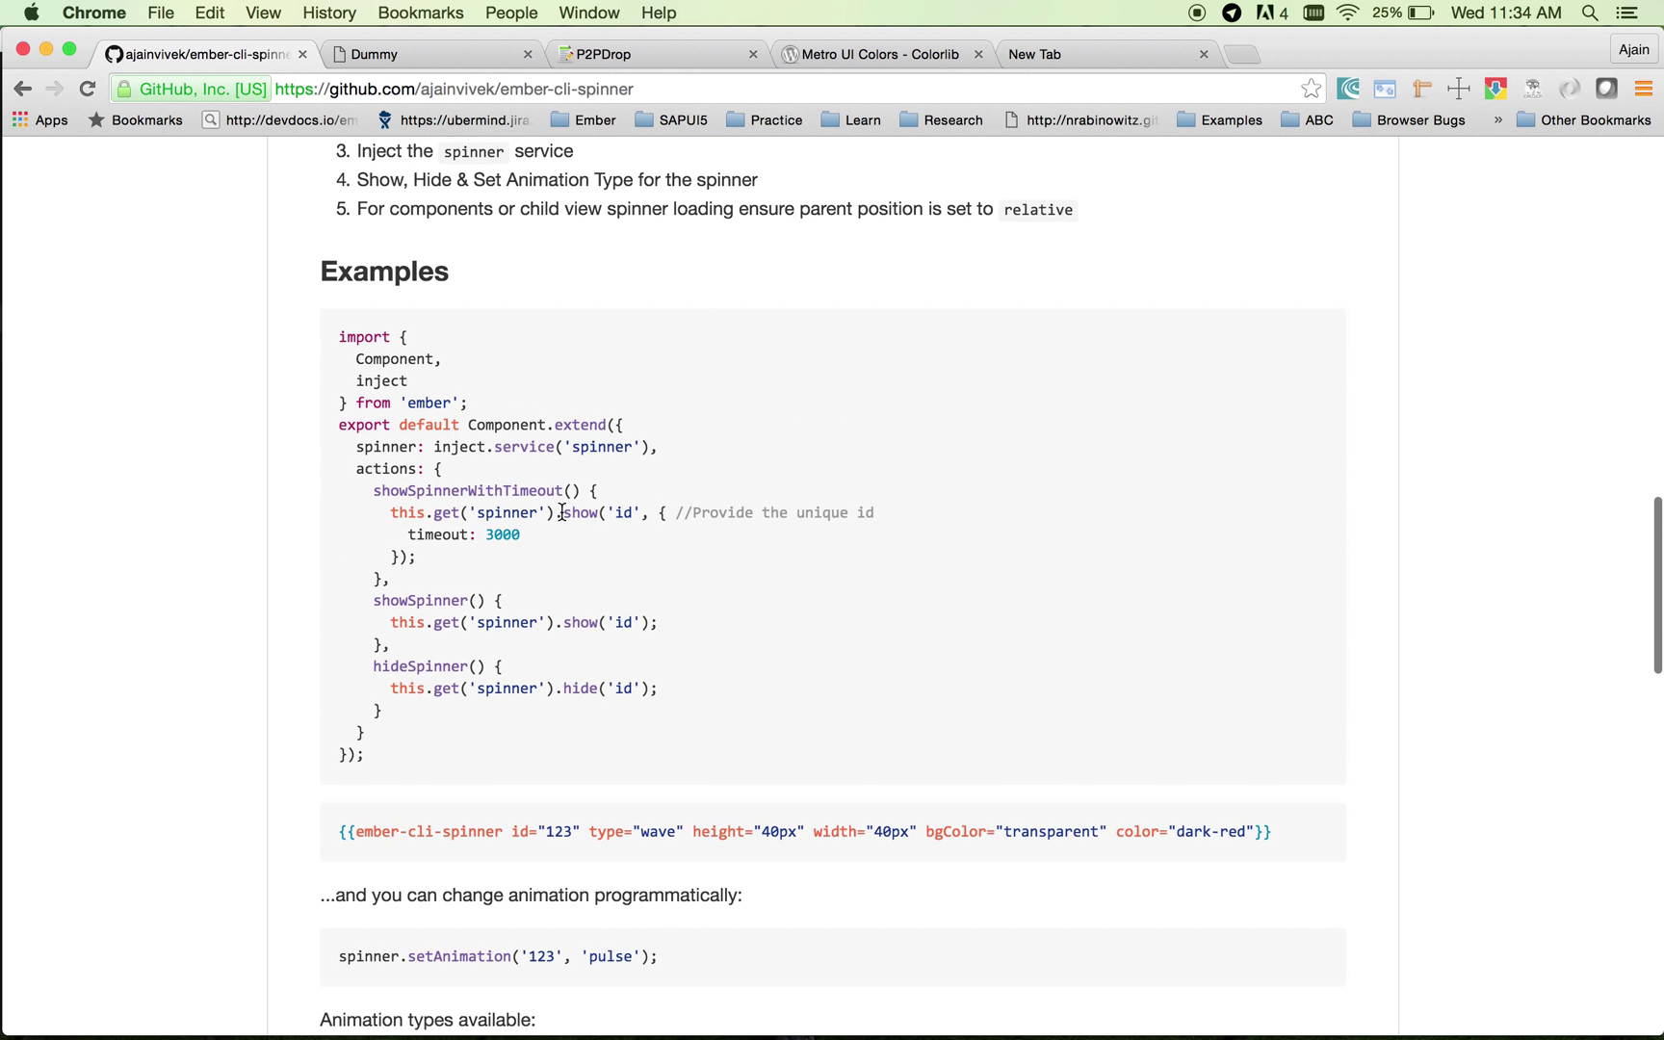
{"action": "double_click", "coordinate": [474, 533]}
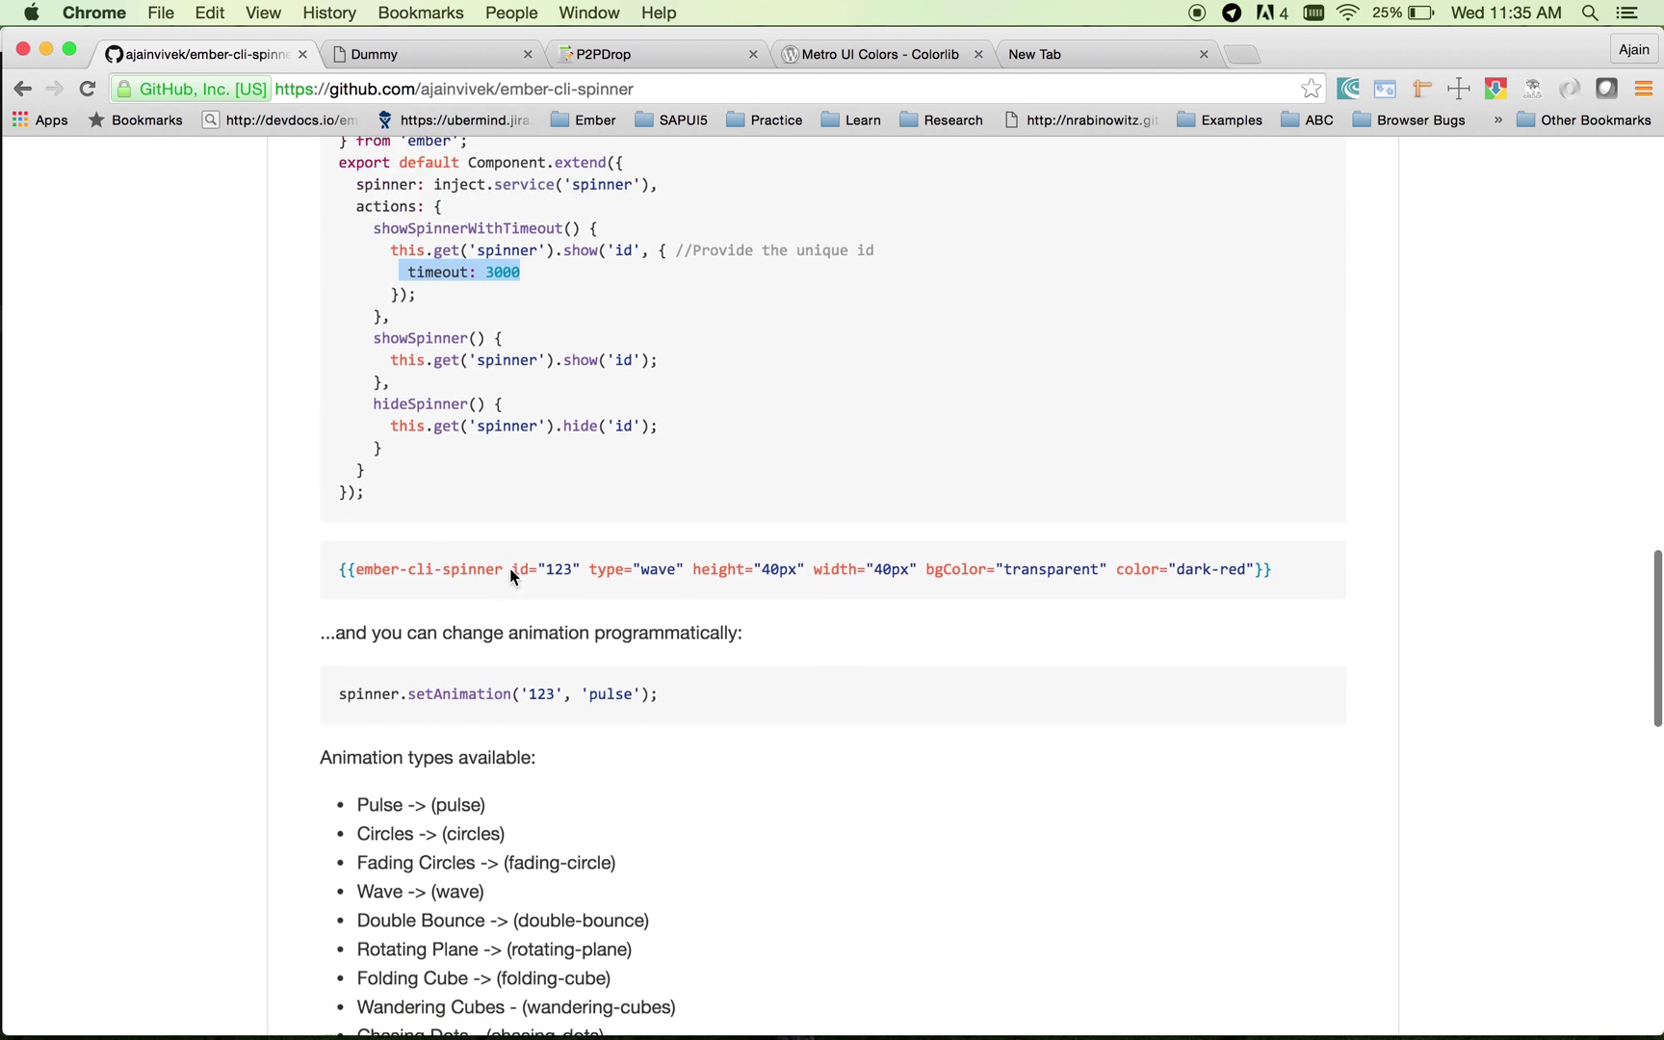
Review the API list, highlighting setAnimation and its id argument, then clear the selection
{"action": "scroll", "scroll_direction": "down", "scroll_amount": 3}
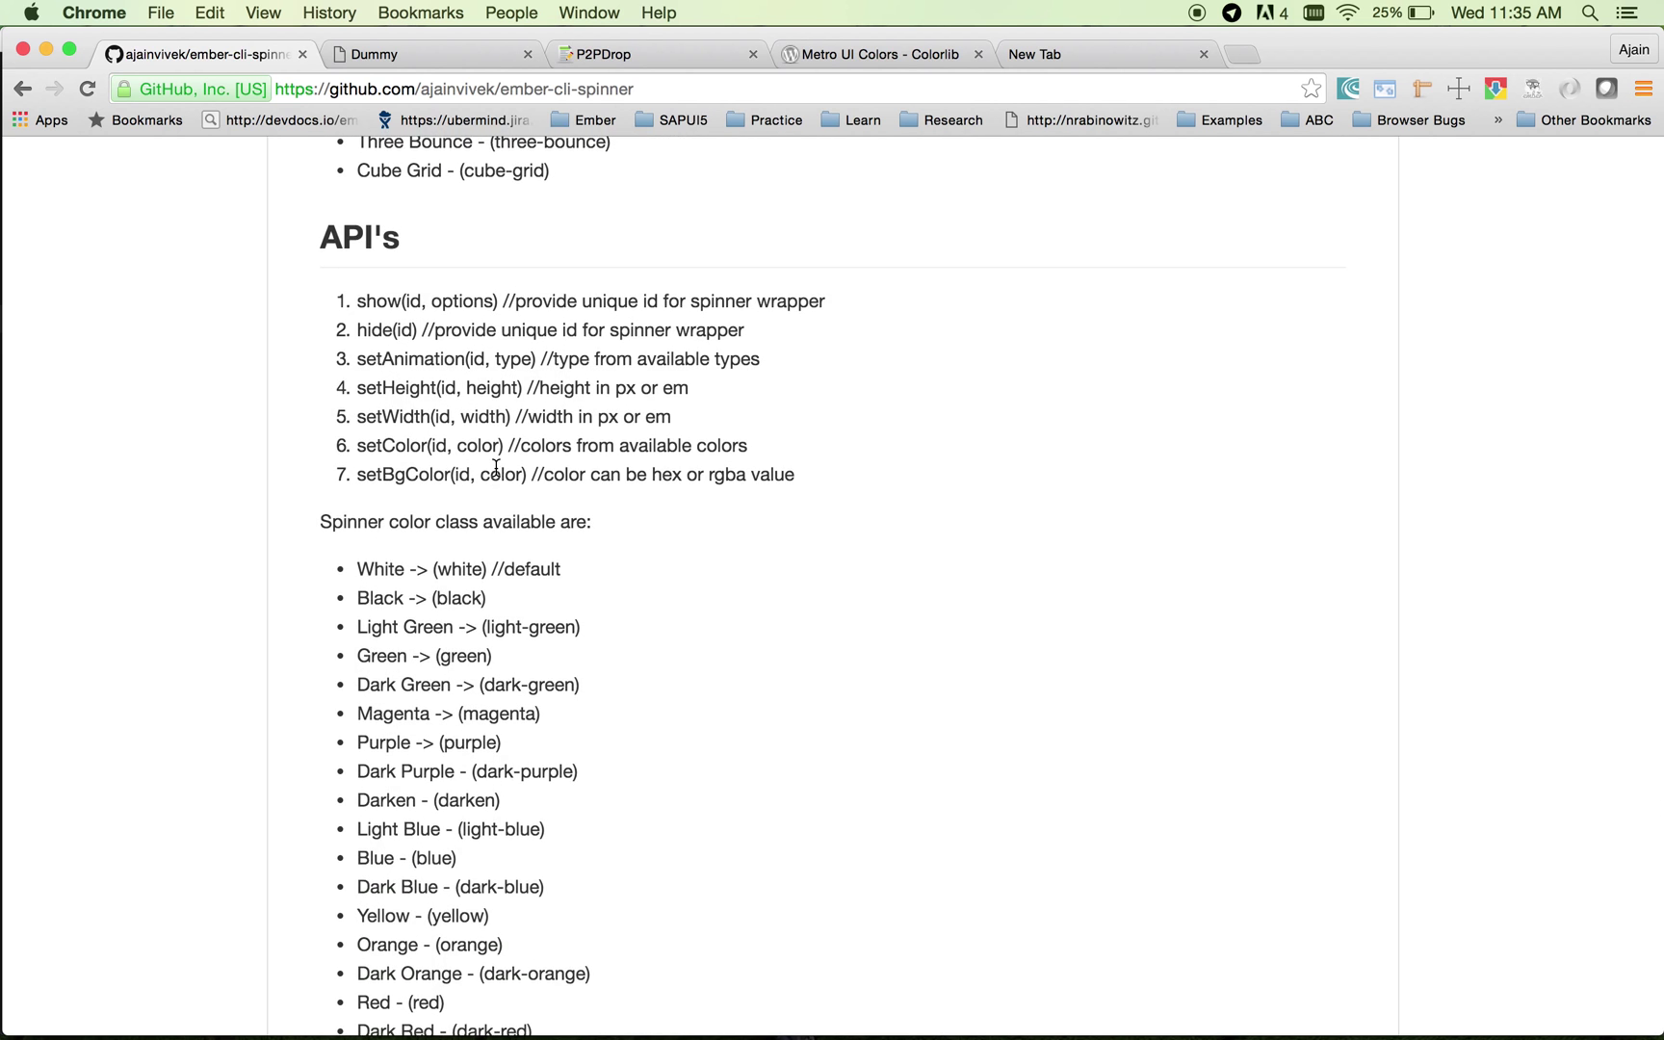
{"action": "scroll", "scroll_direction": "up", "scroll_amount": 3}
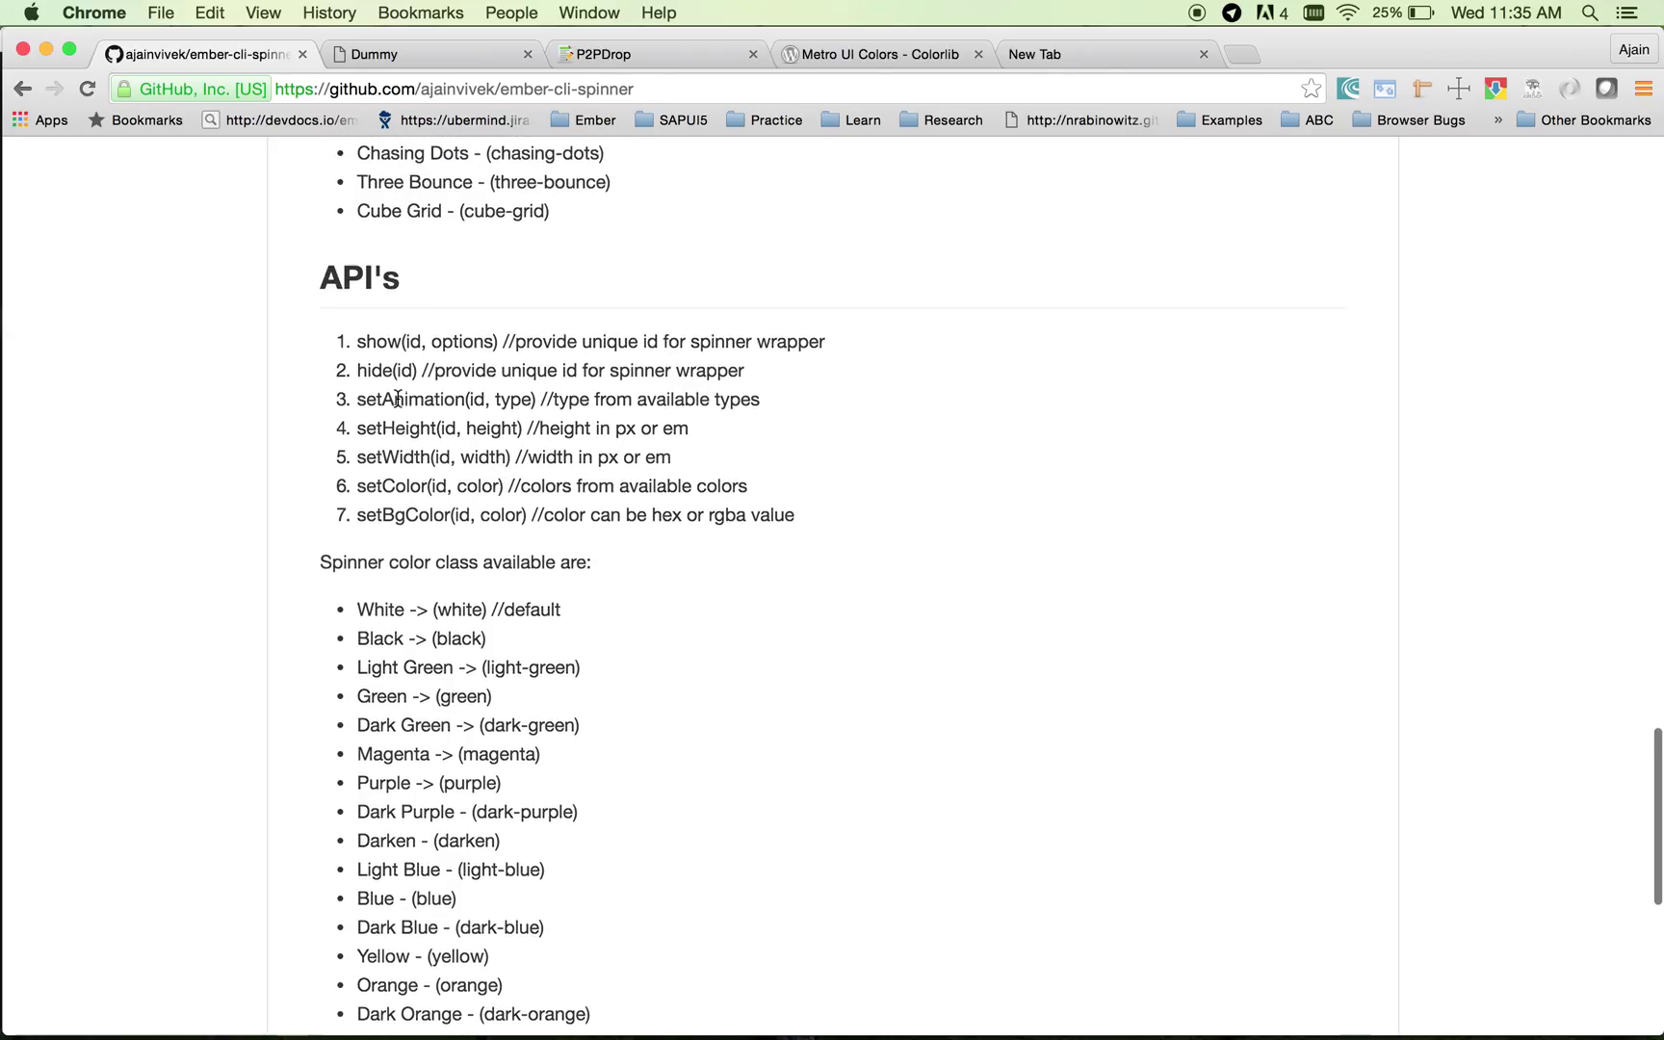
{"action": "double_click", "coordinate": [482, 399]}
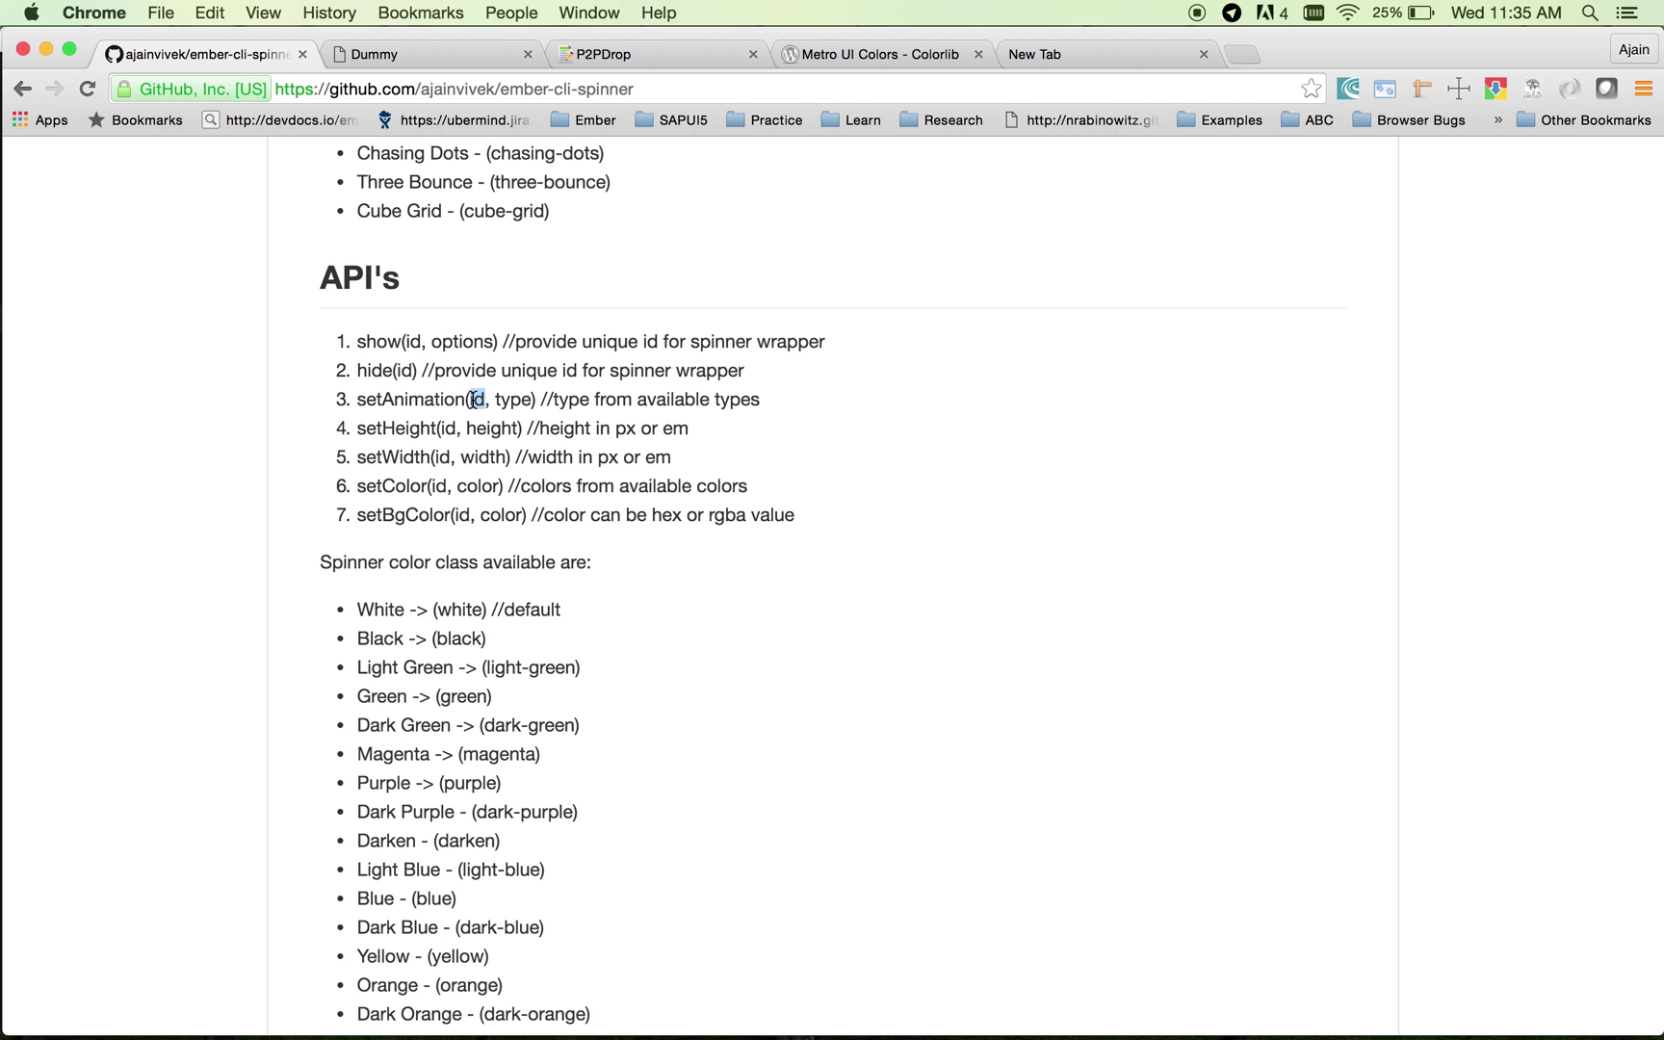
{"action": "double_click", "coordinate": [516, 399]}
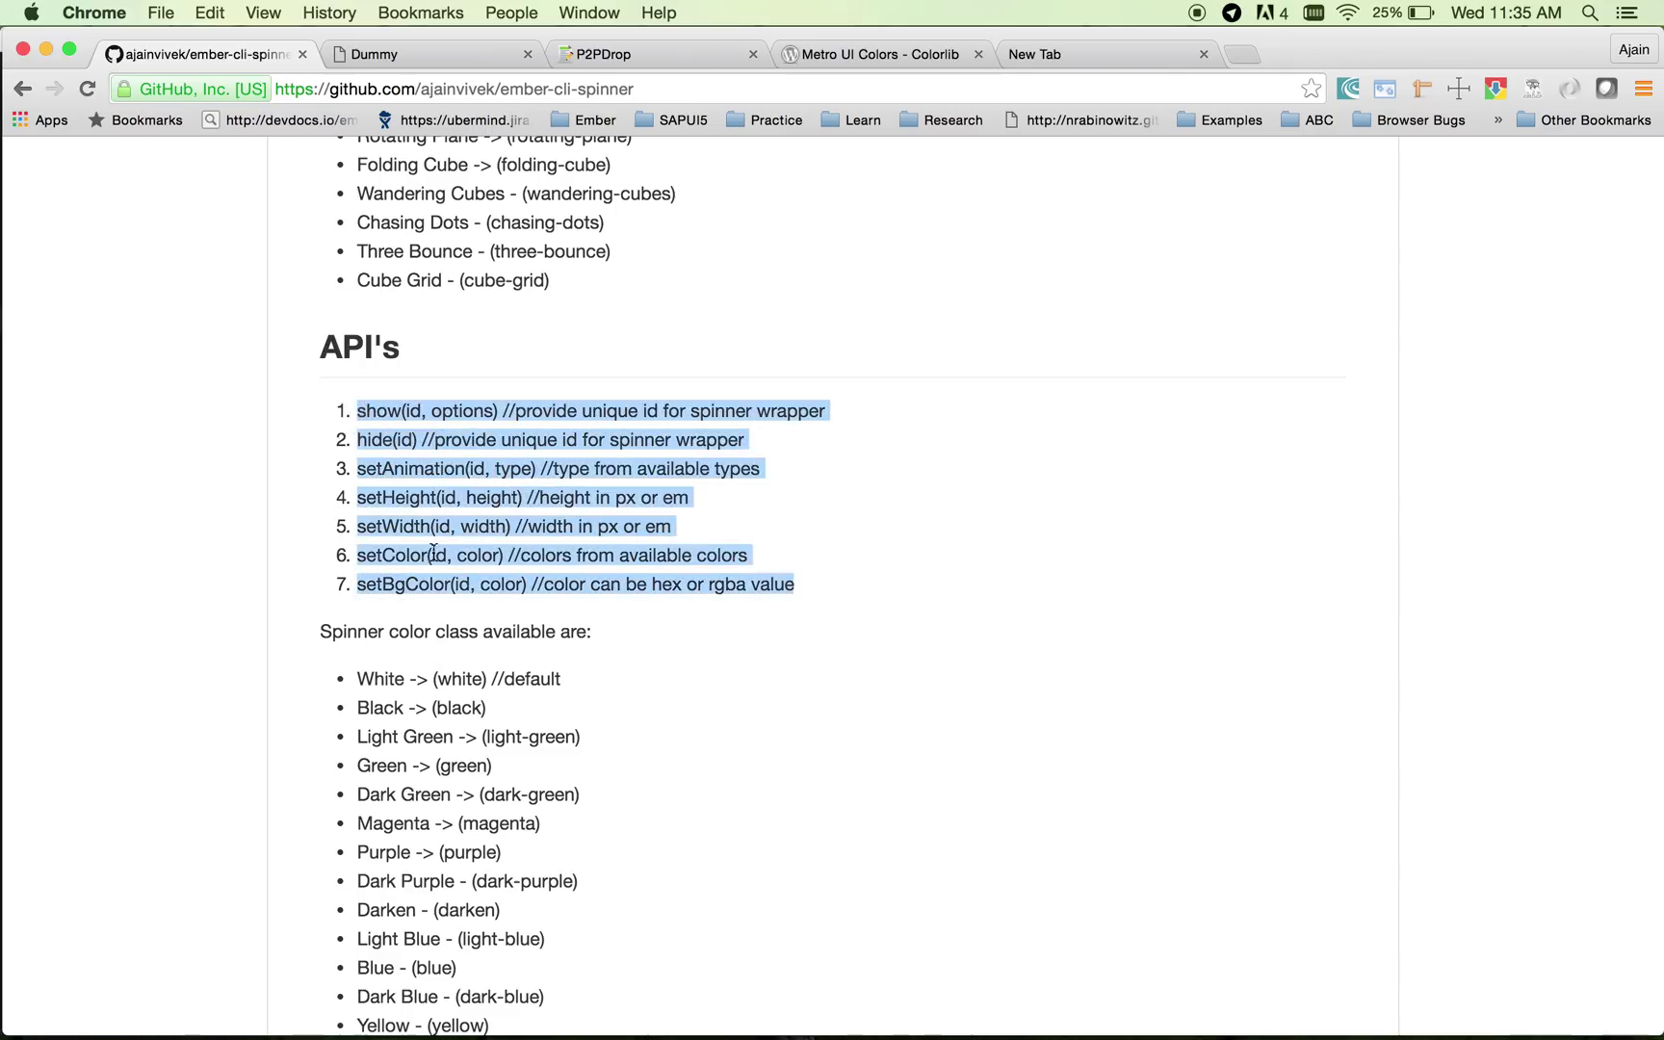
{"action": "mouse_move", "coordinate": [676, 673]}
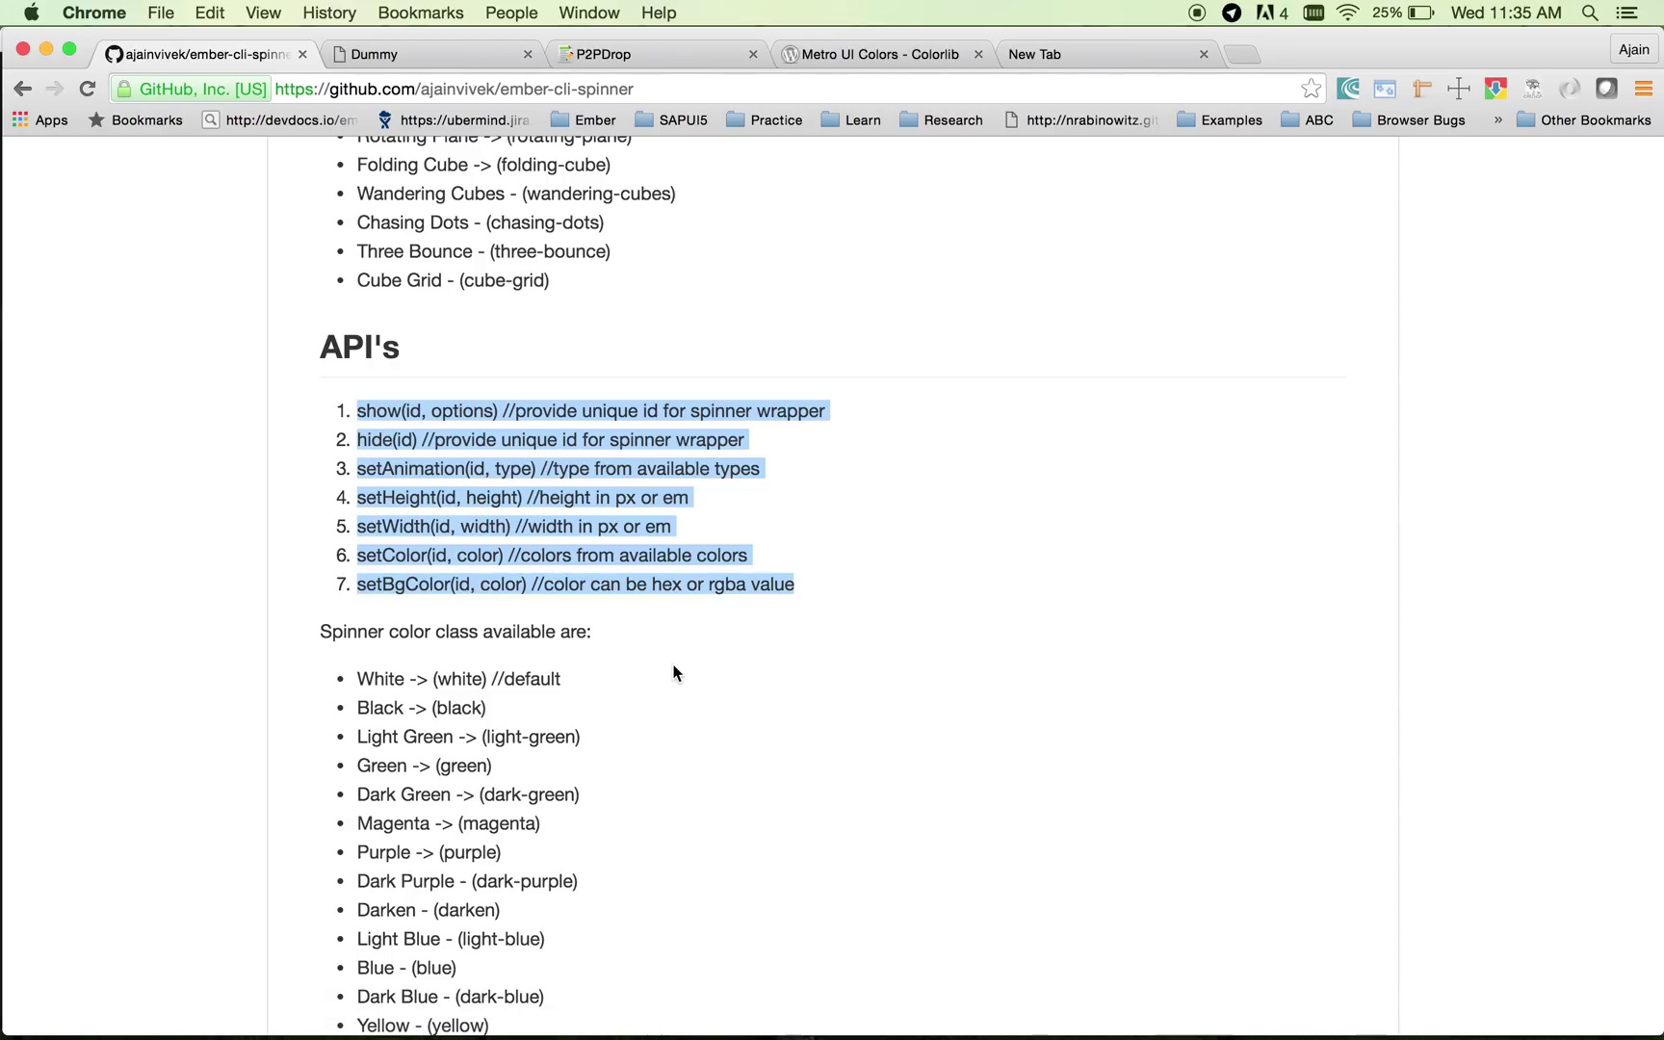
{"action": "left_click", "coordinate": [674, 673]}
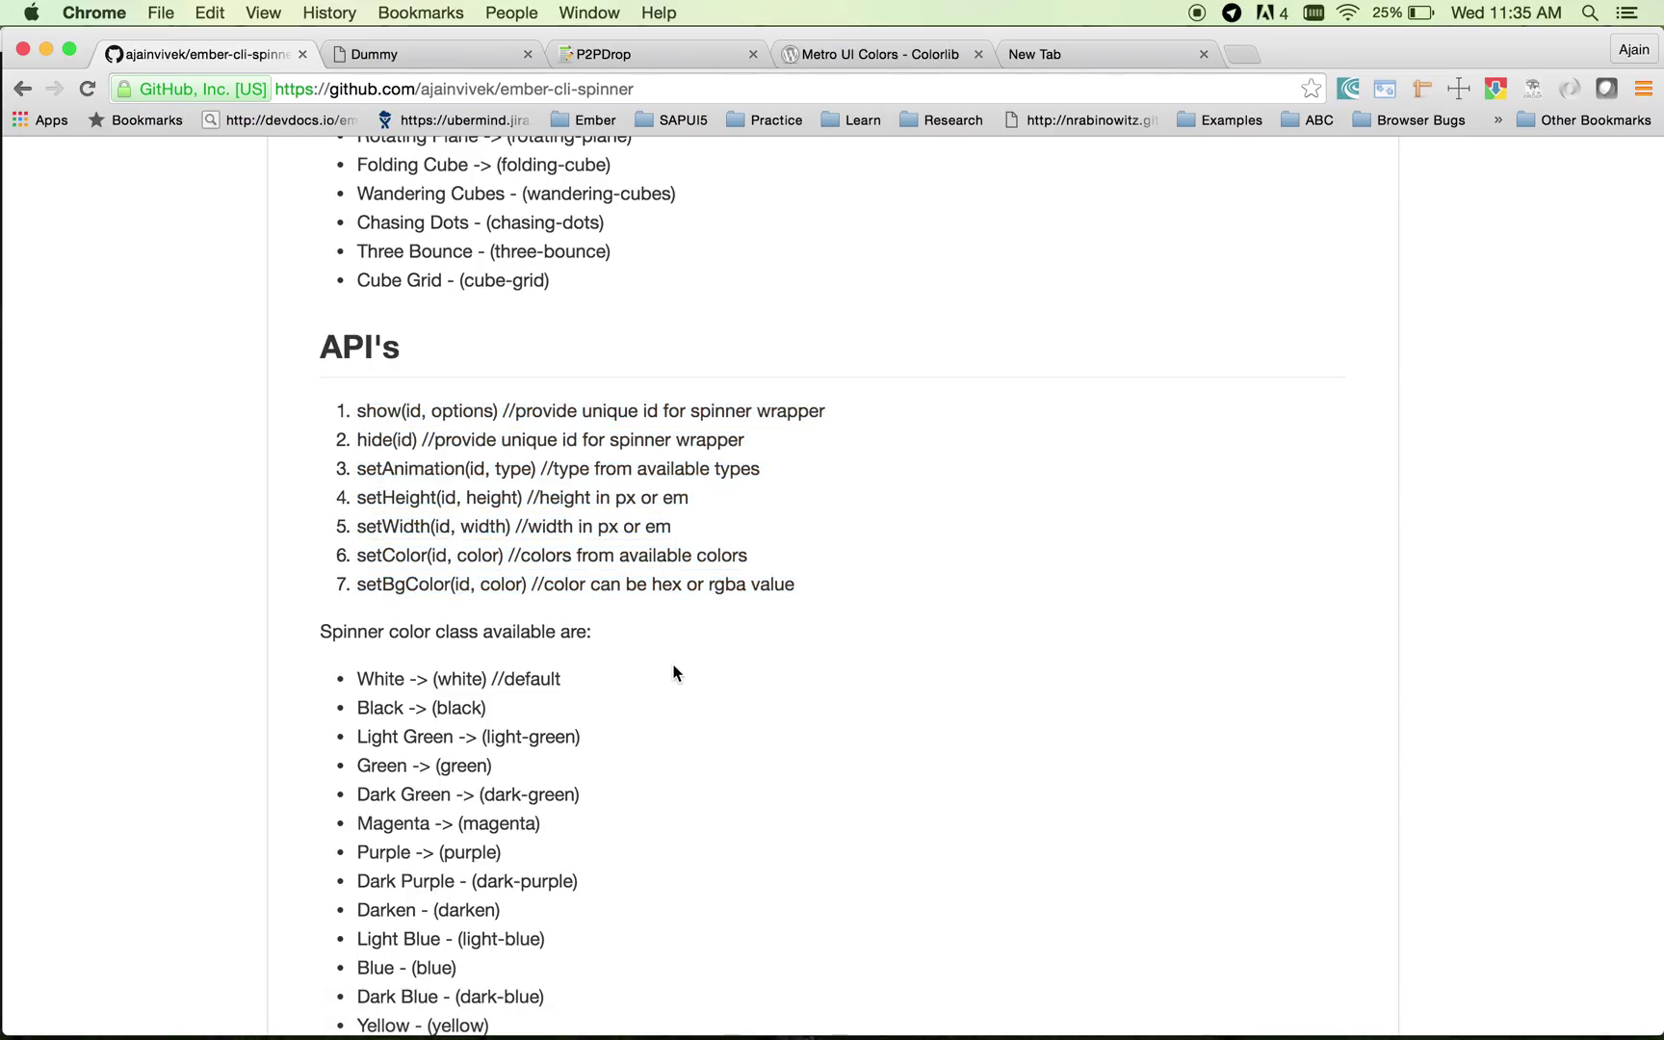